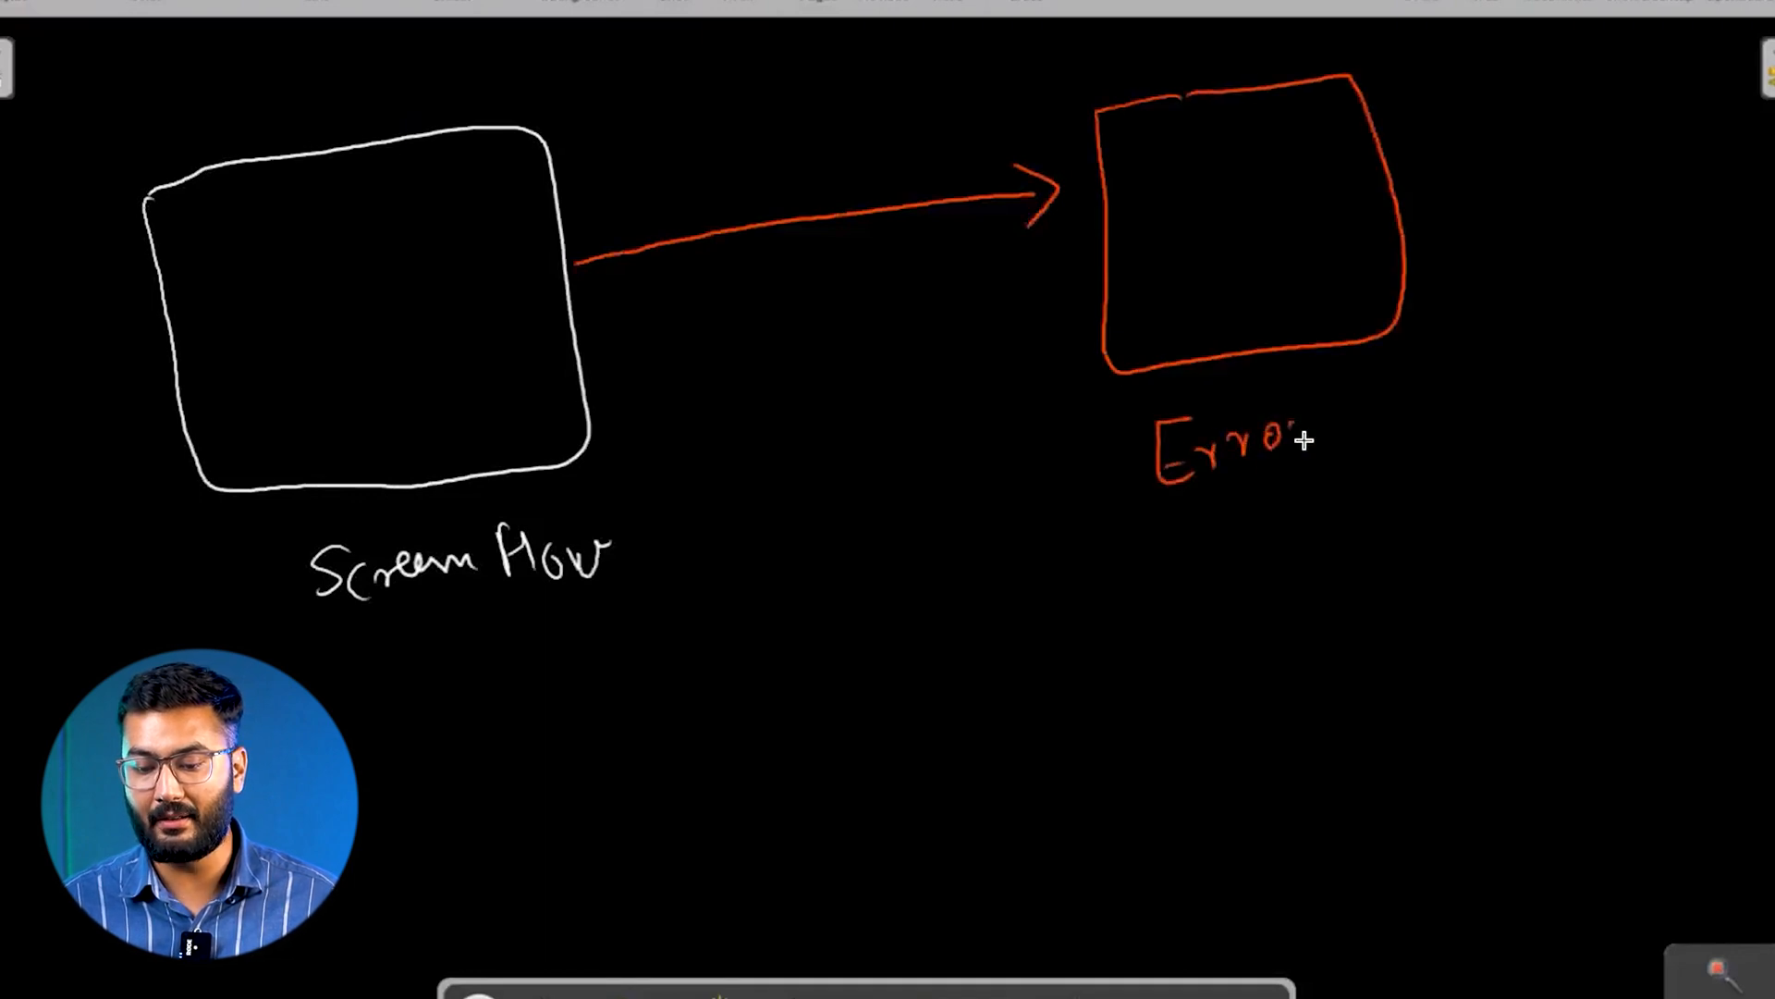
Step: Label the red box Error Log and sketch an arrow and a Name field beneath it
text(Log)
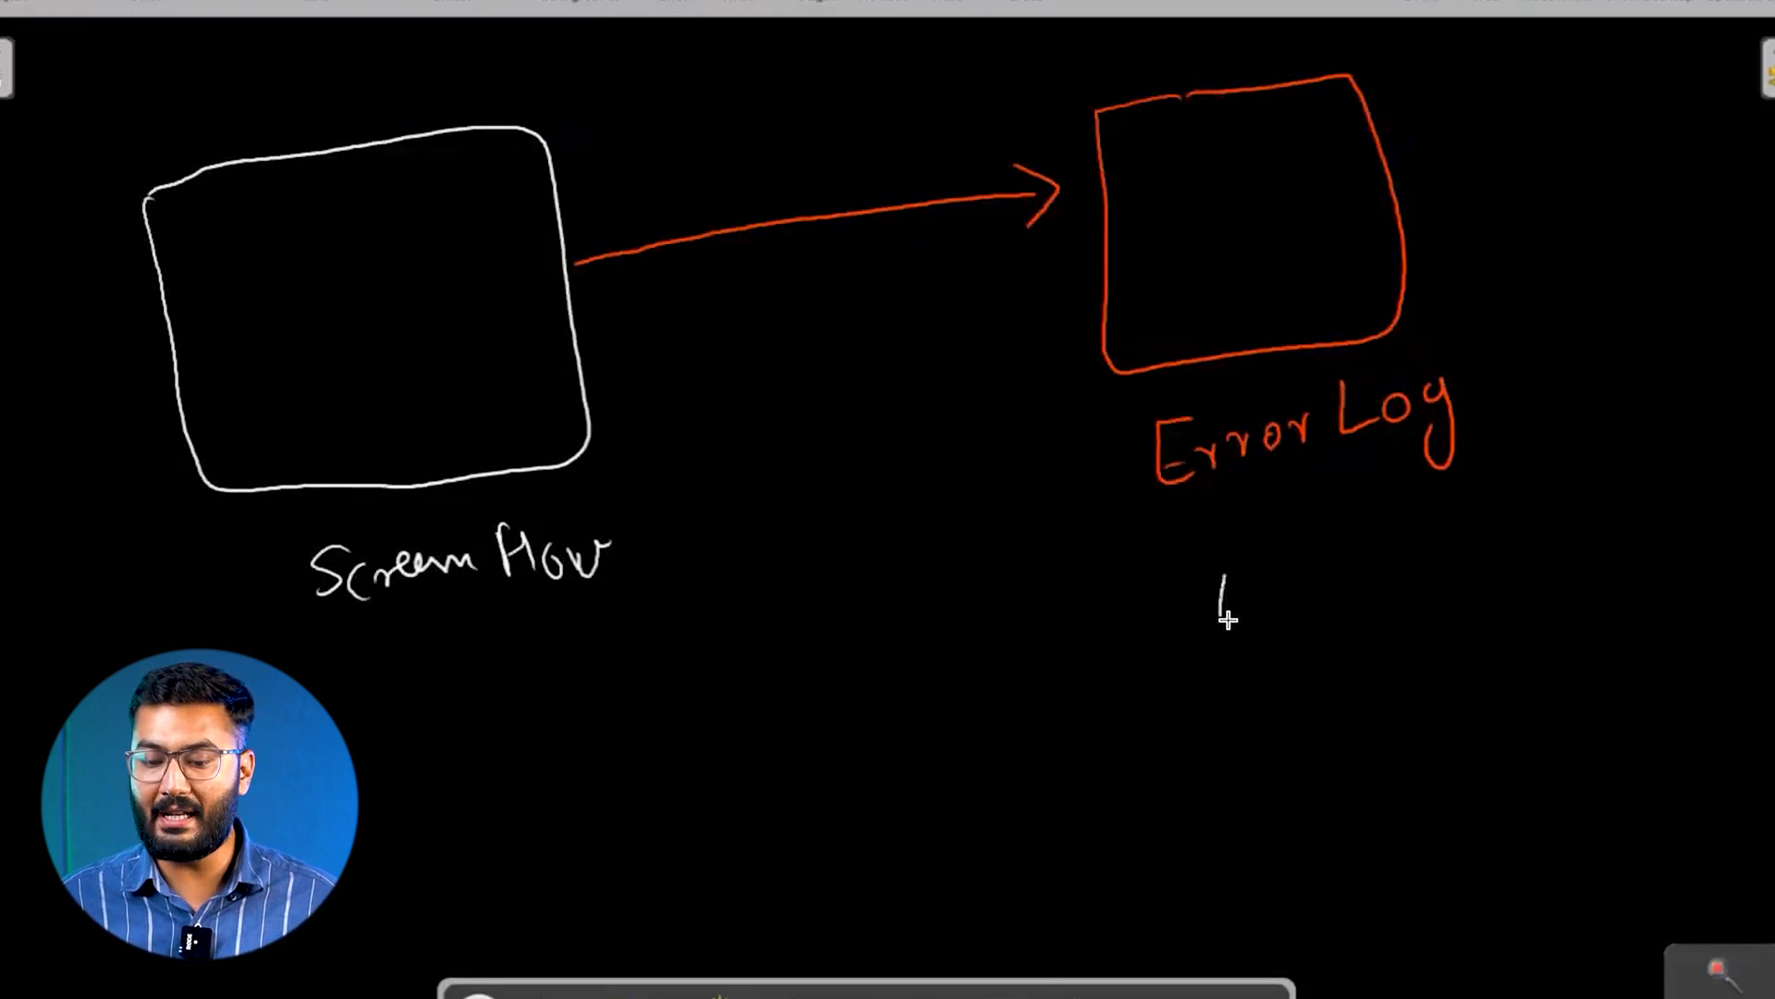
drag(1222, 588, 1461, 588)
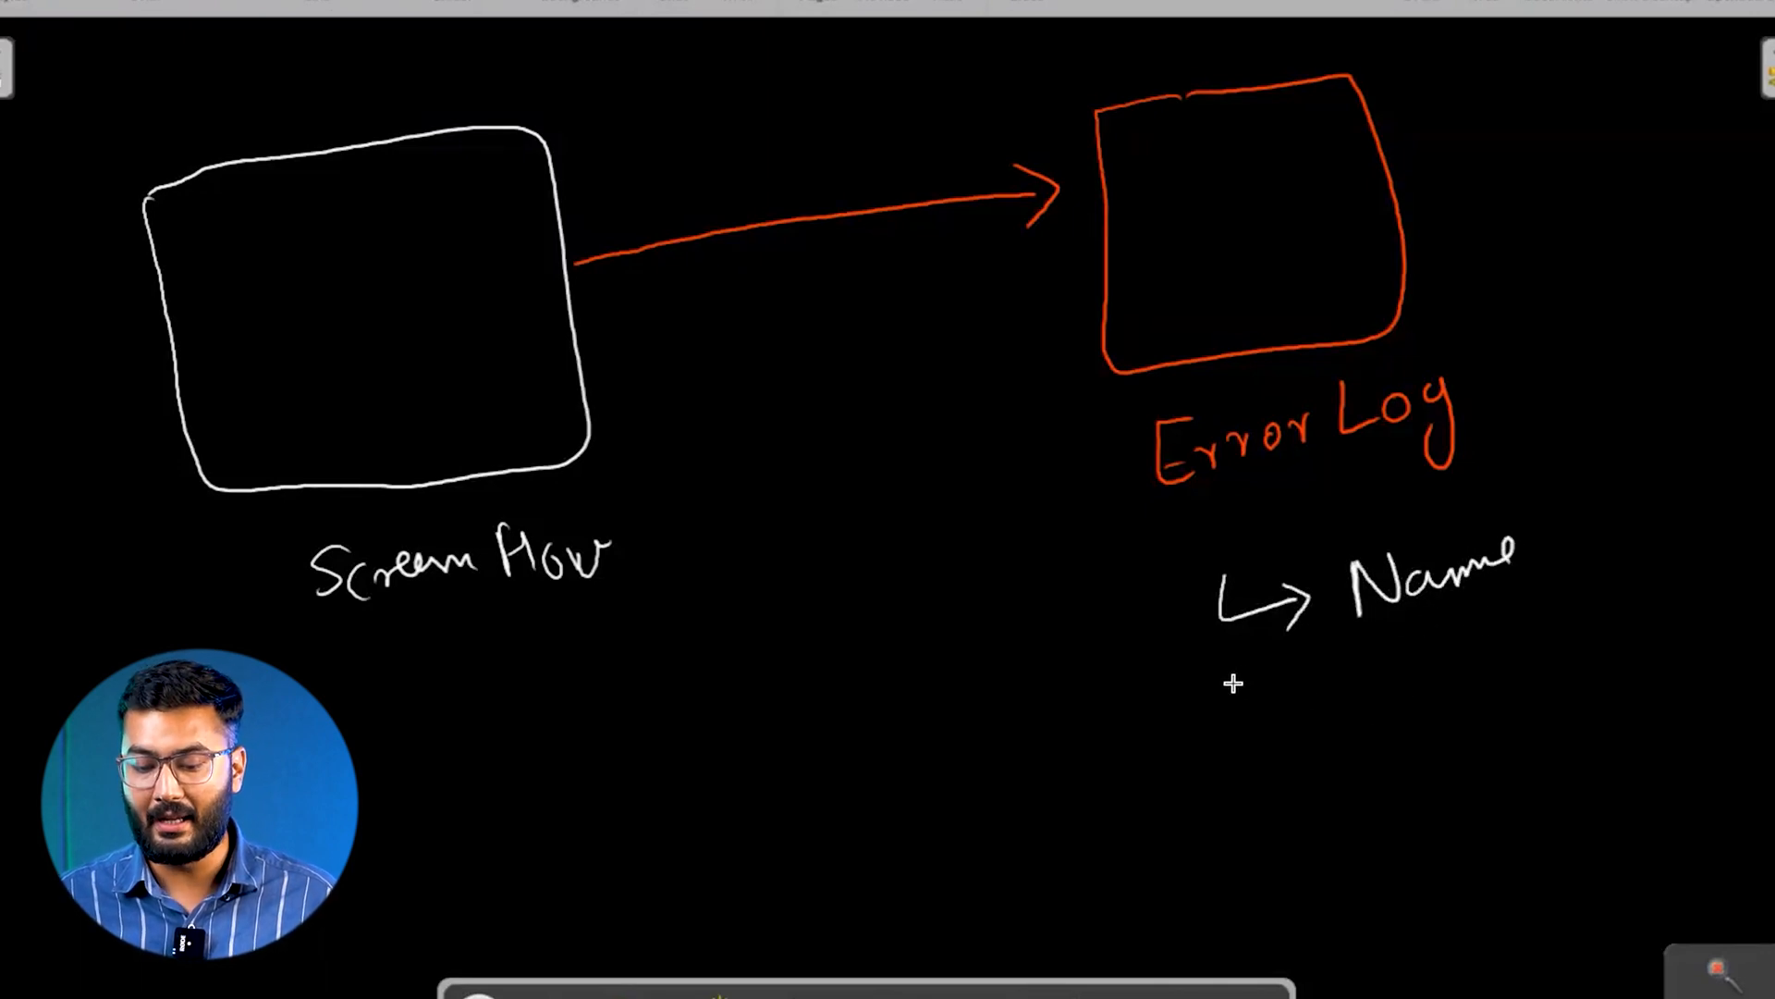
drag(1223, 679, 1450, 725)
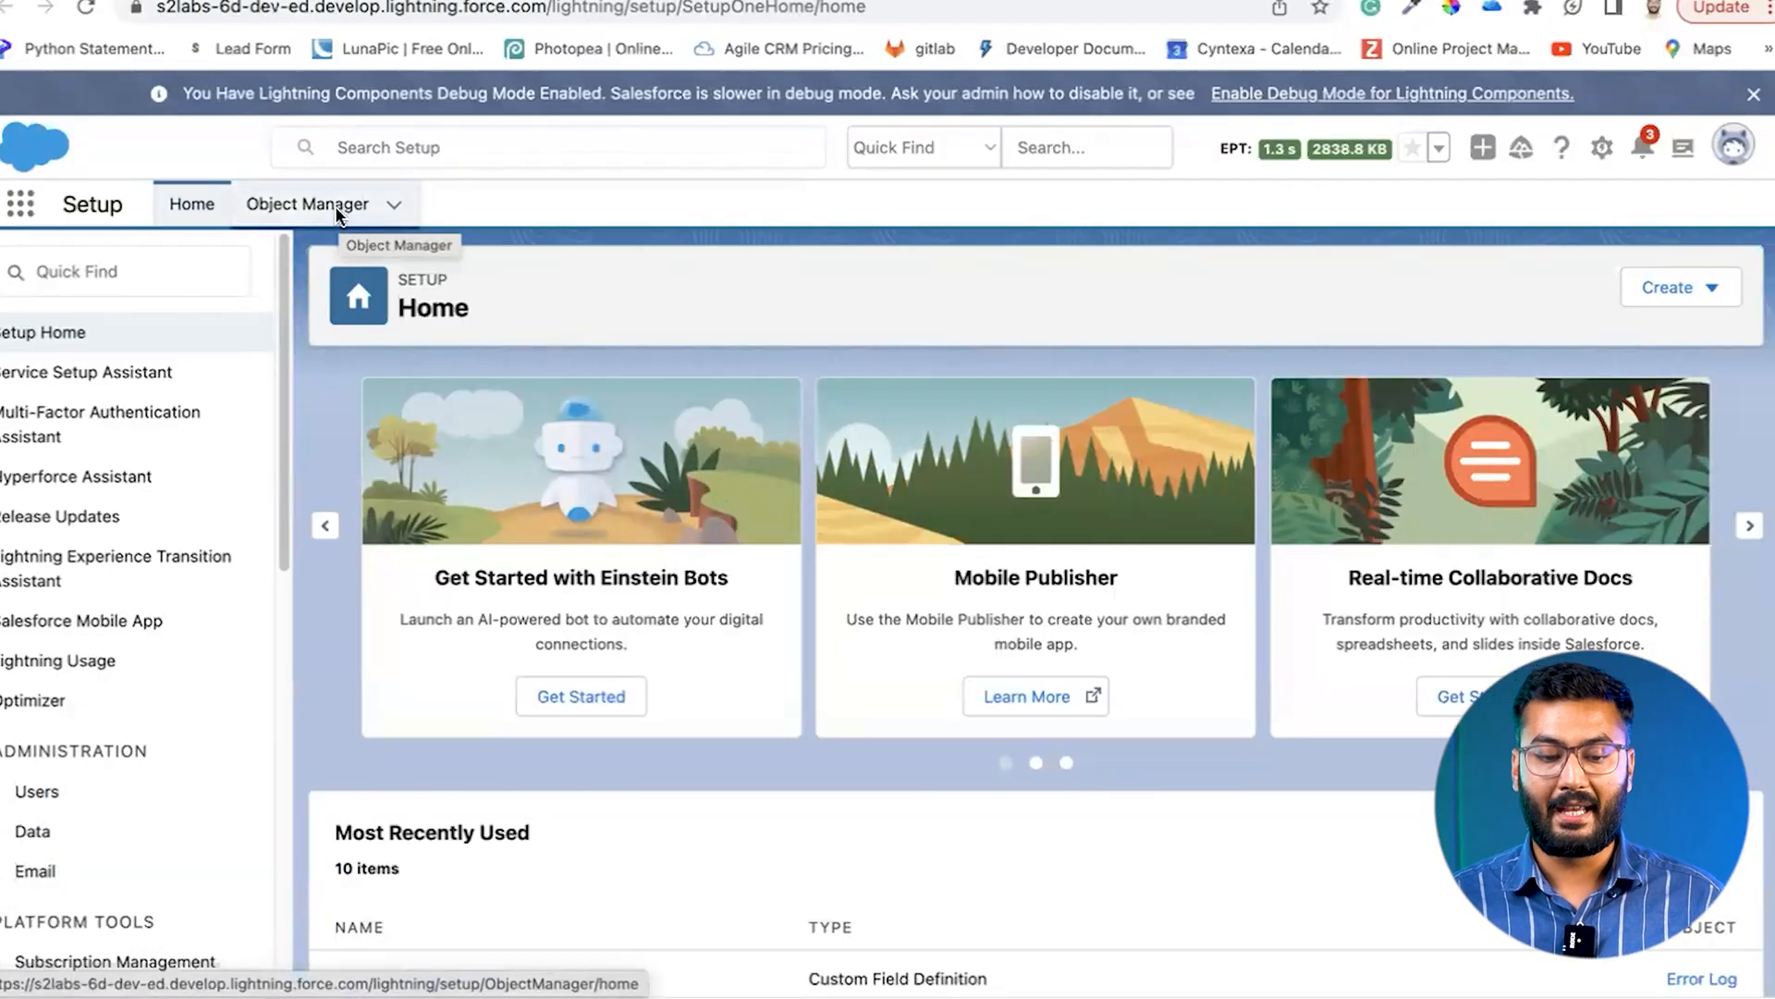
Step: Find the Error Log object in Object Manager and view its Fields & Relationships
click(307, 203)
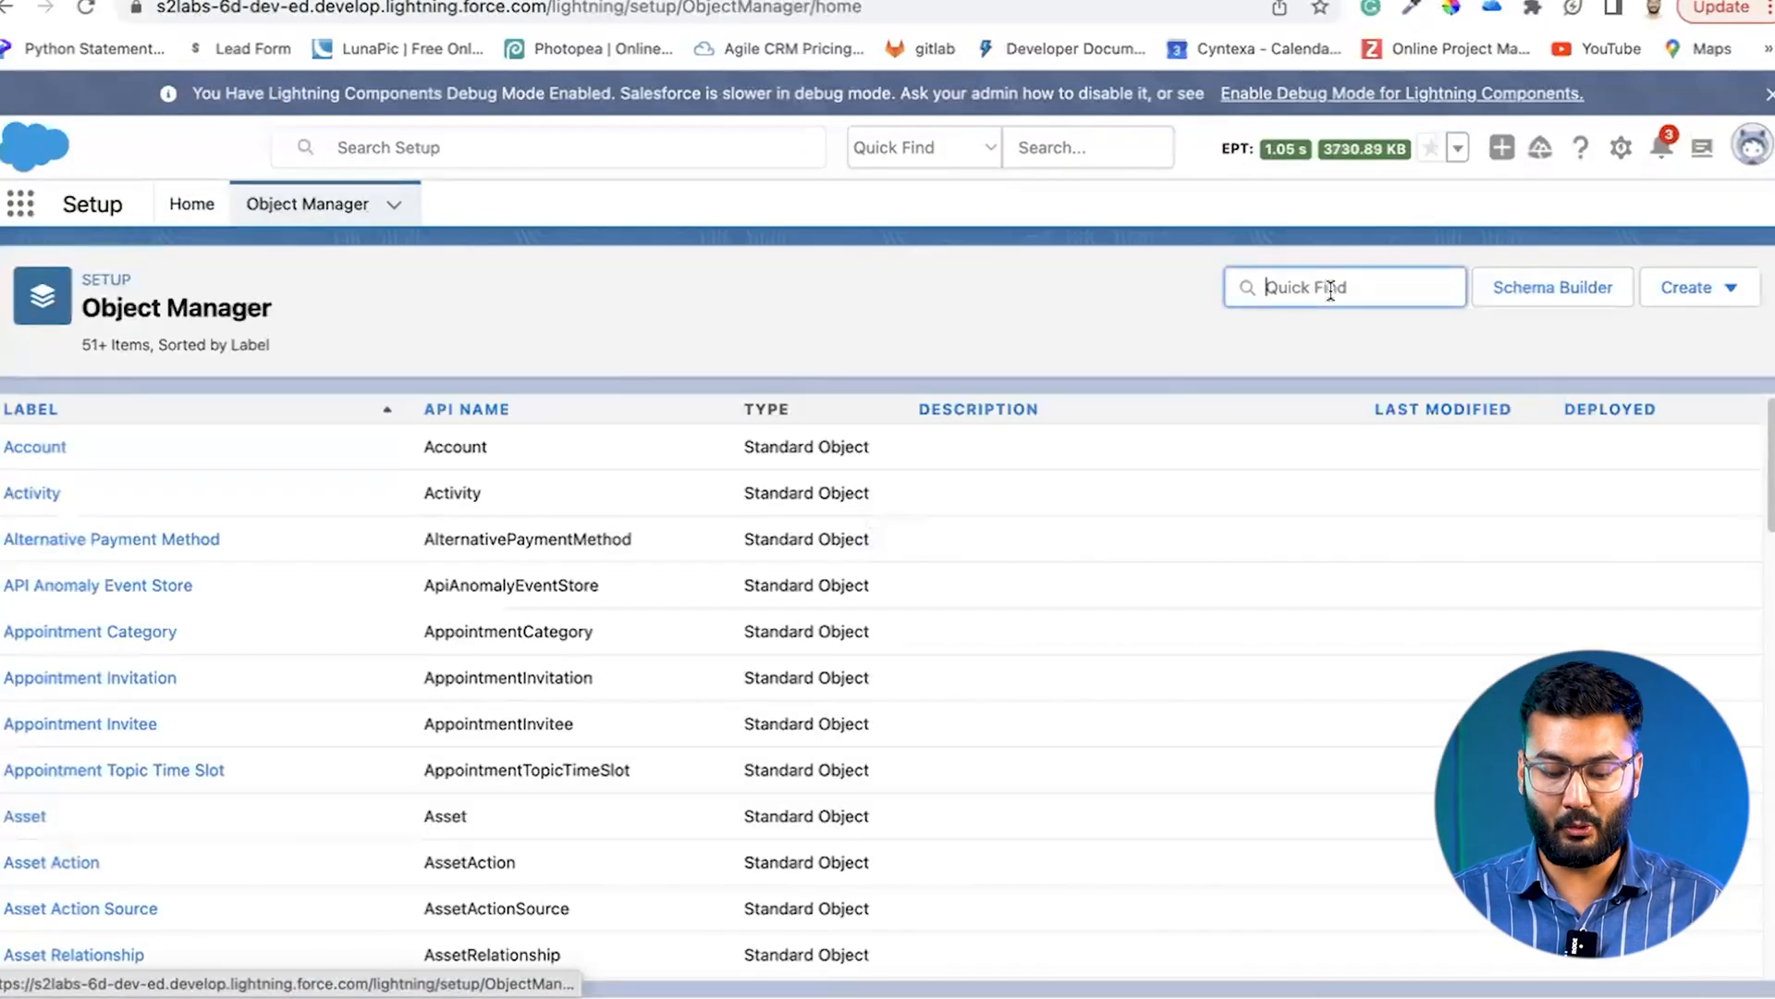
text(error)
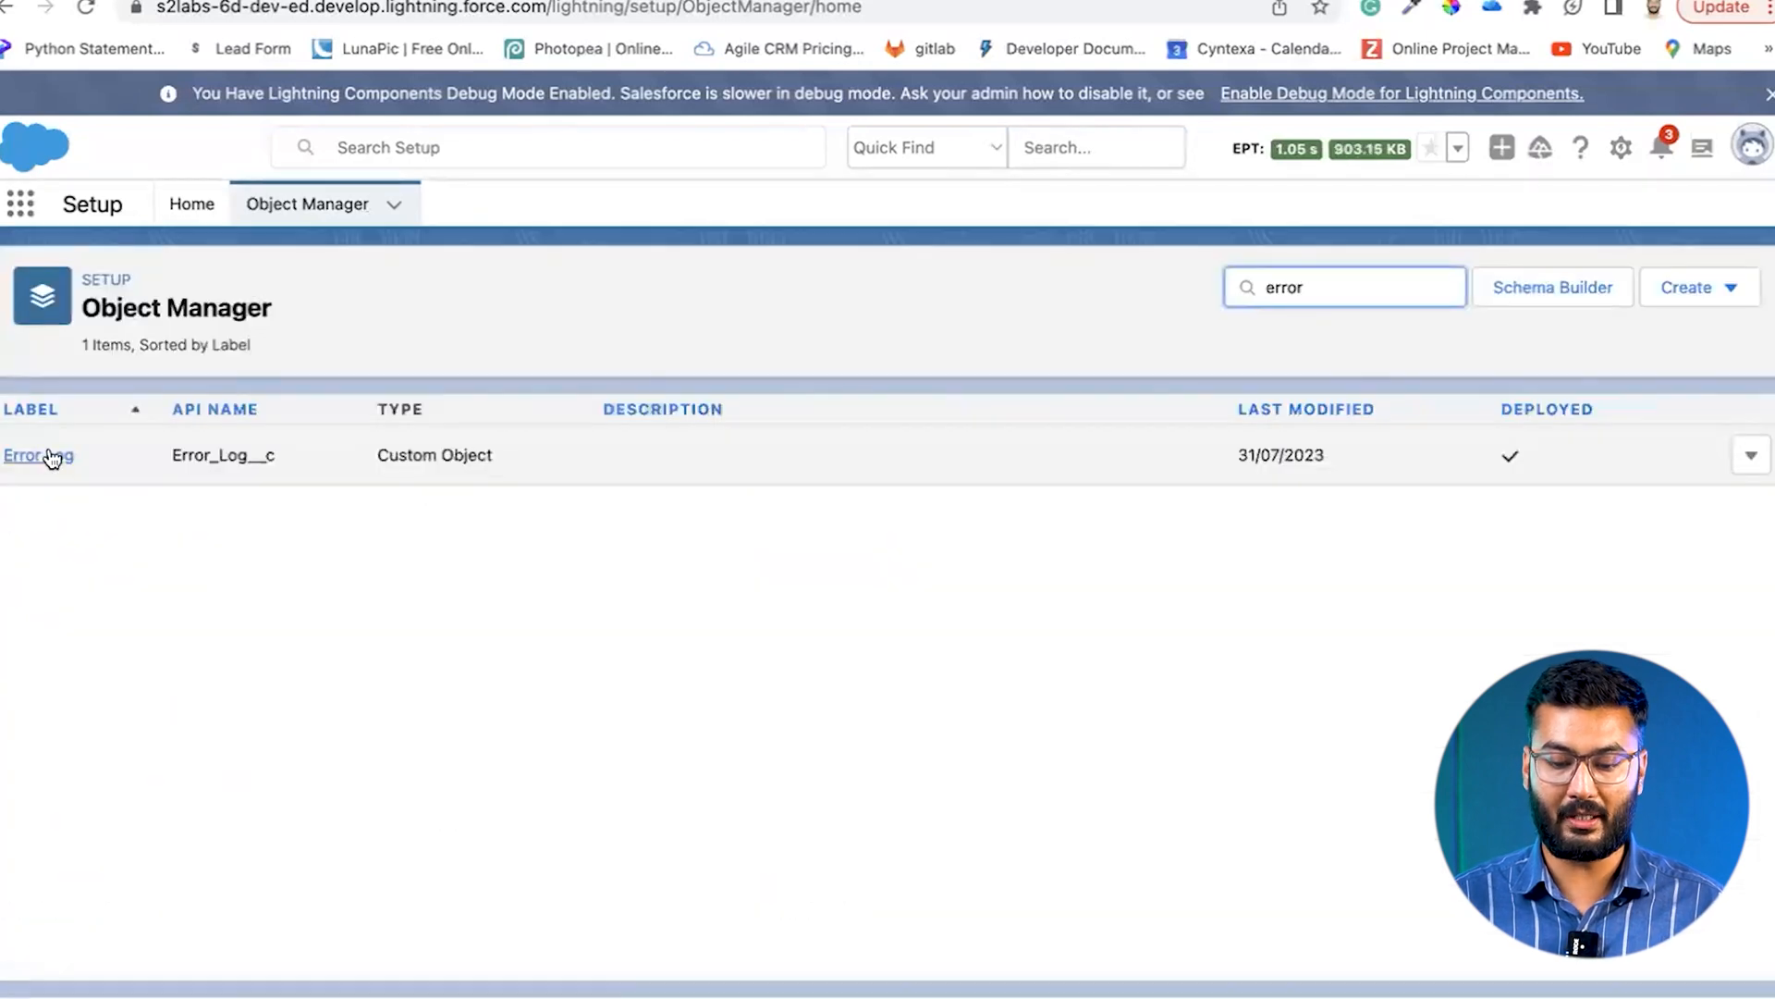
click(37, 455)
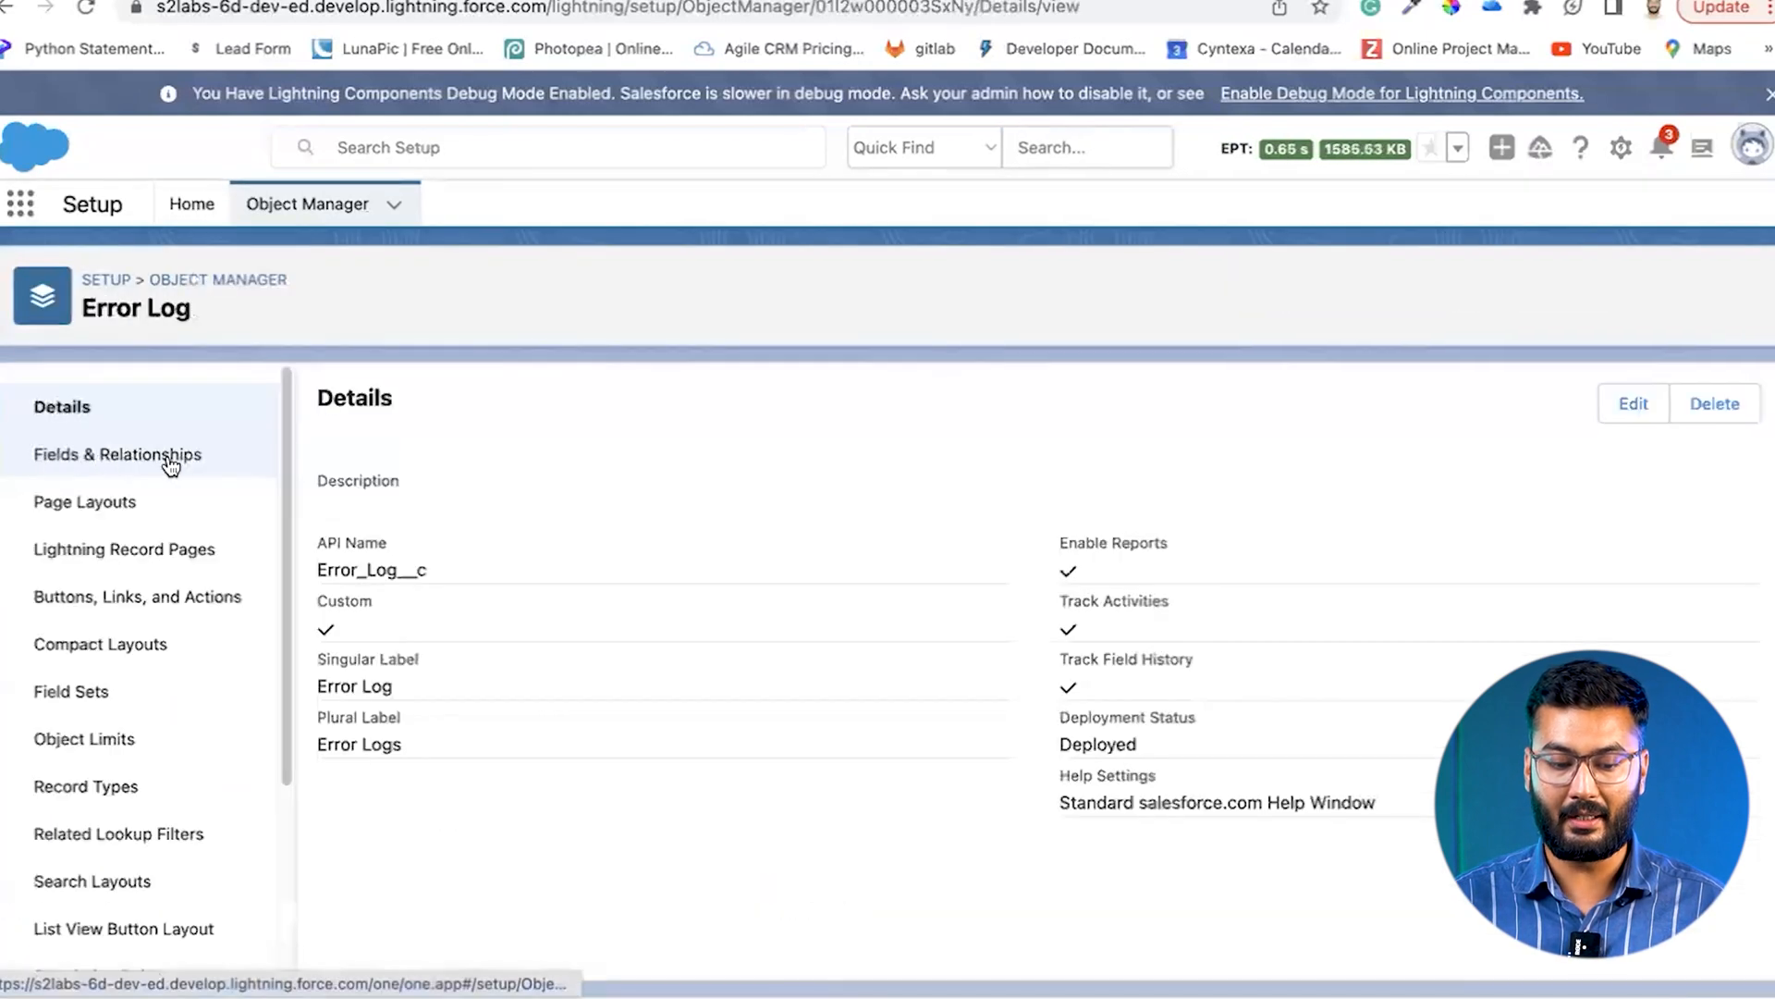
click(117, 454)
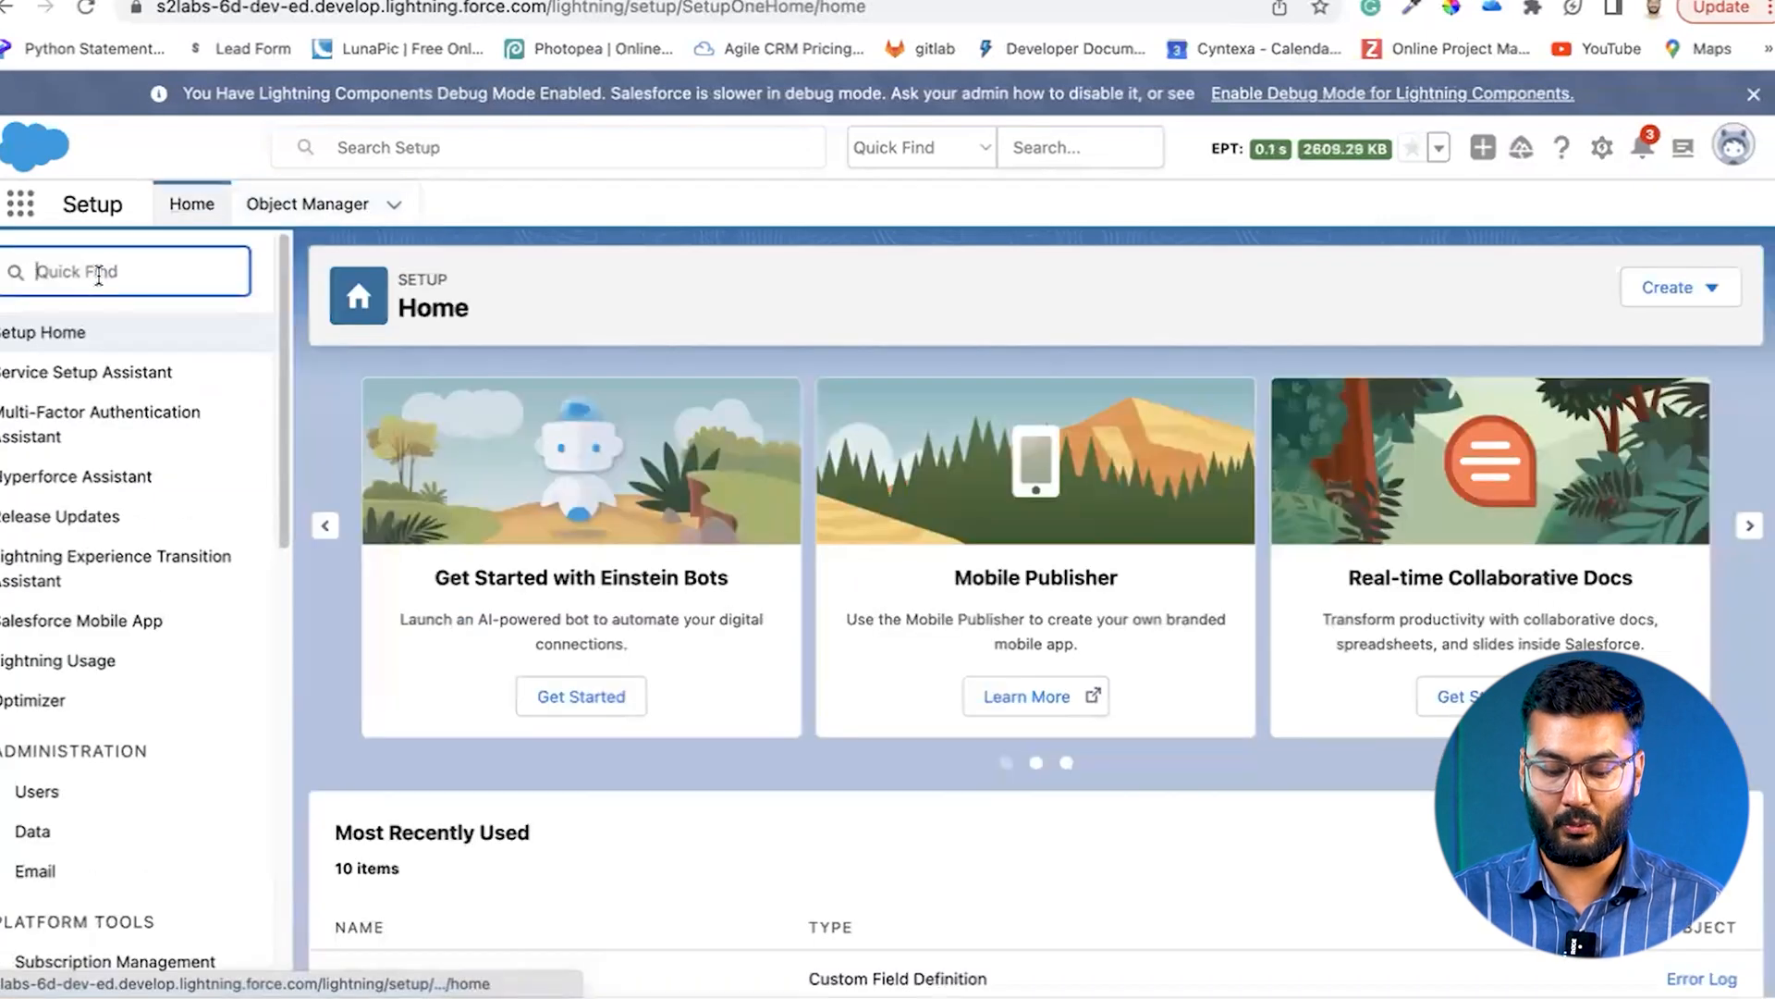
Step: Quick Find 'flow' in Setup and show the org's Flows list
text(flow)
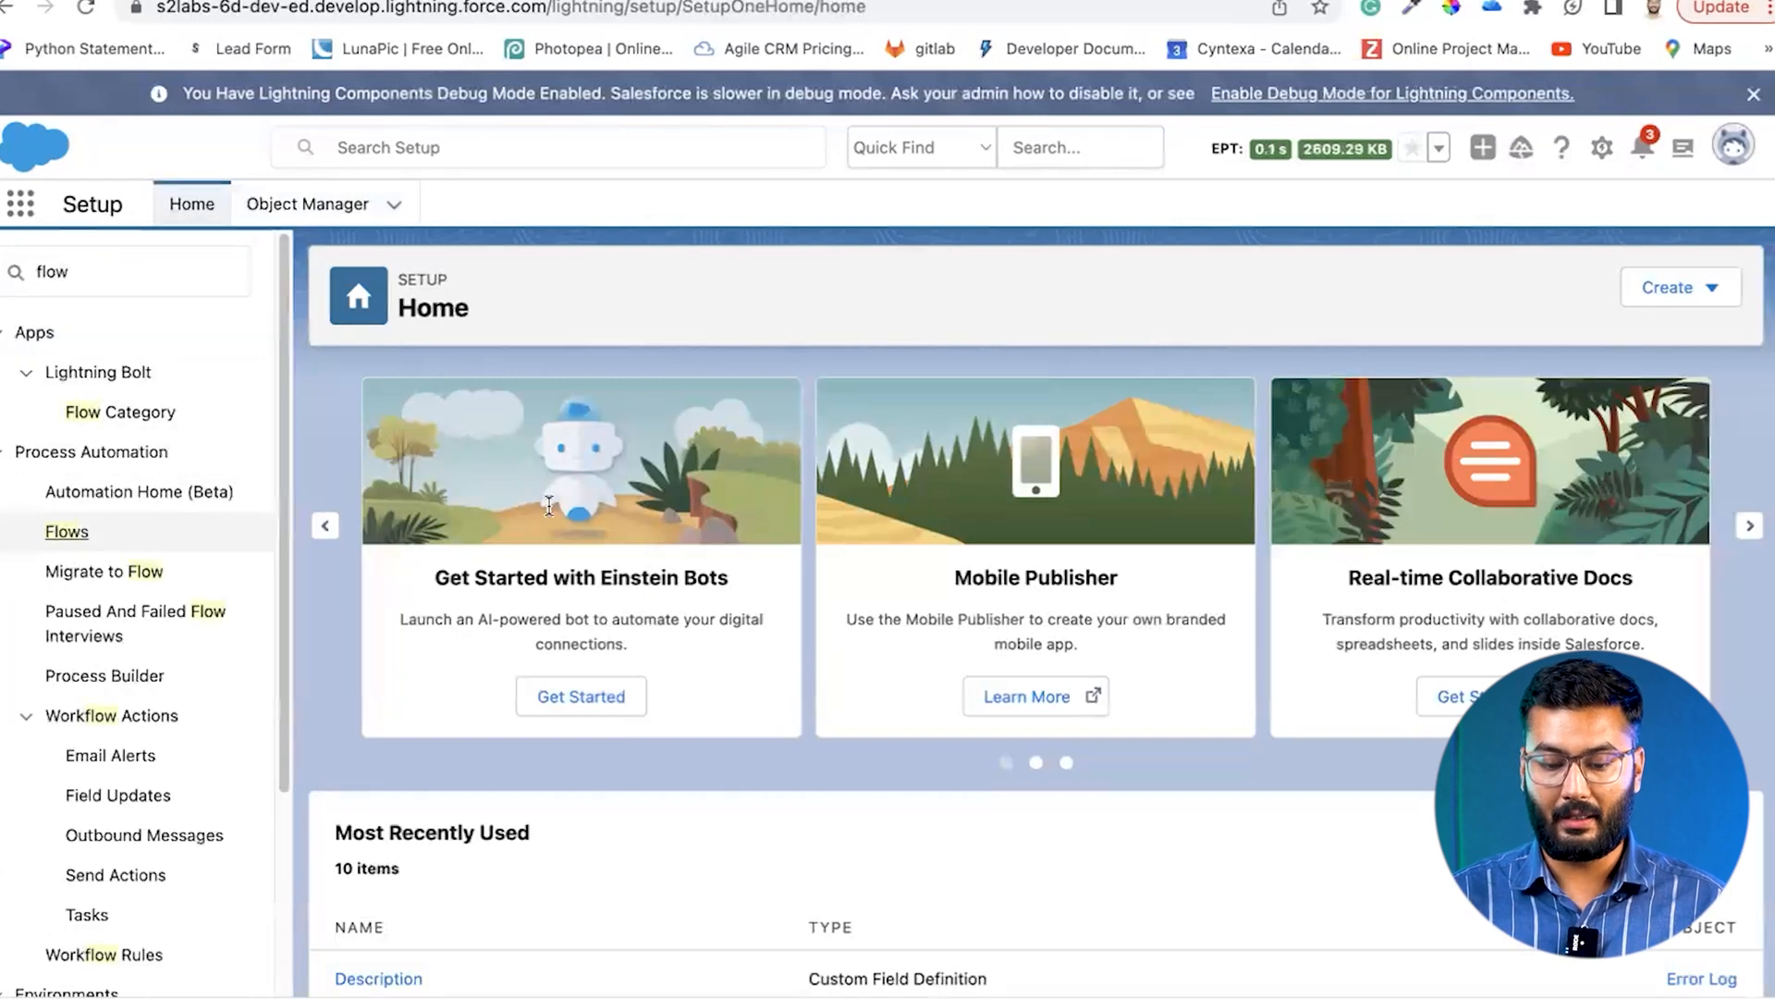
mouse_move(133, 527)
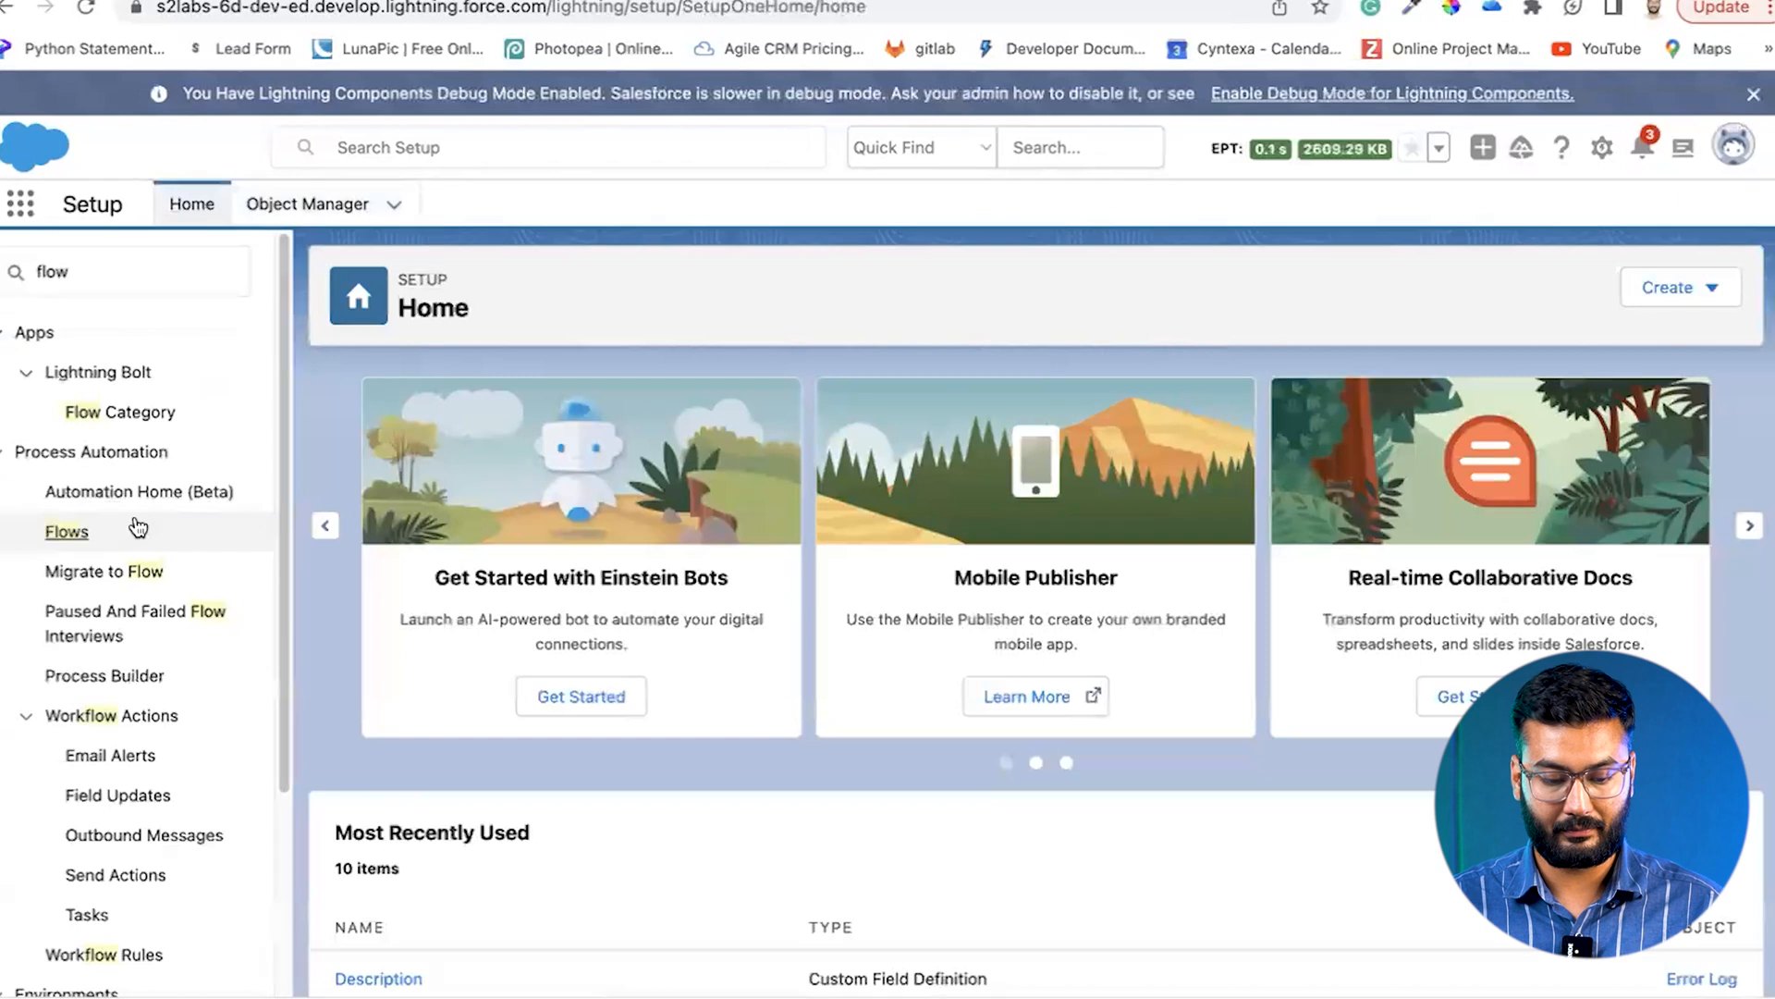
click(67, 531)
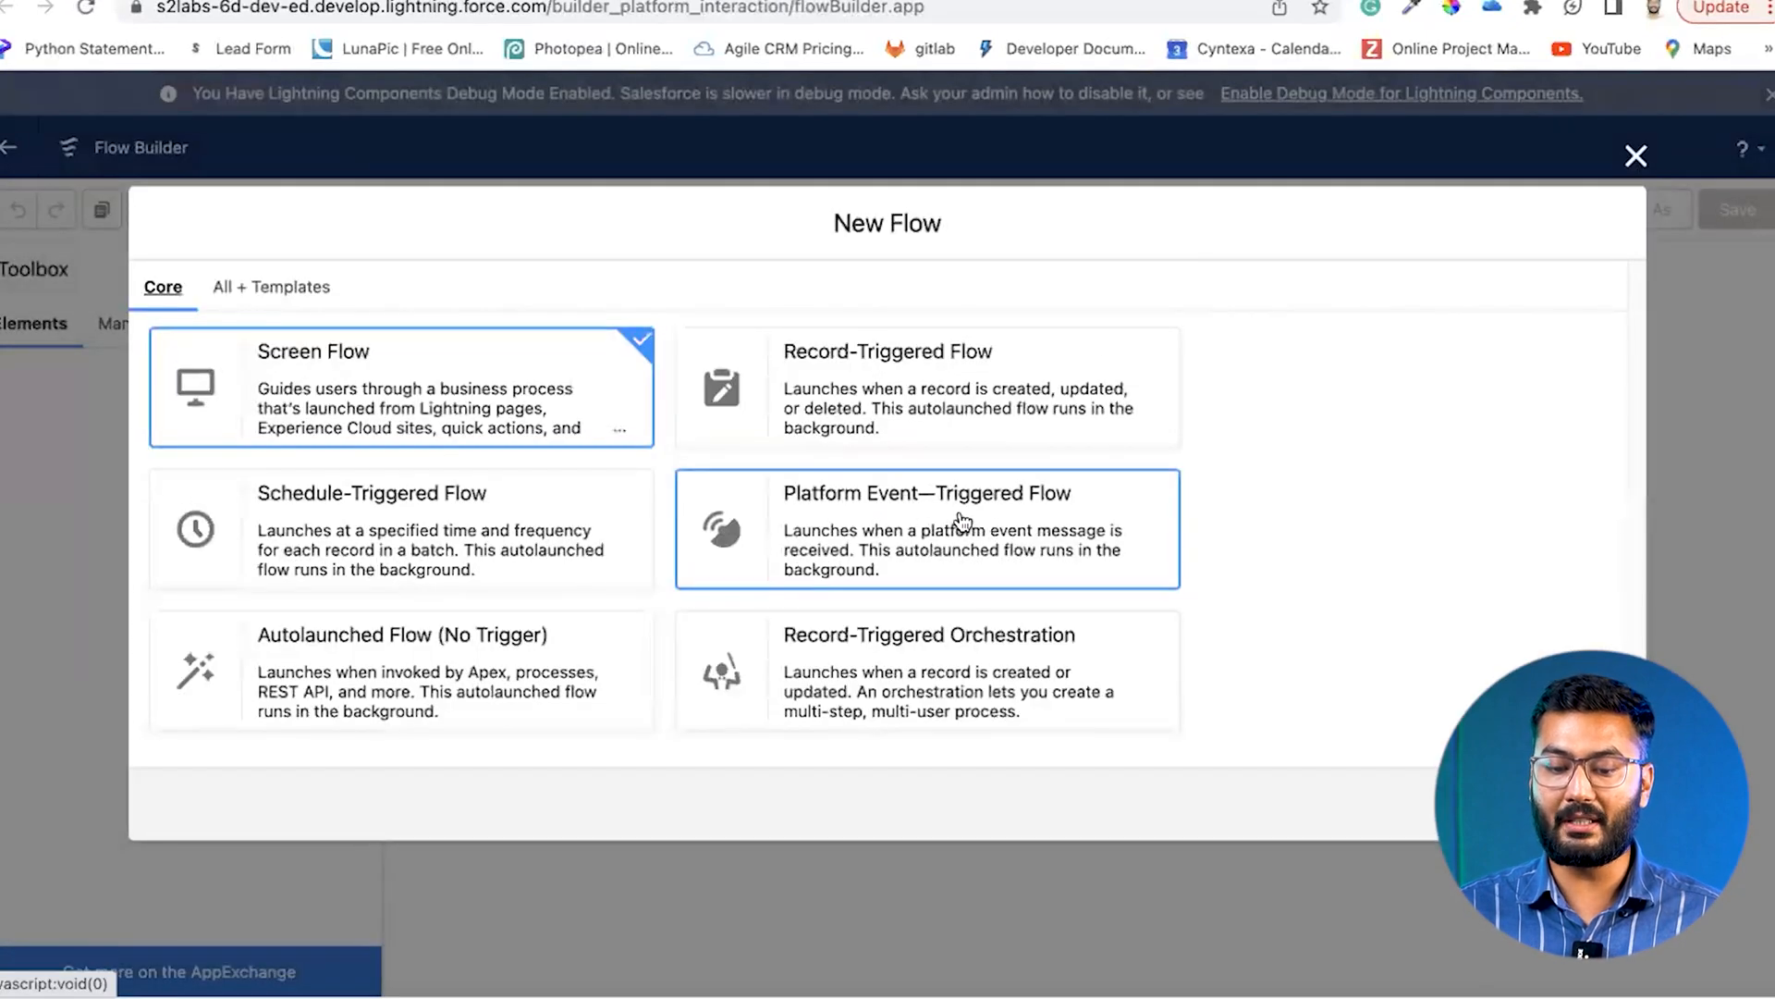
Step: Create a Platform Event–Triggered Flow subscribed to Flow Execution Error Event
click(924, 529)
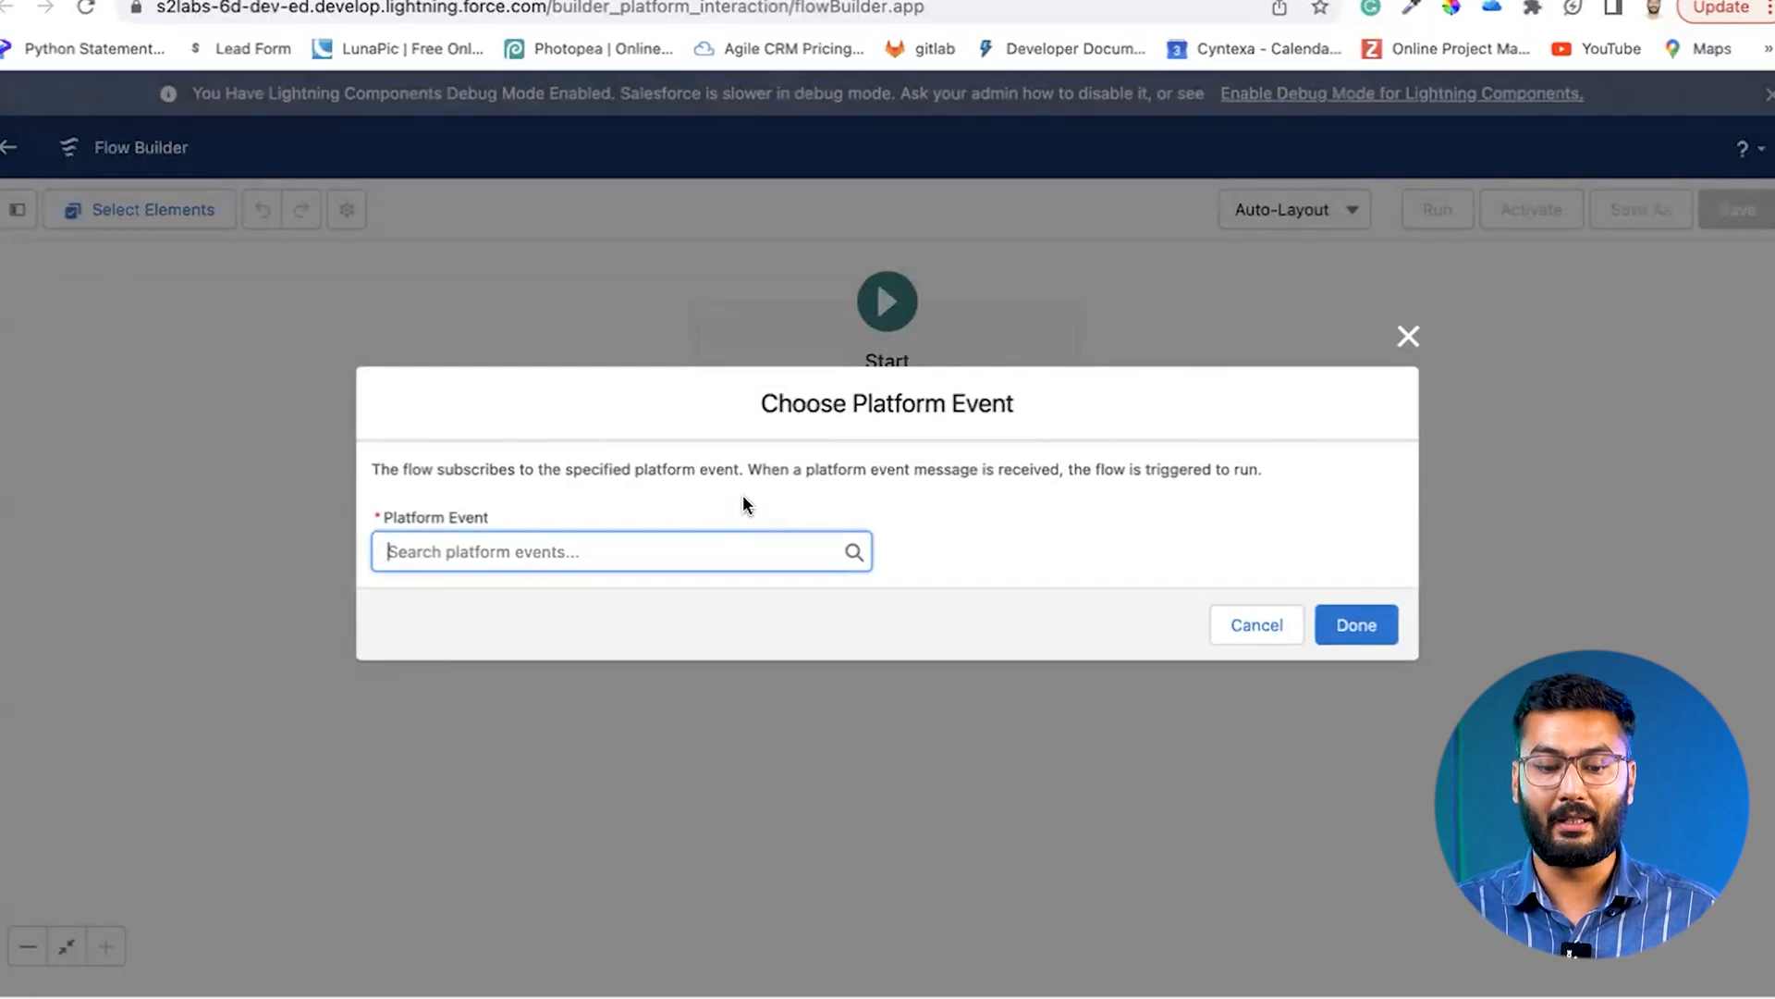
click(620, 551)
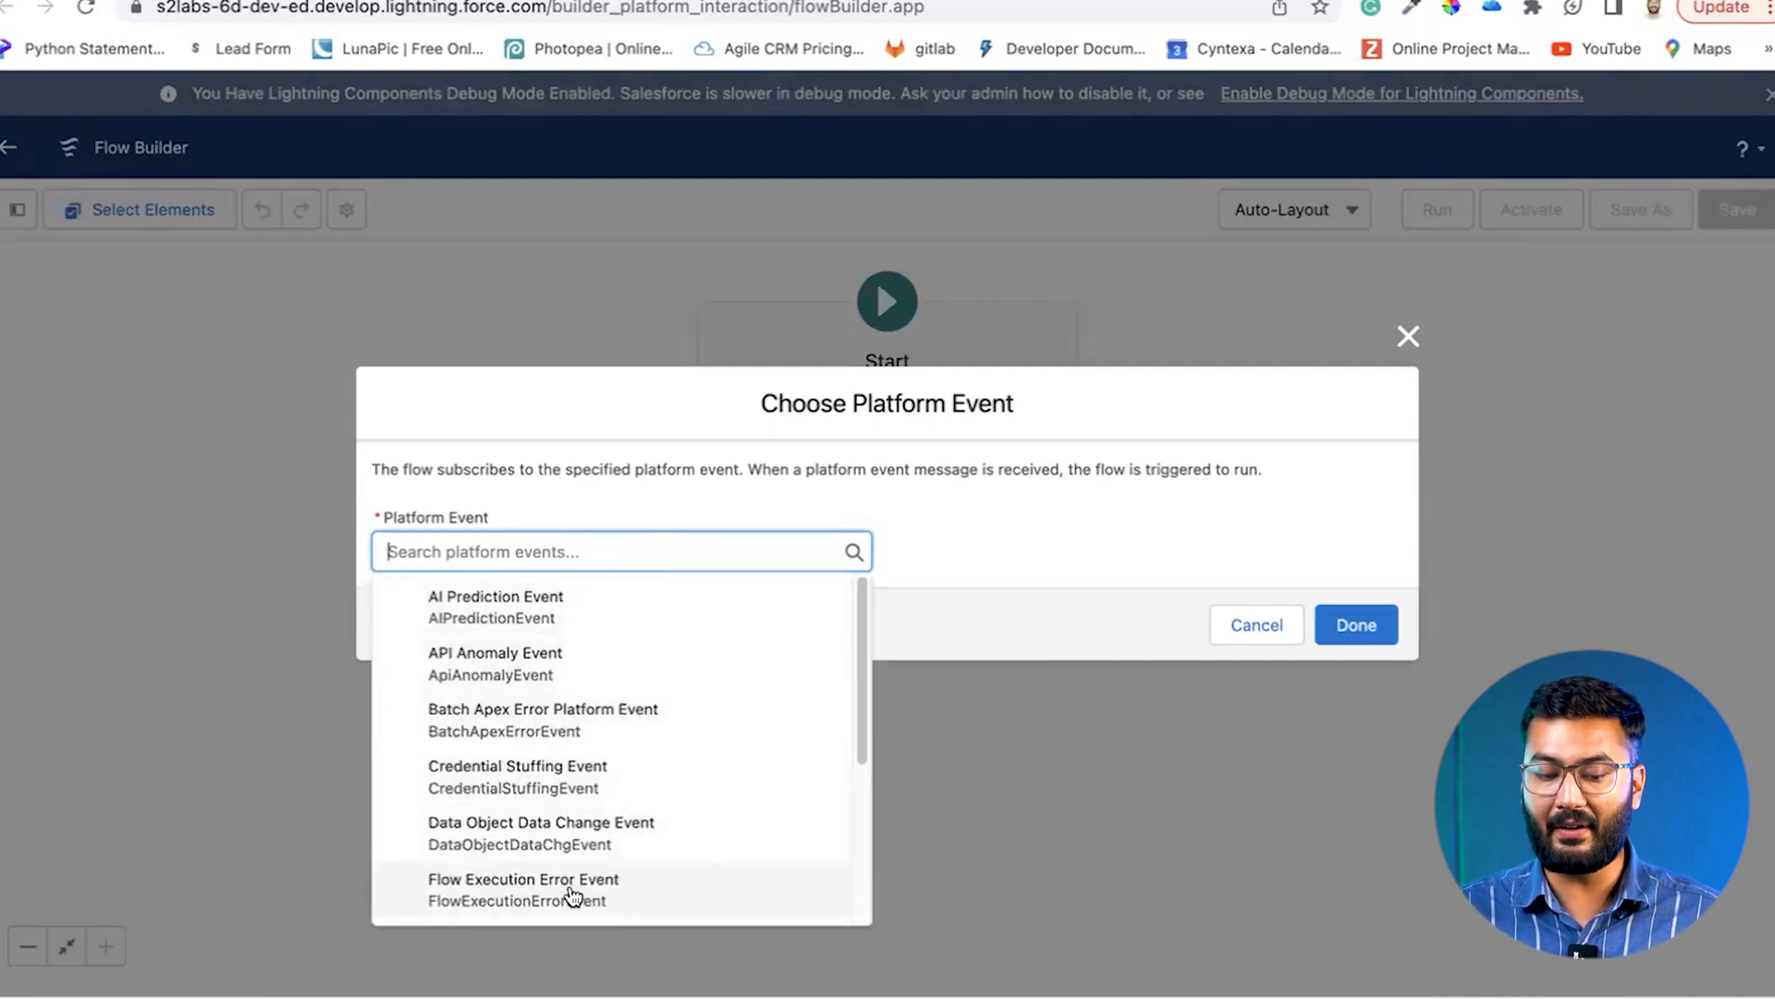
click(523, 890)
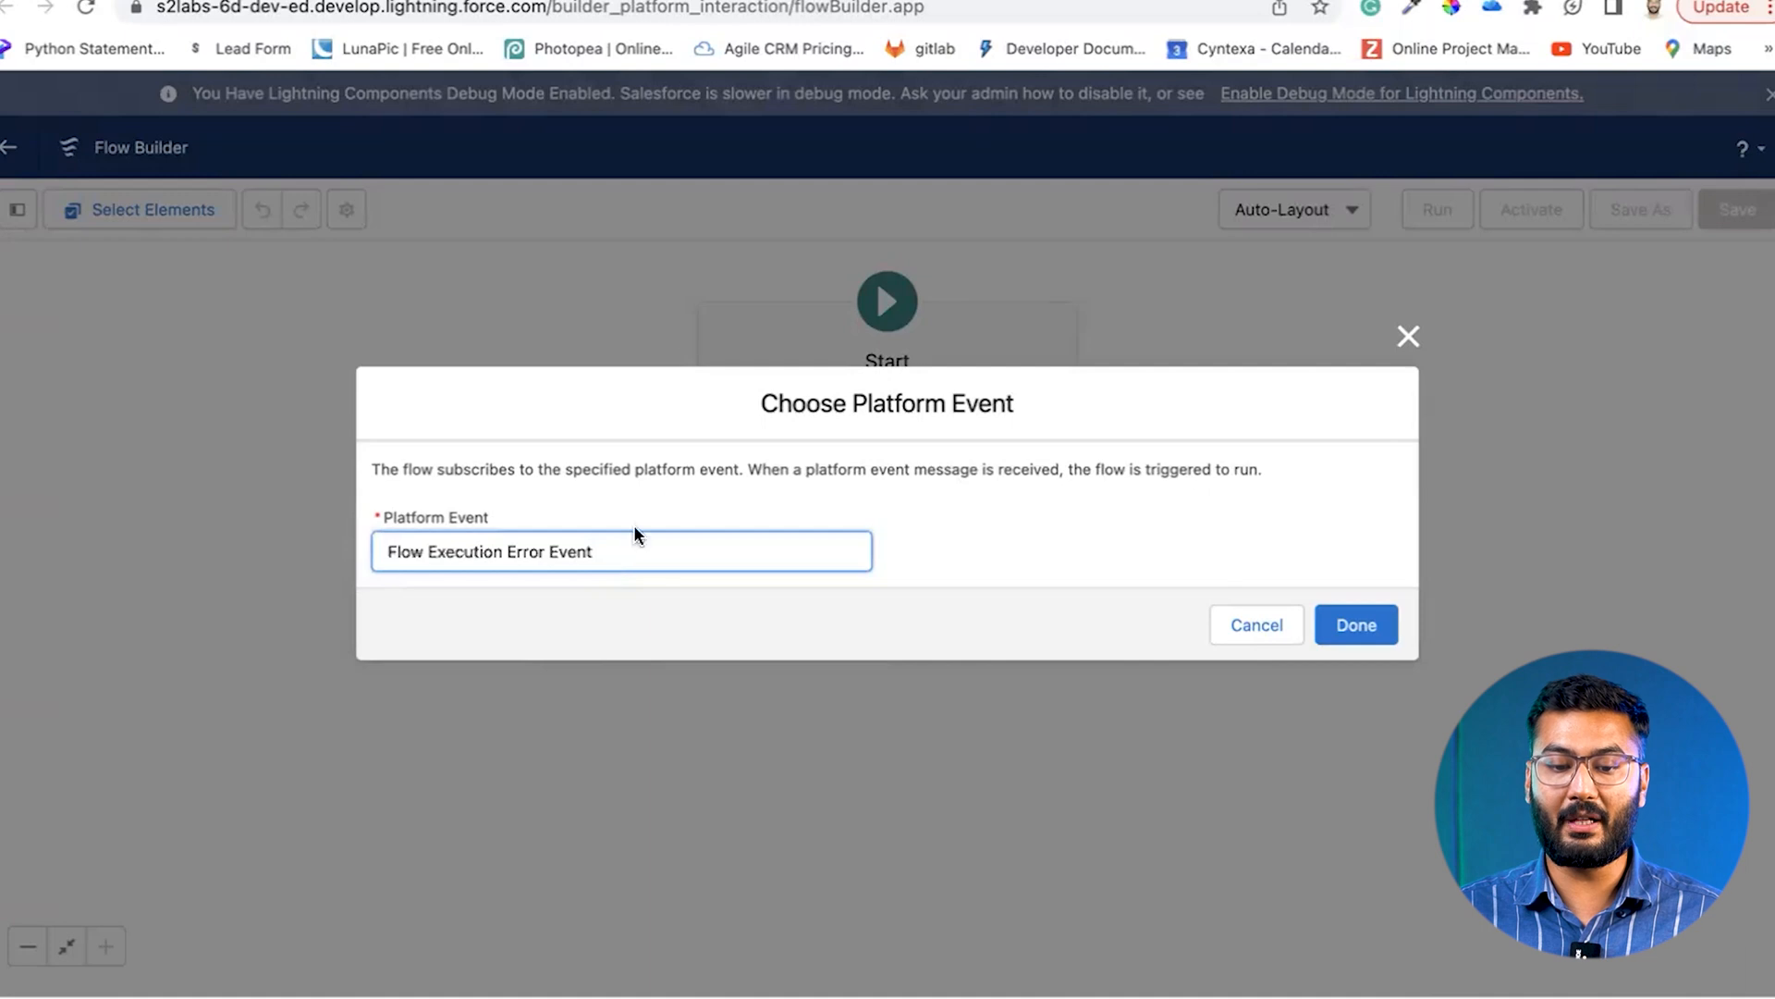
mouse_move(675, 170)
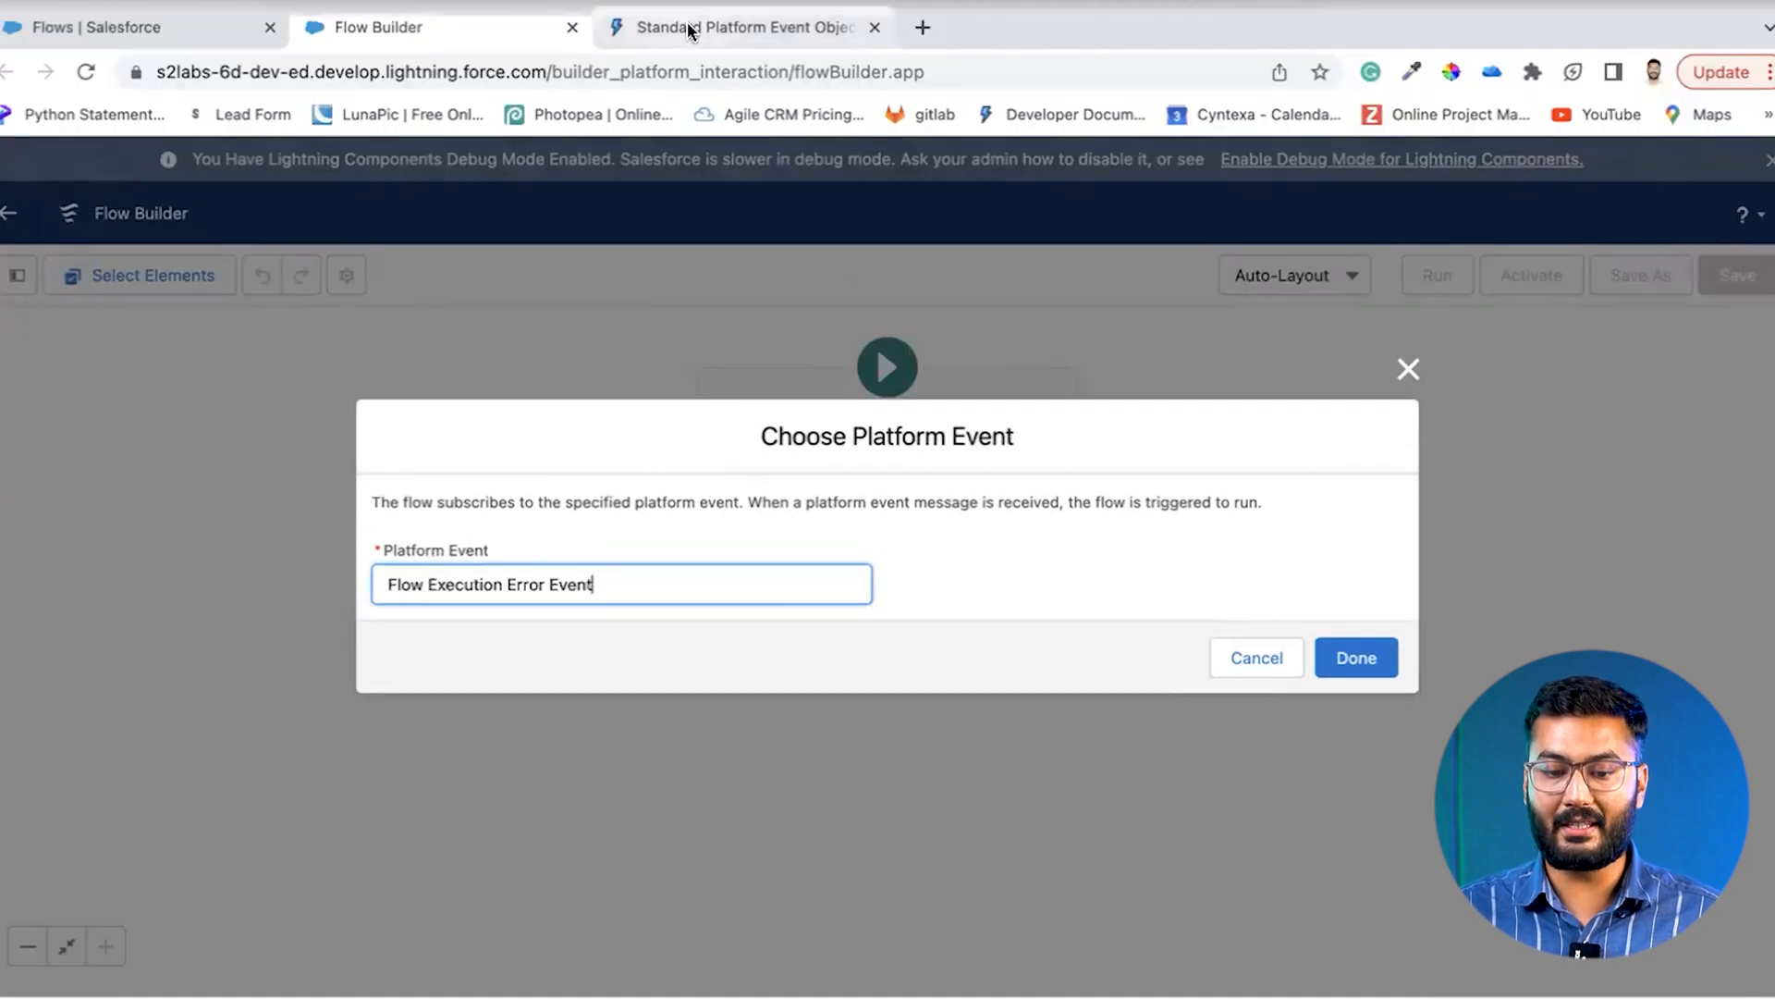
click(743, 26)
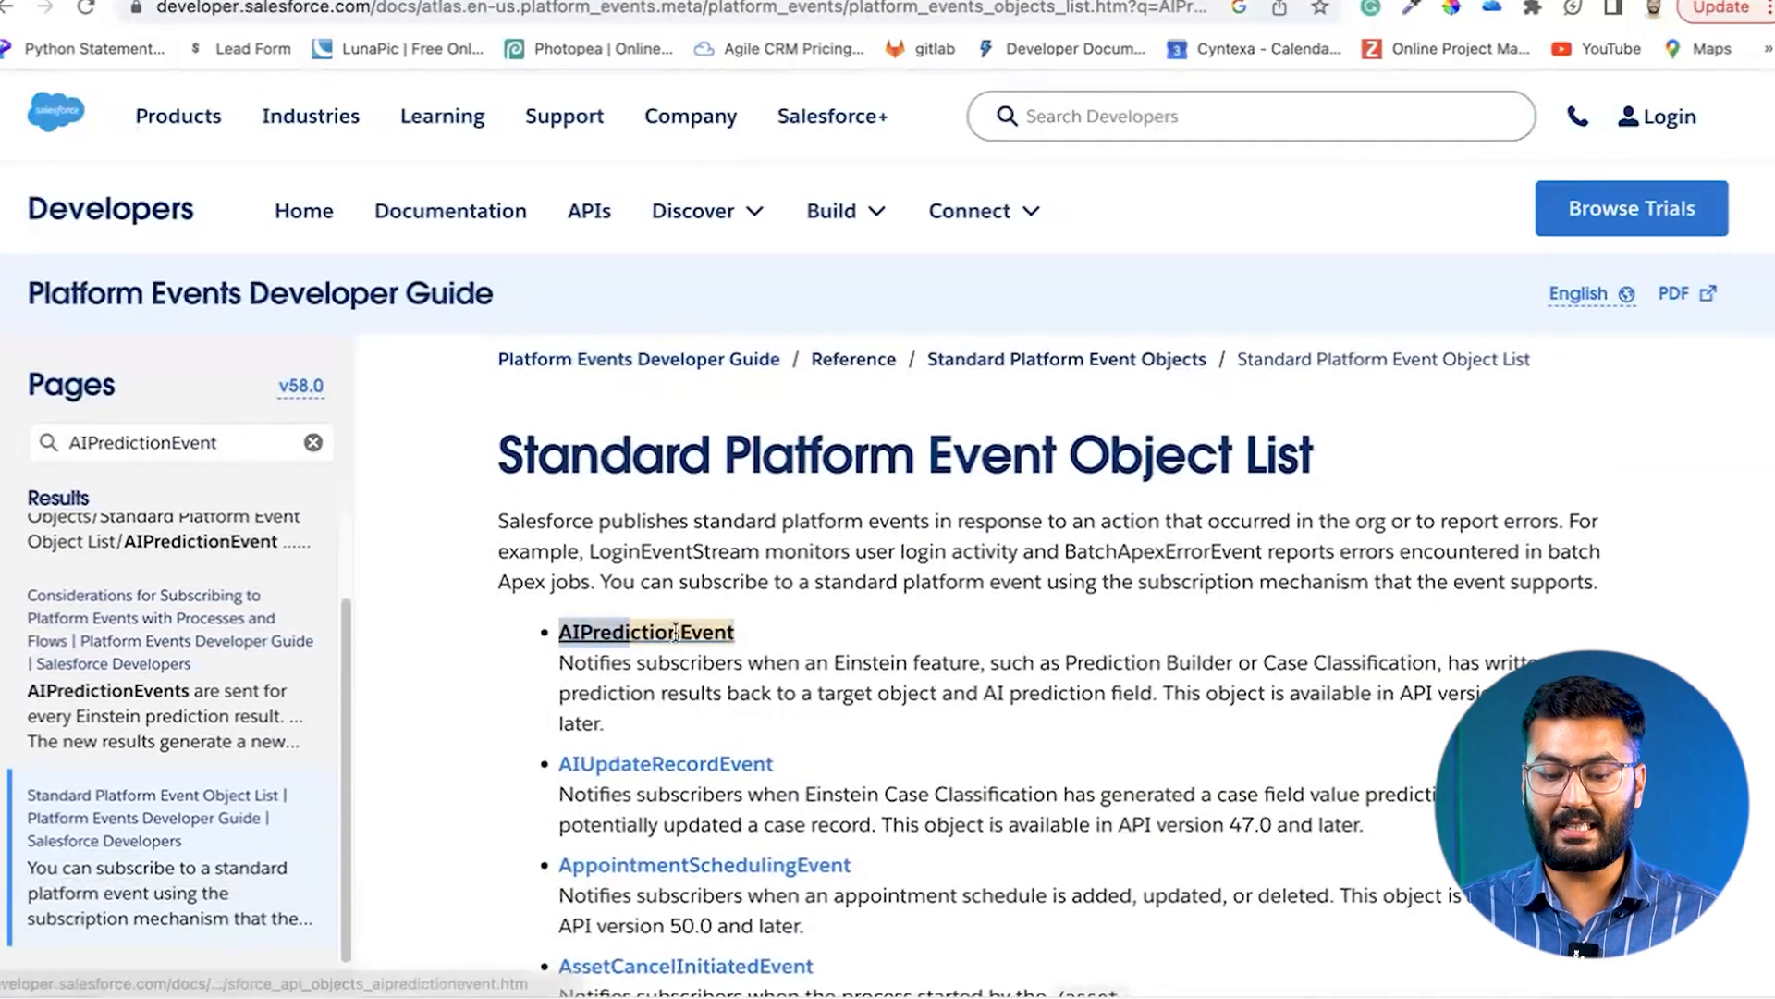
scroll(down, 3)
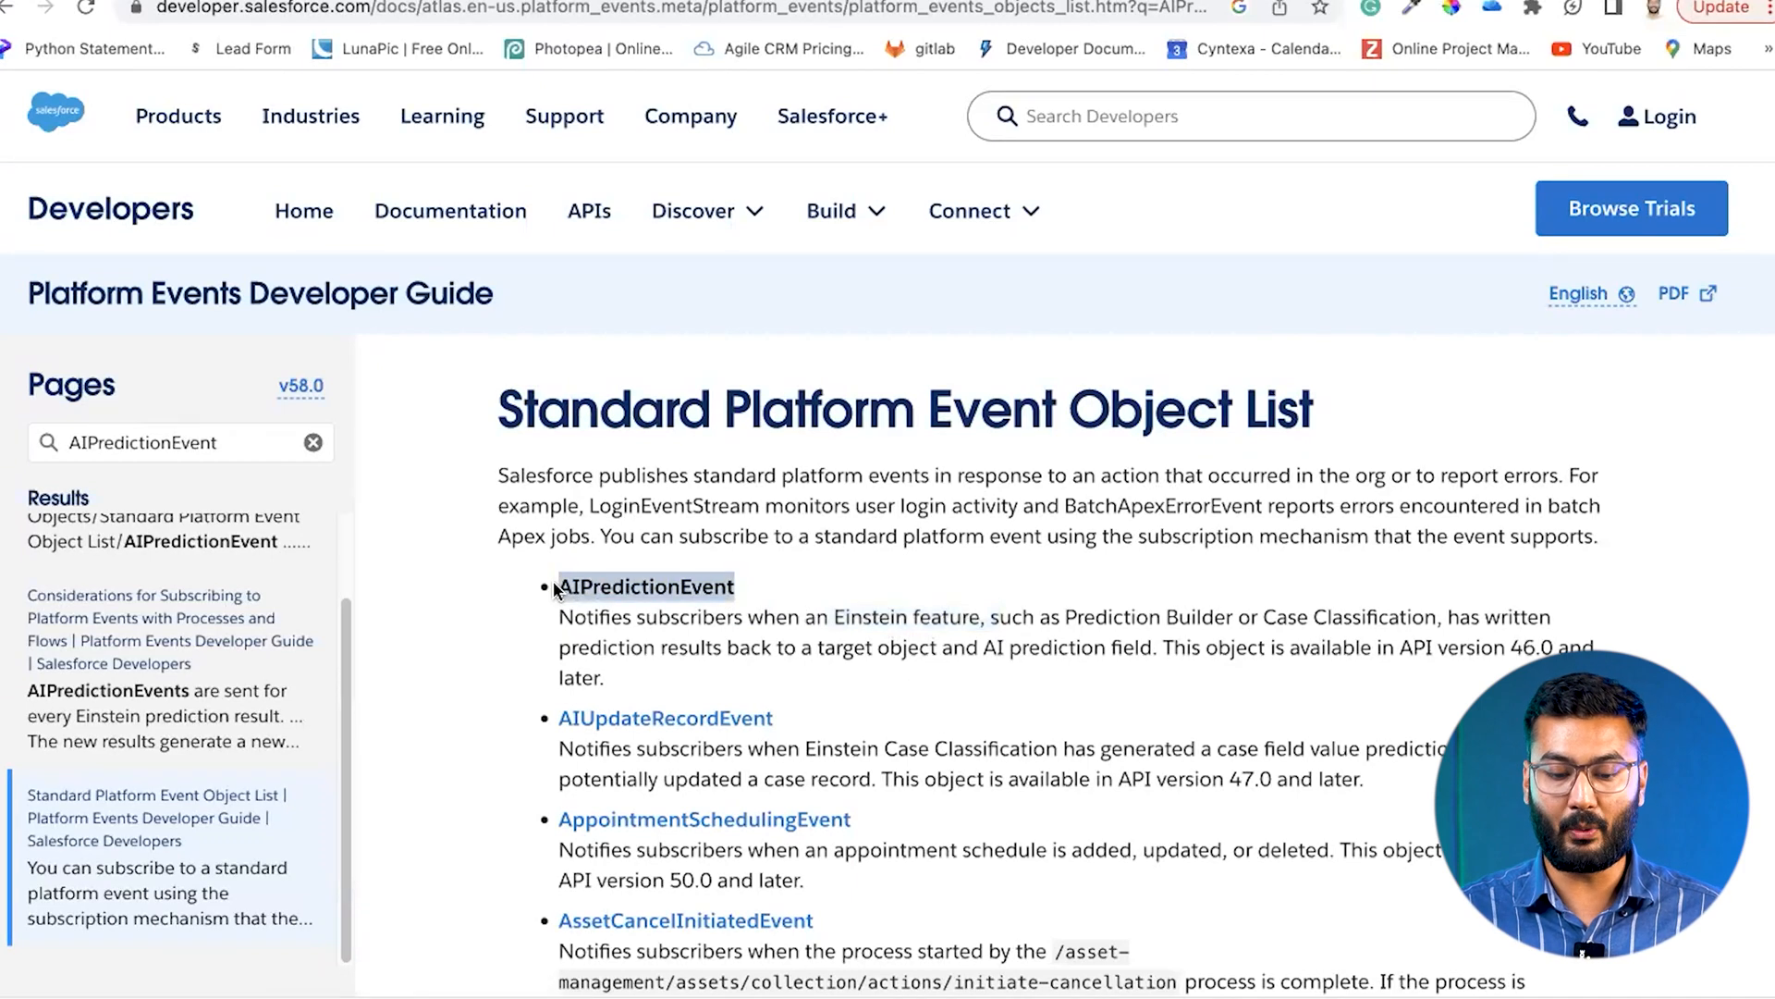
mouse_move(645, 586)
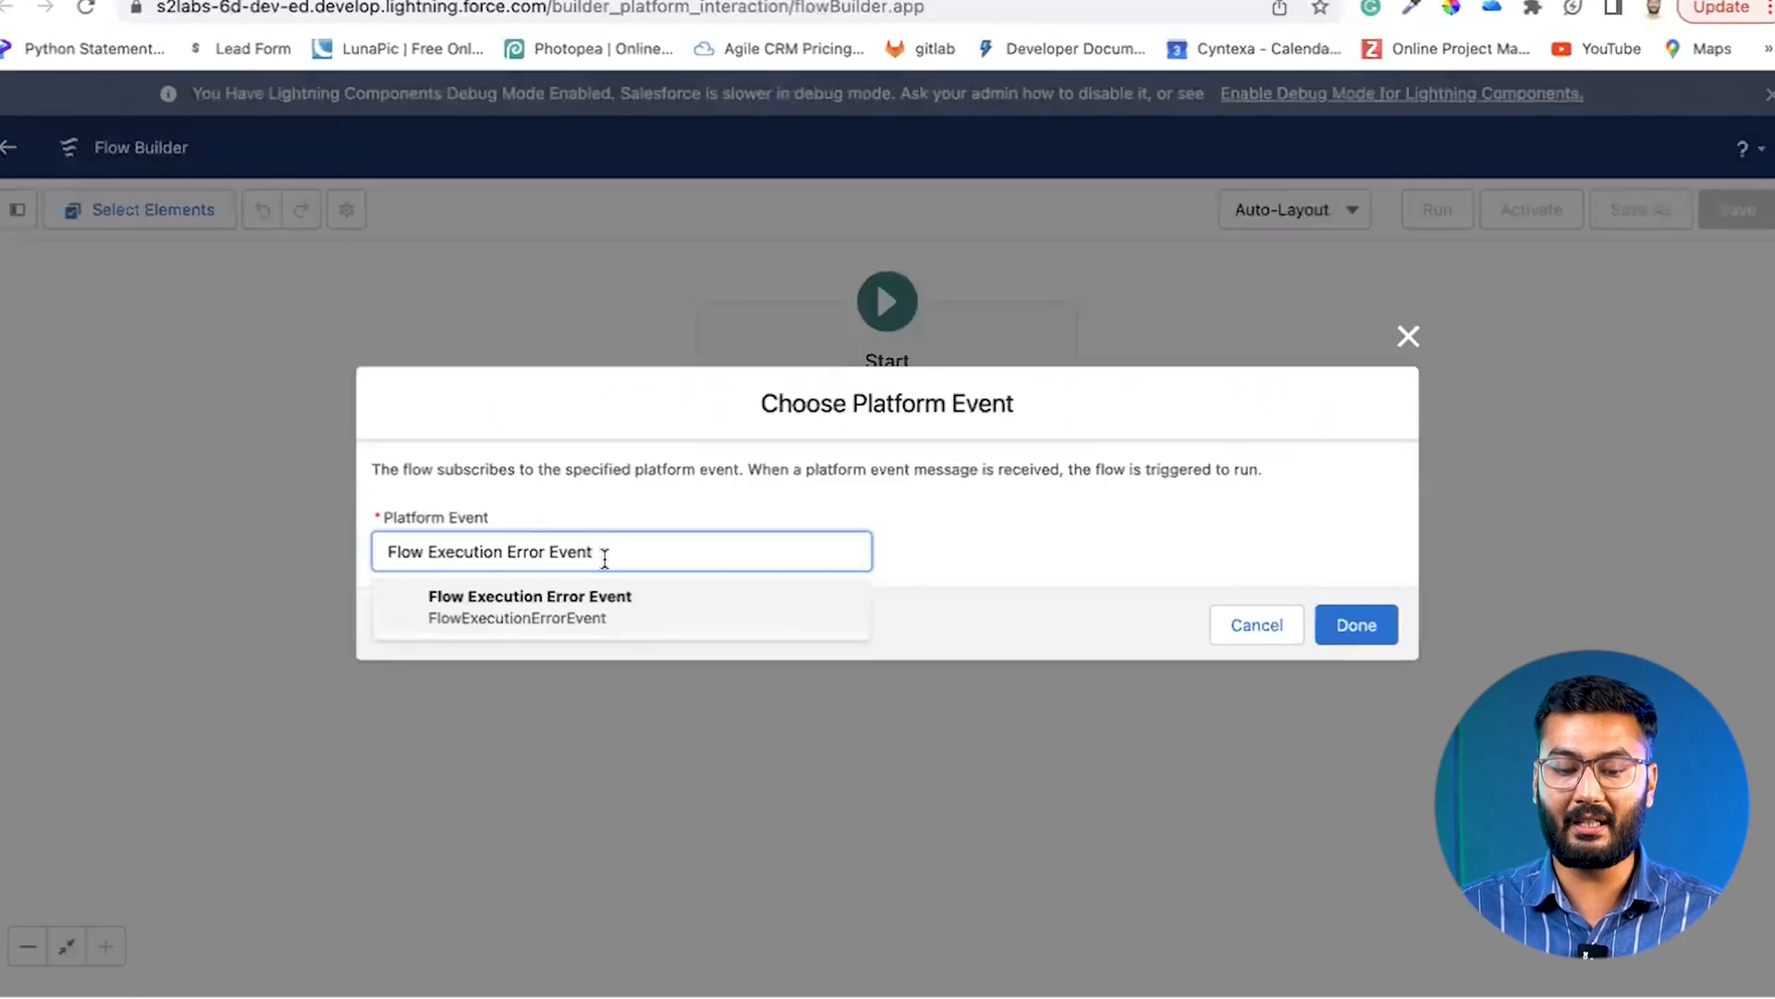
click(529, 606)
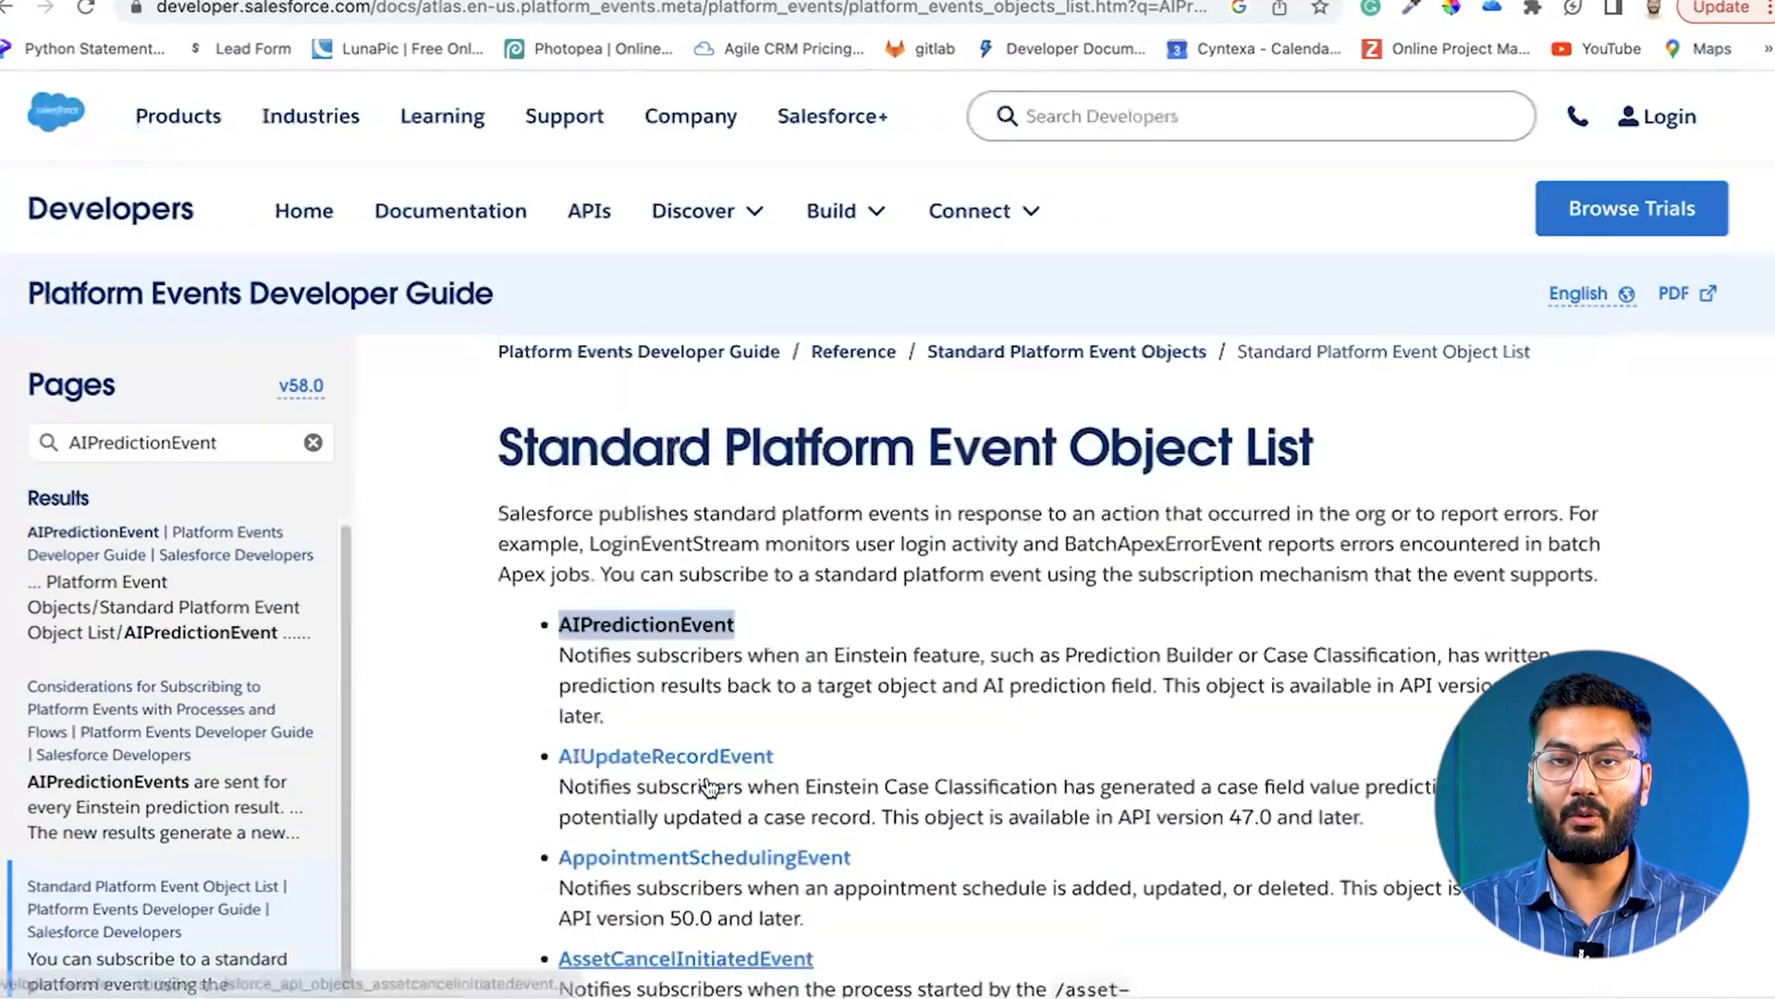
scroll(down, 3)
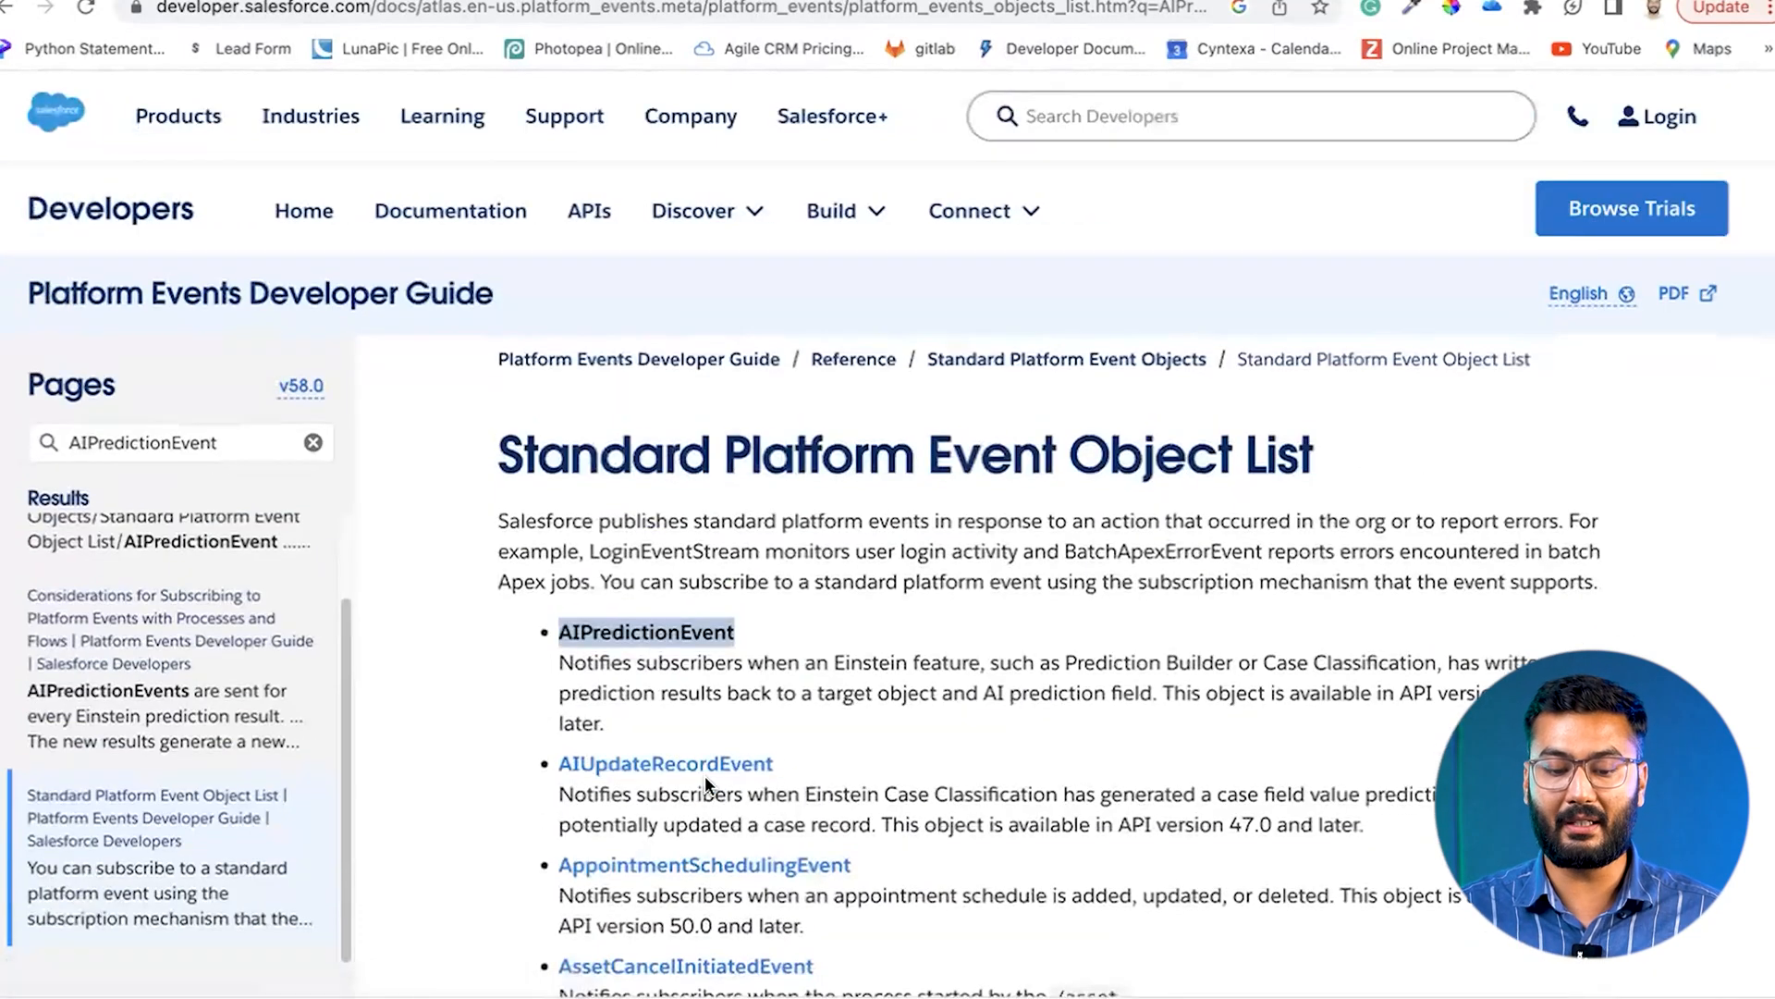
scroll(down, 3)
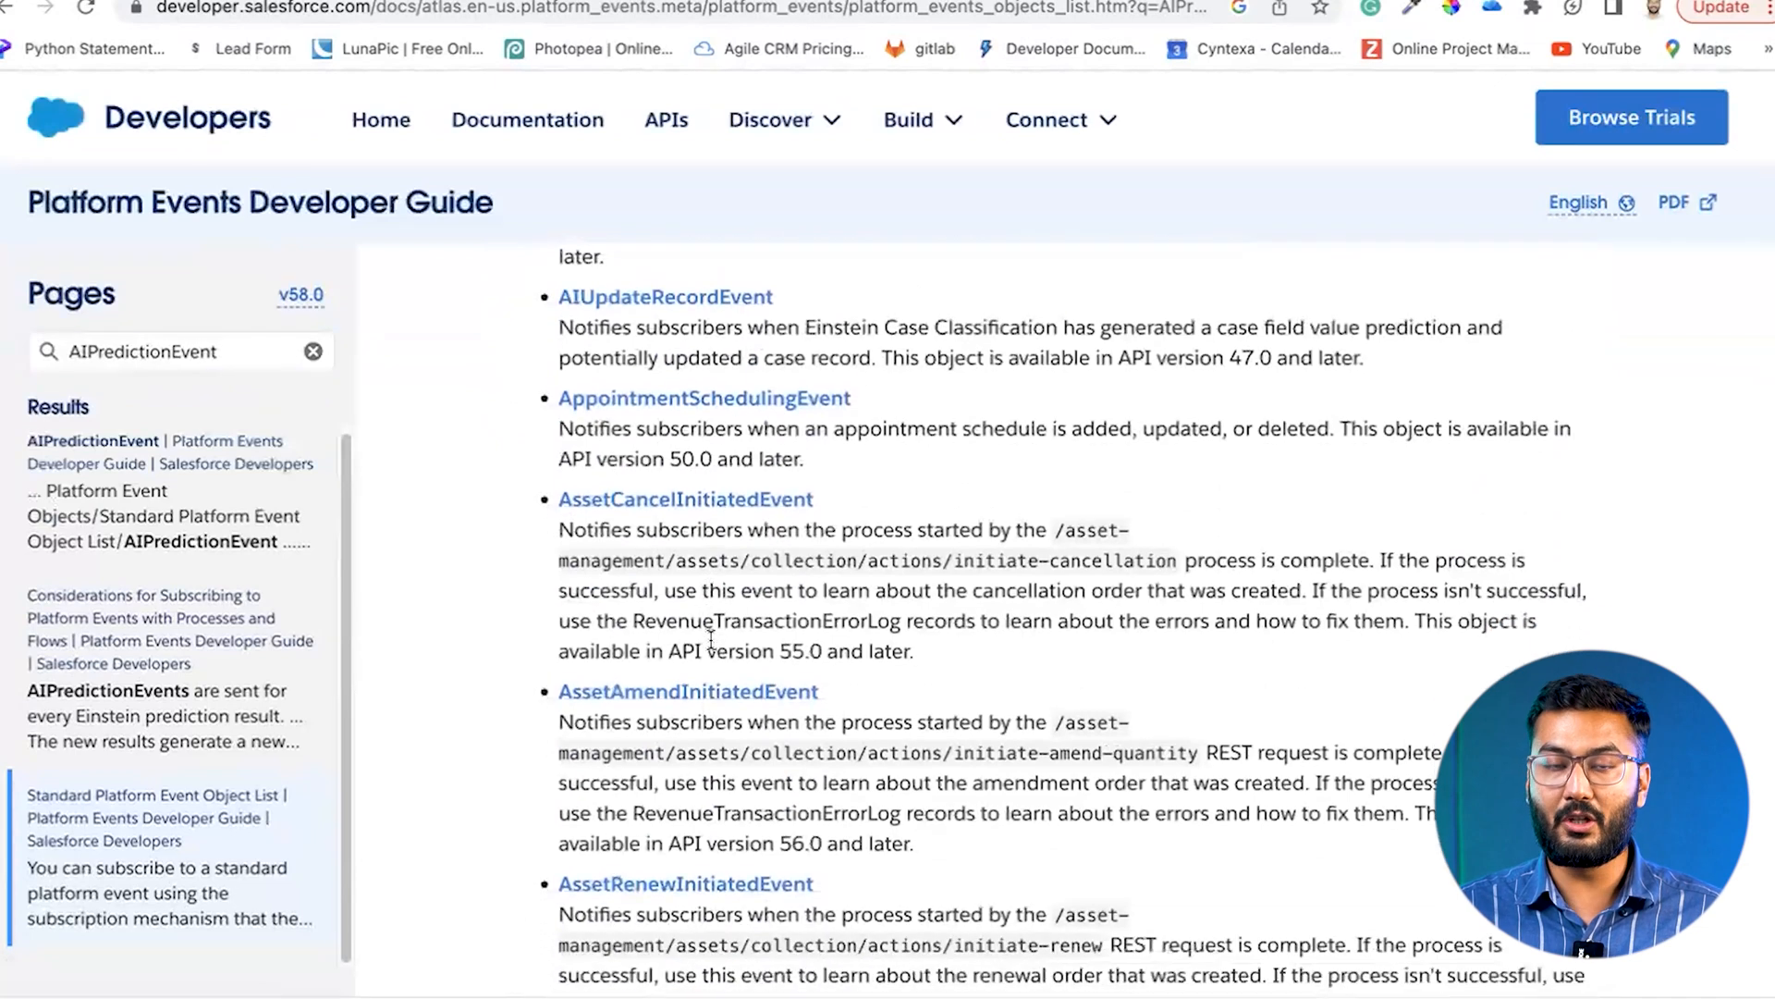
scroll(down, 3)
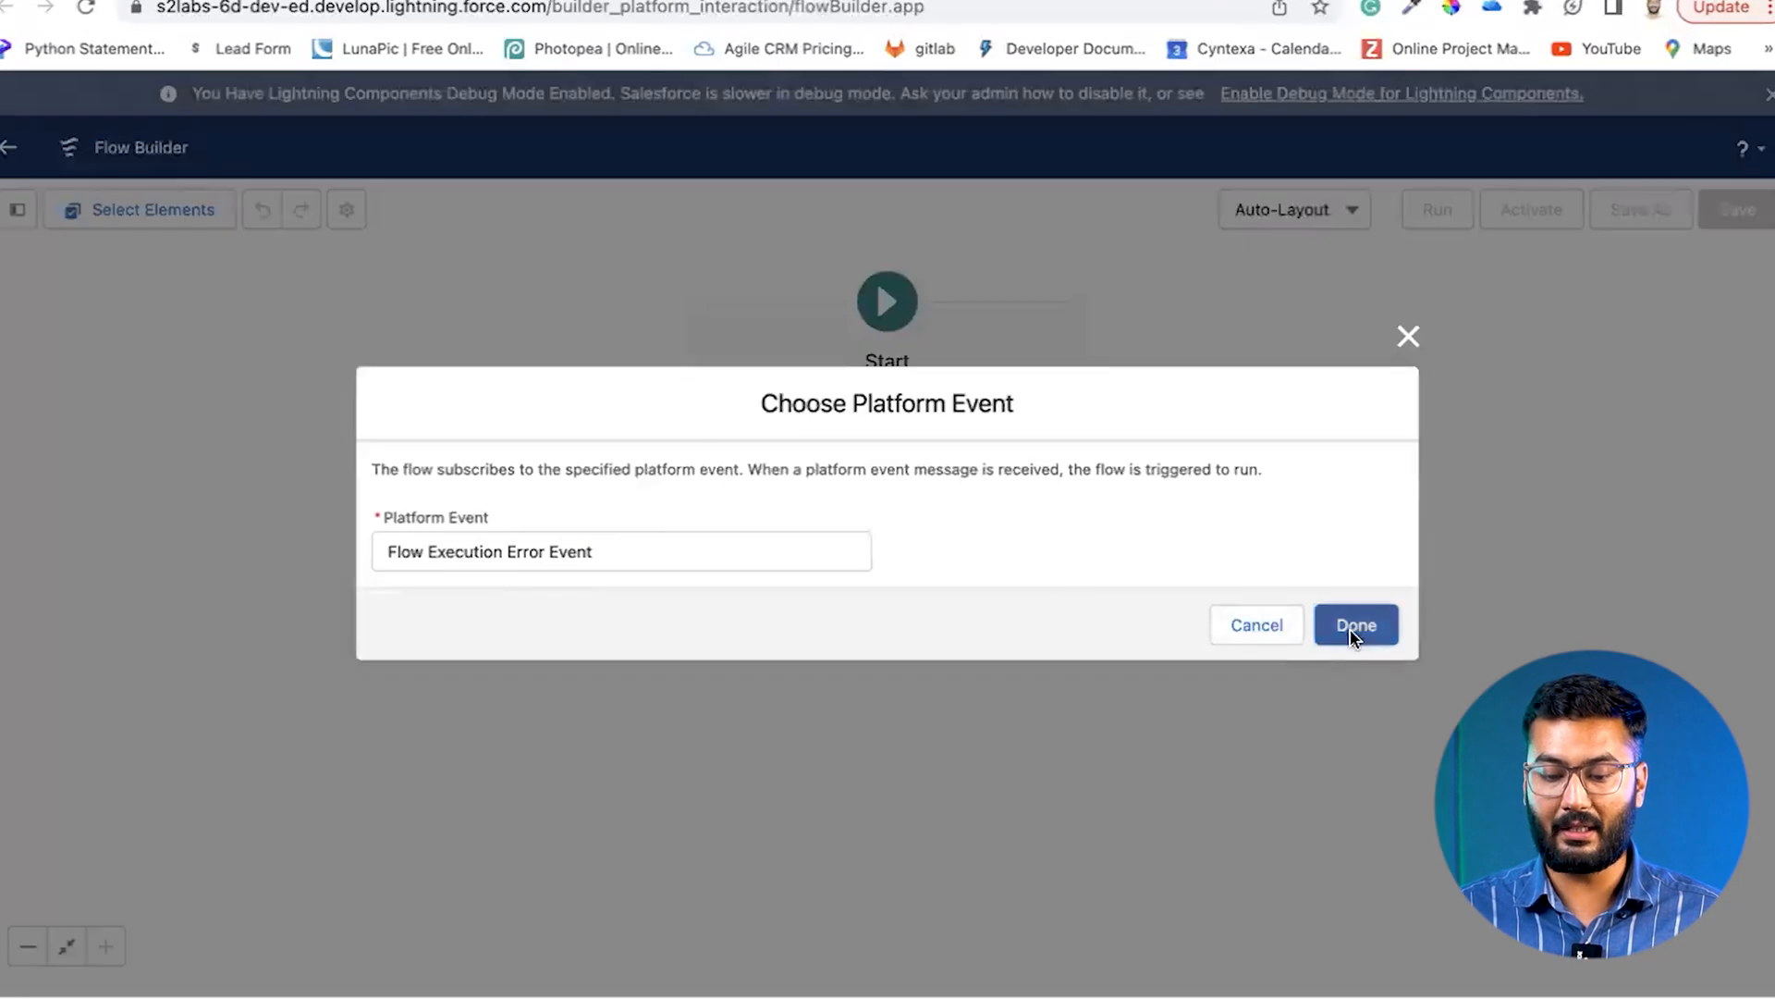
Step: Confirm the trigger and add a Create Records element labelled Create Logs
click(1354, 623)
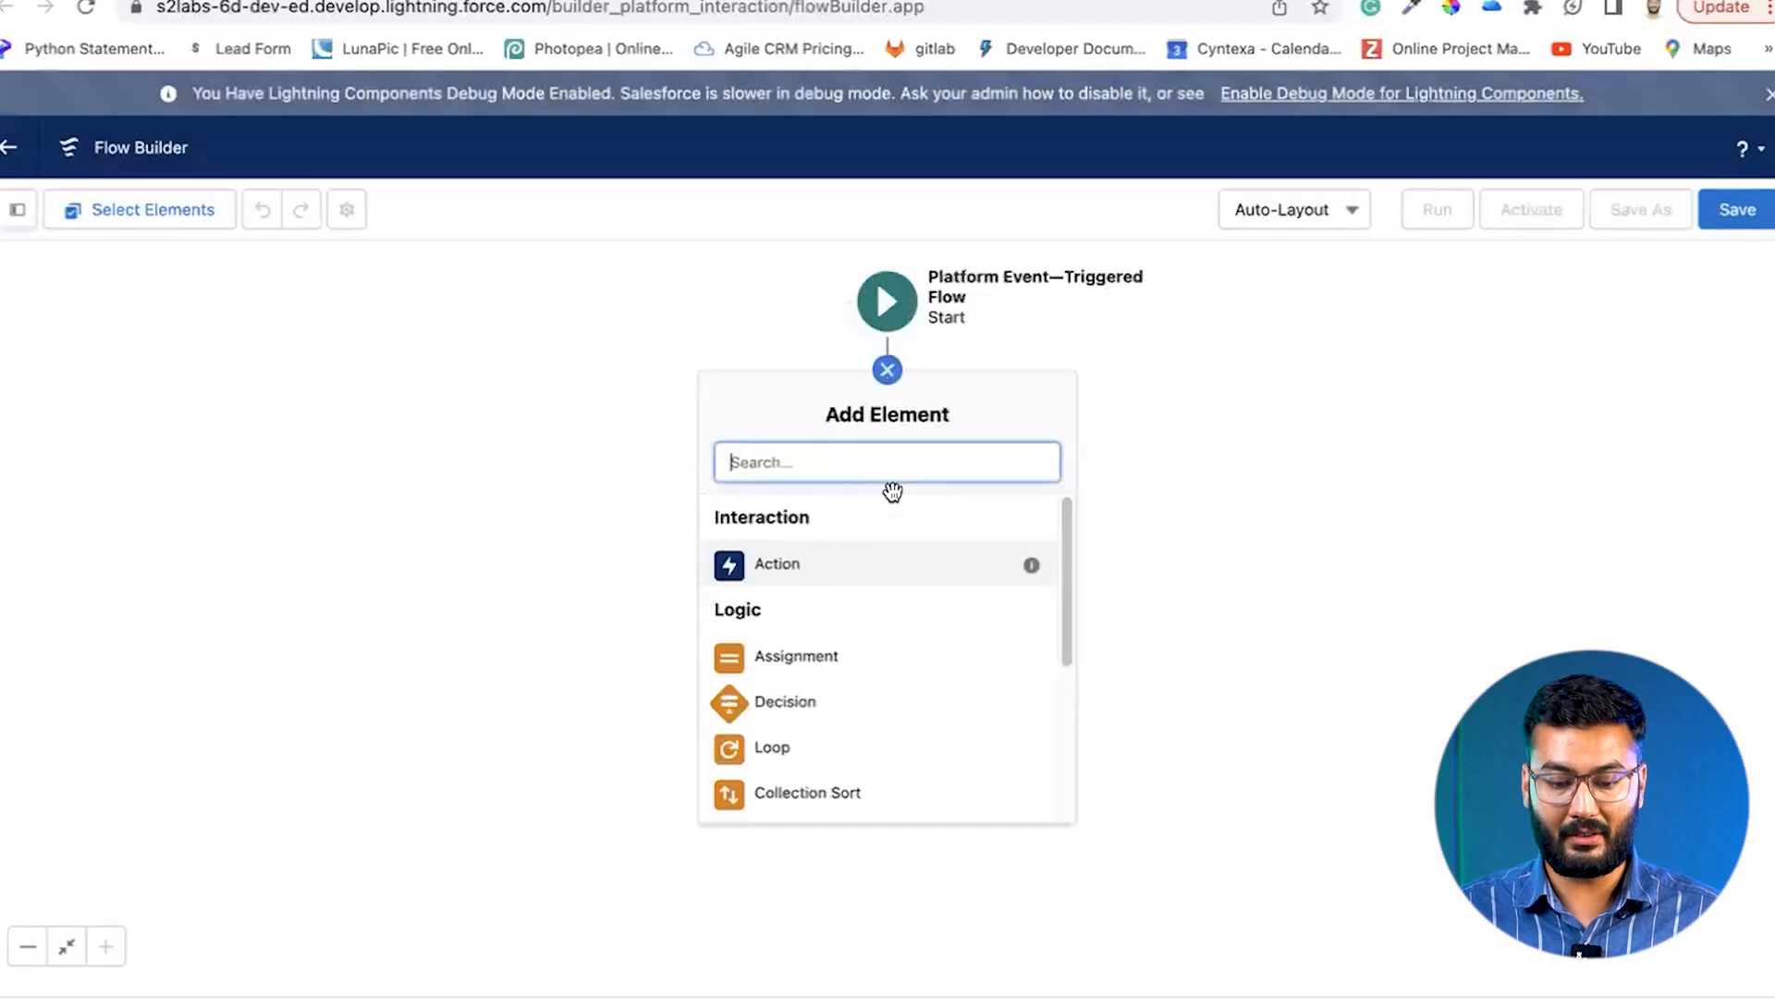
text(create)
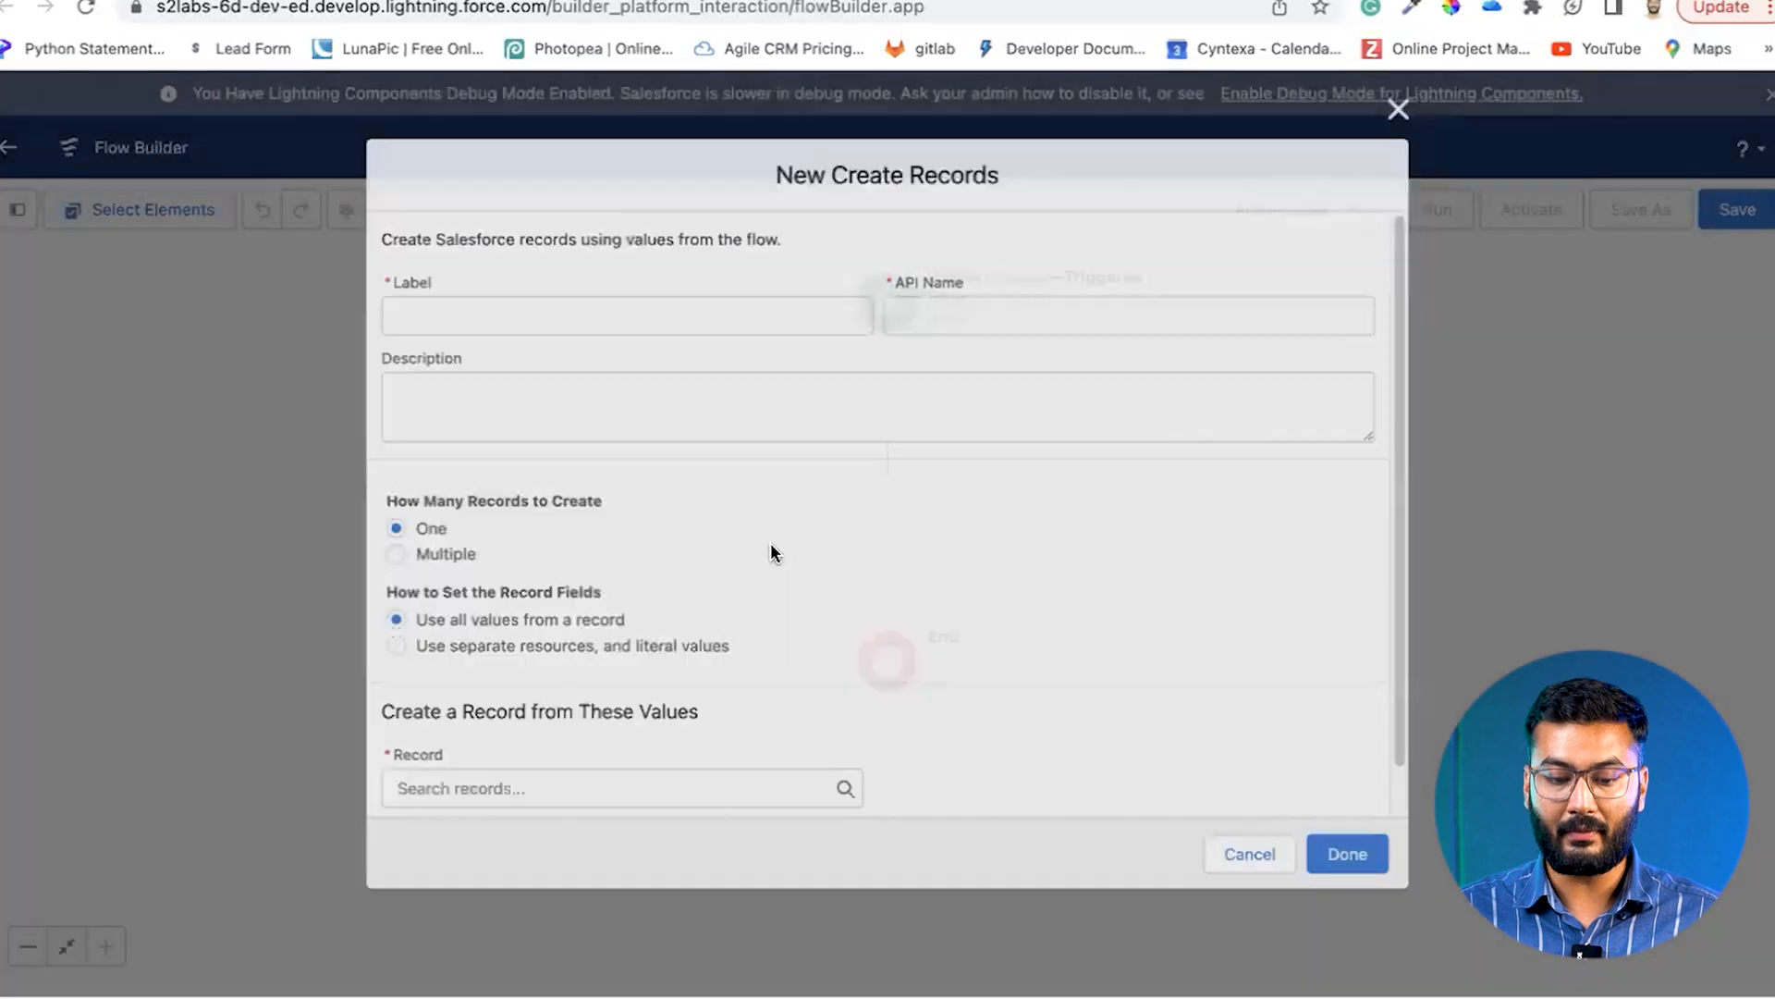
click(622, 311)
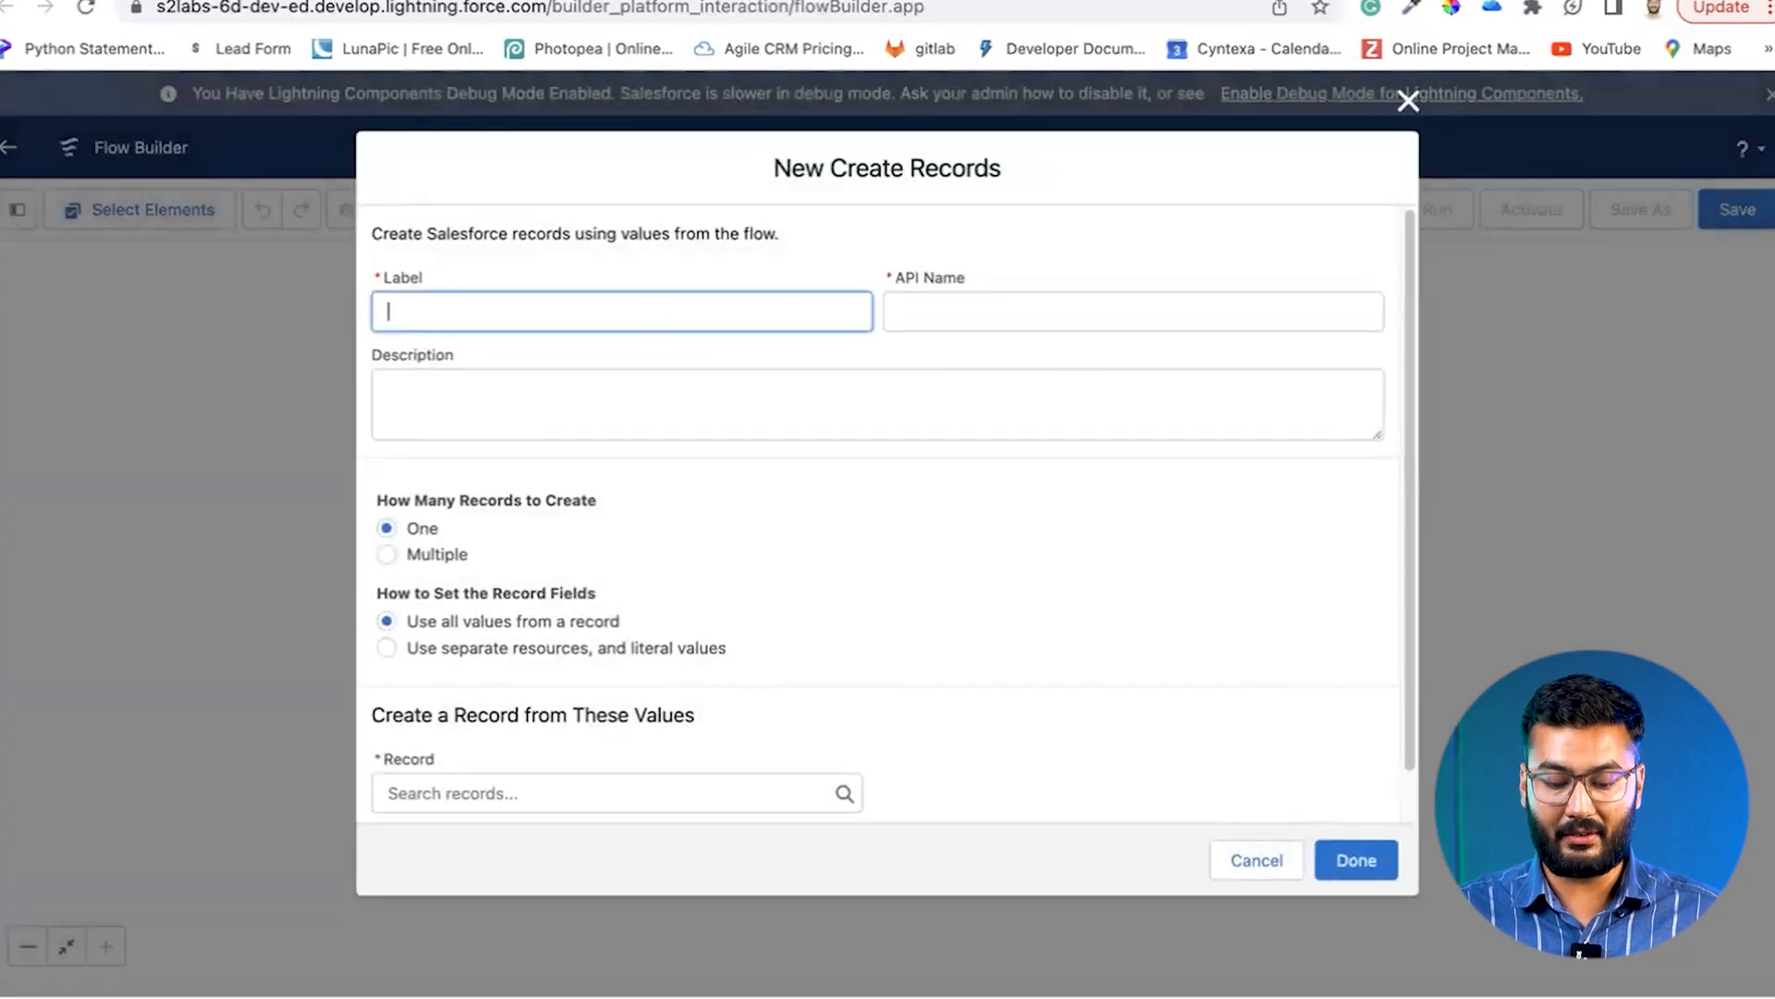
text(Create Logs)
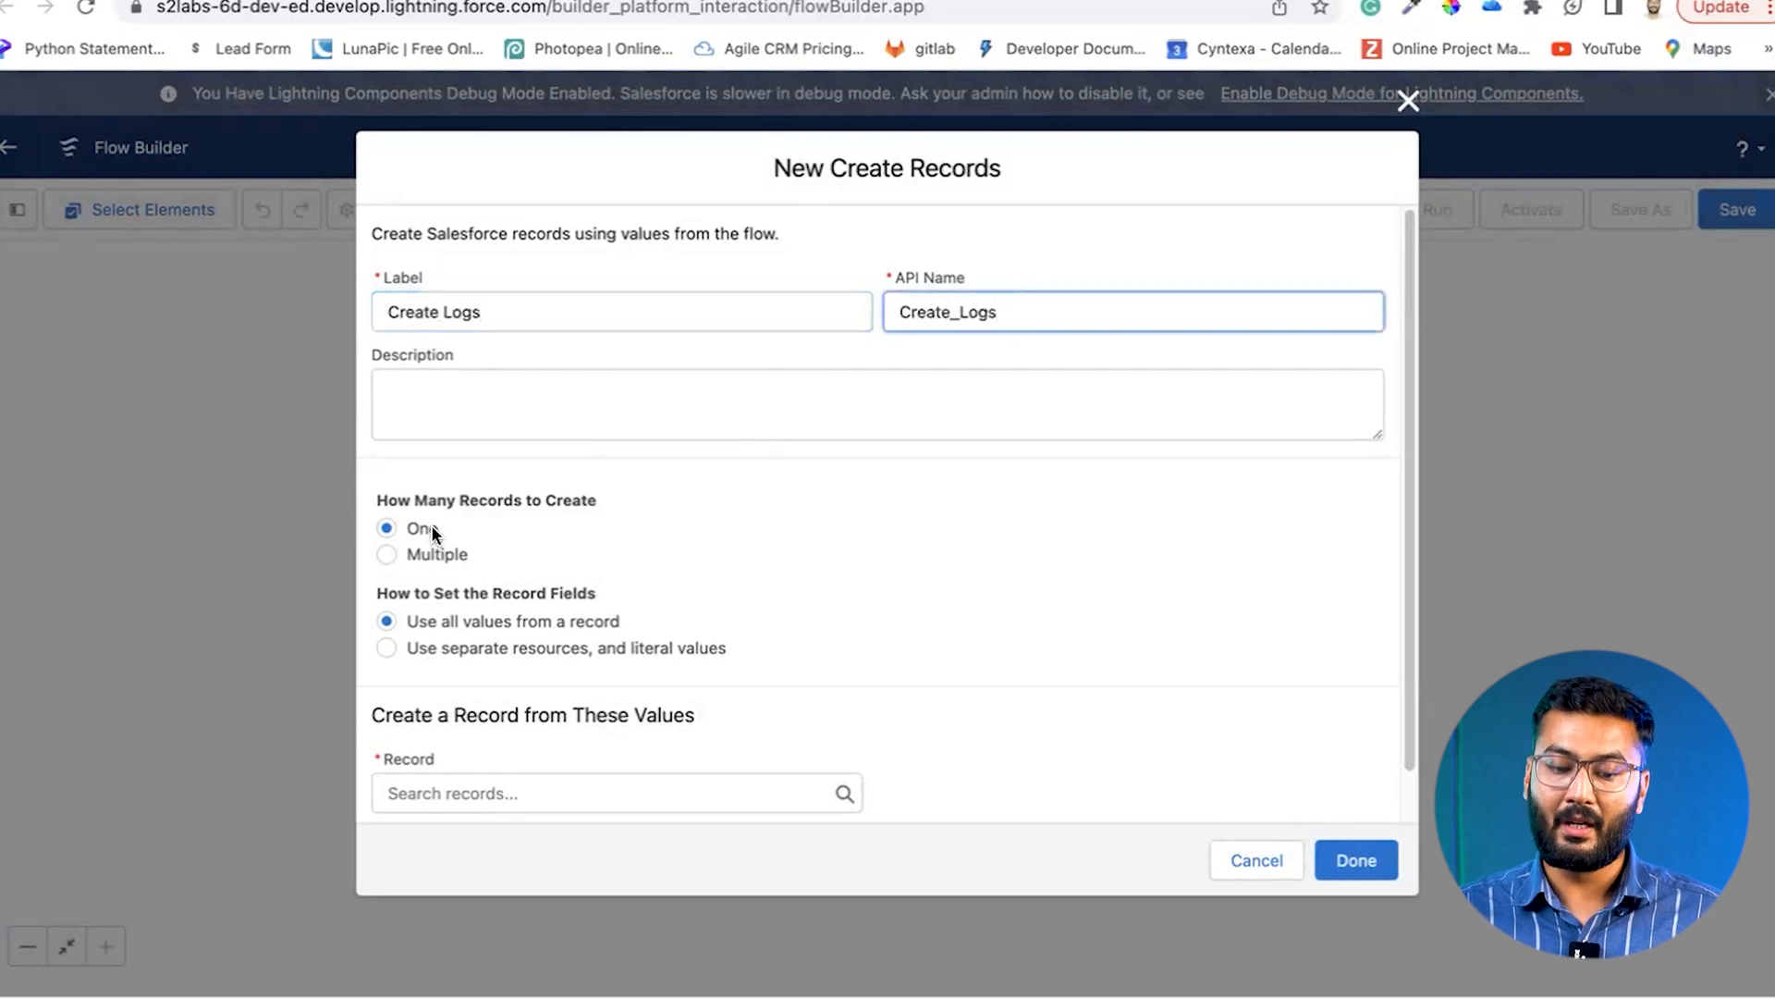
mouse_move(470, 521)
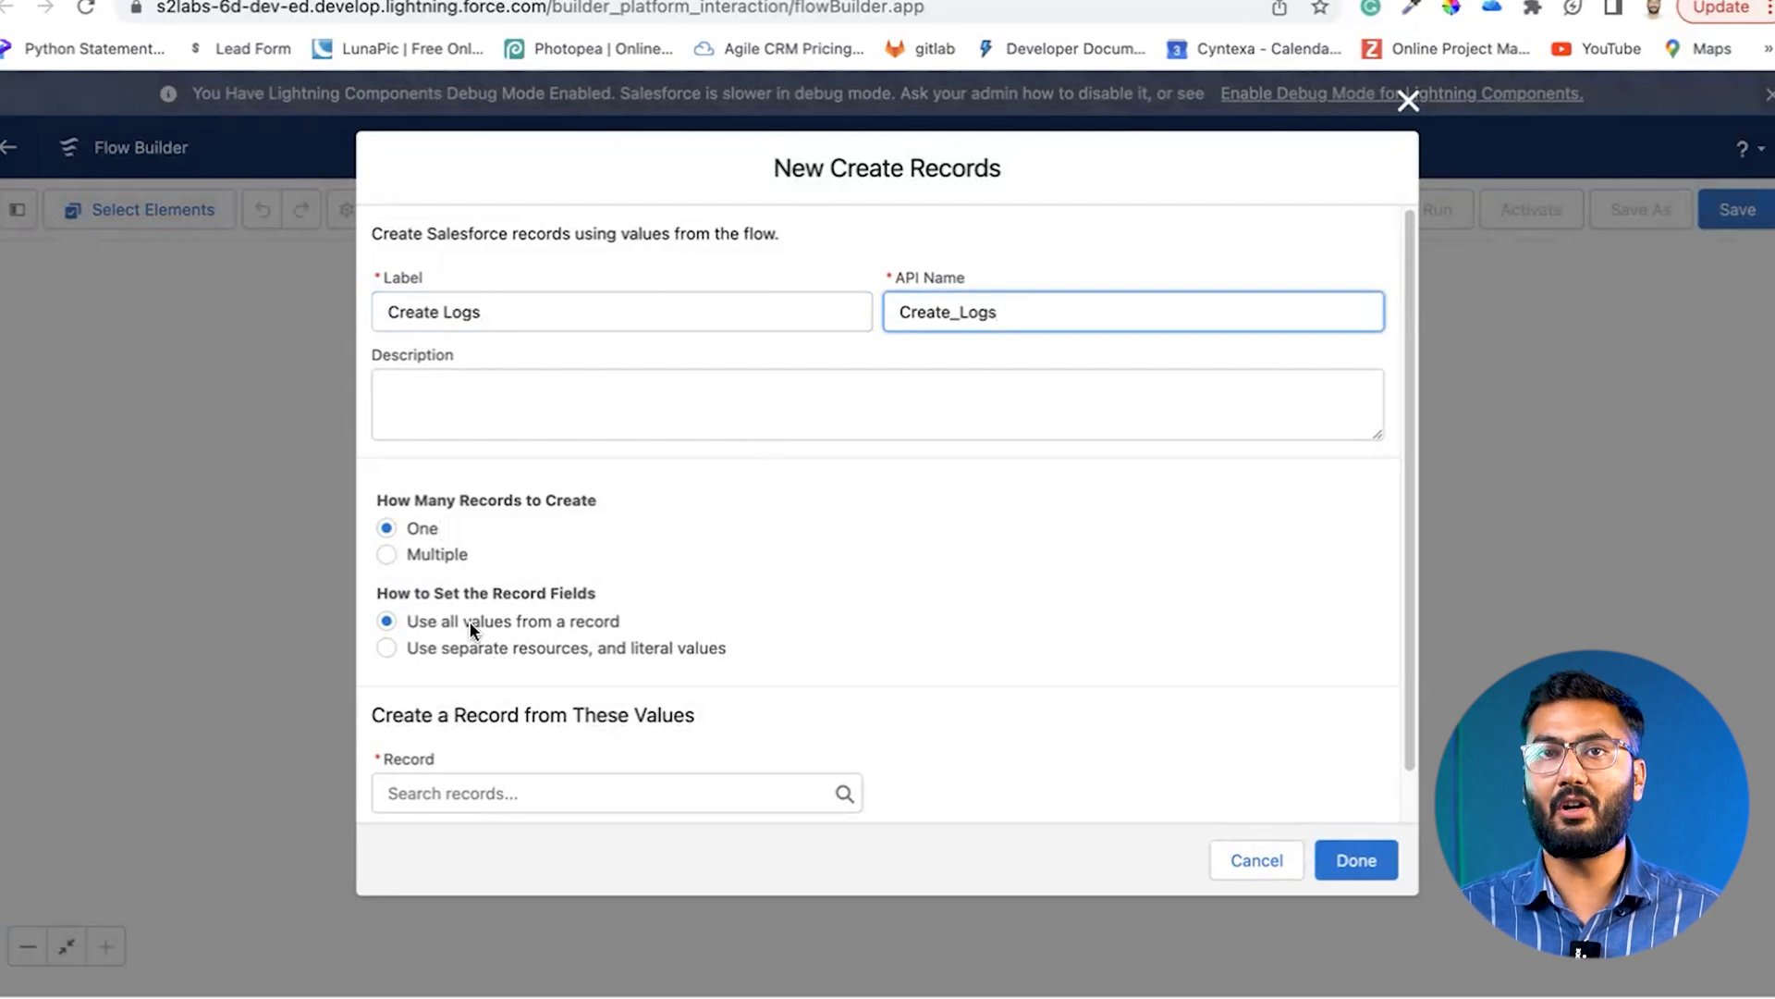
mouse_move(462, 664)
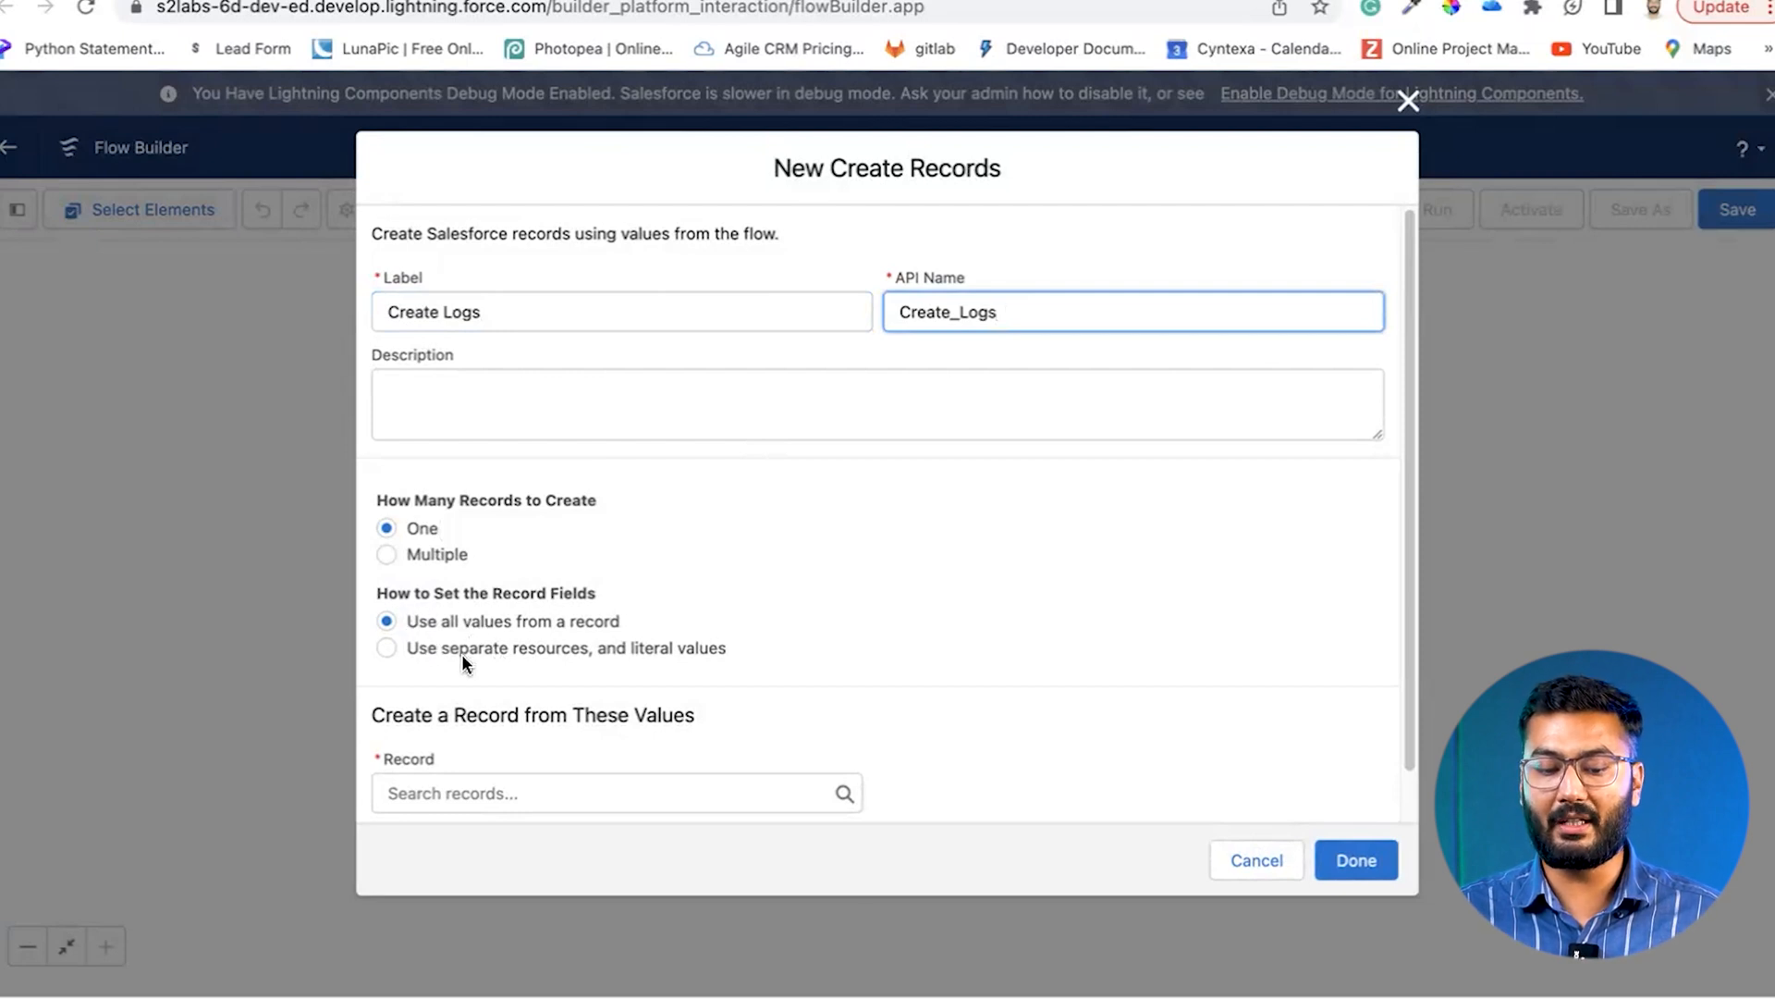
Step: Create an Error Log from separate resources with Name set to {!$Record.FlowApiName}
click(387, 640)
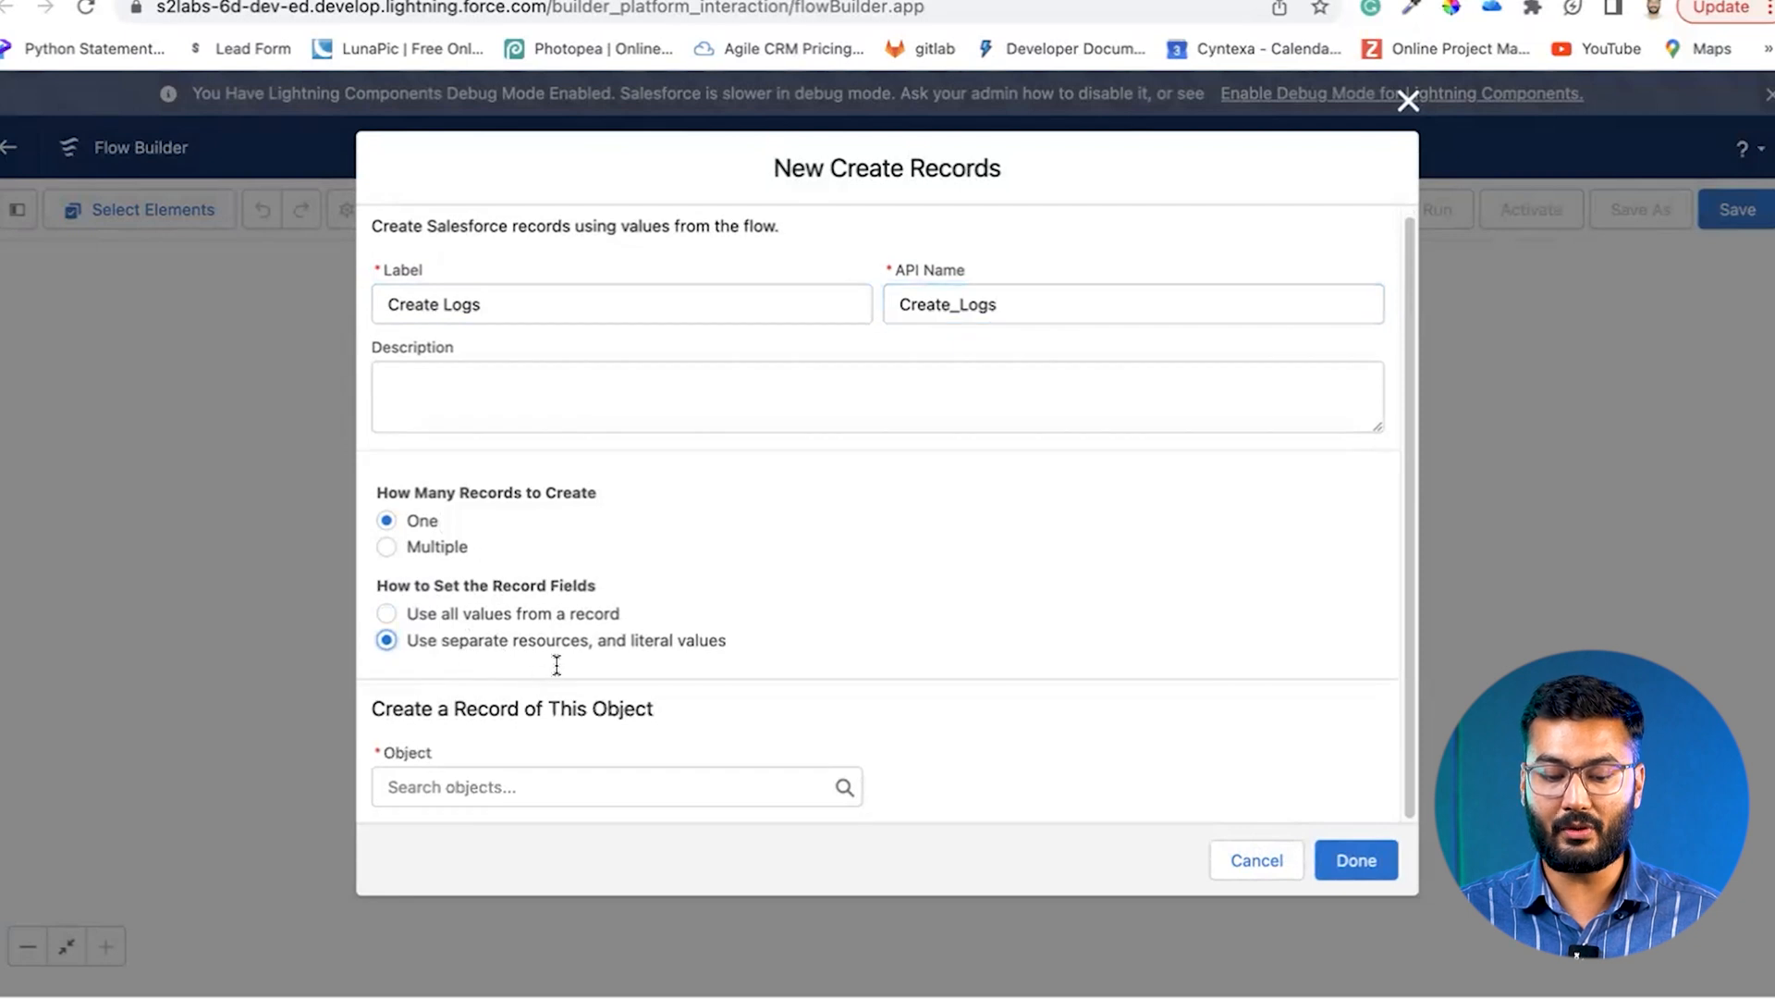
text(e)
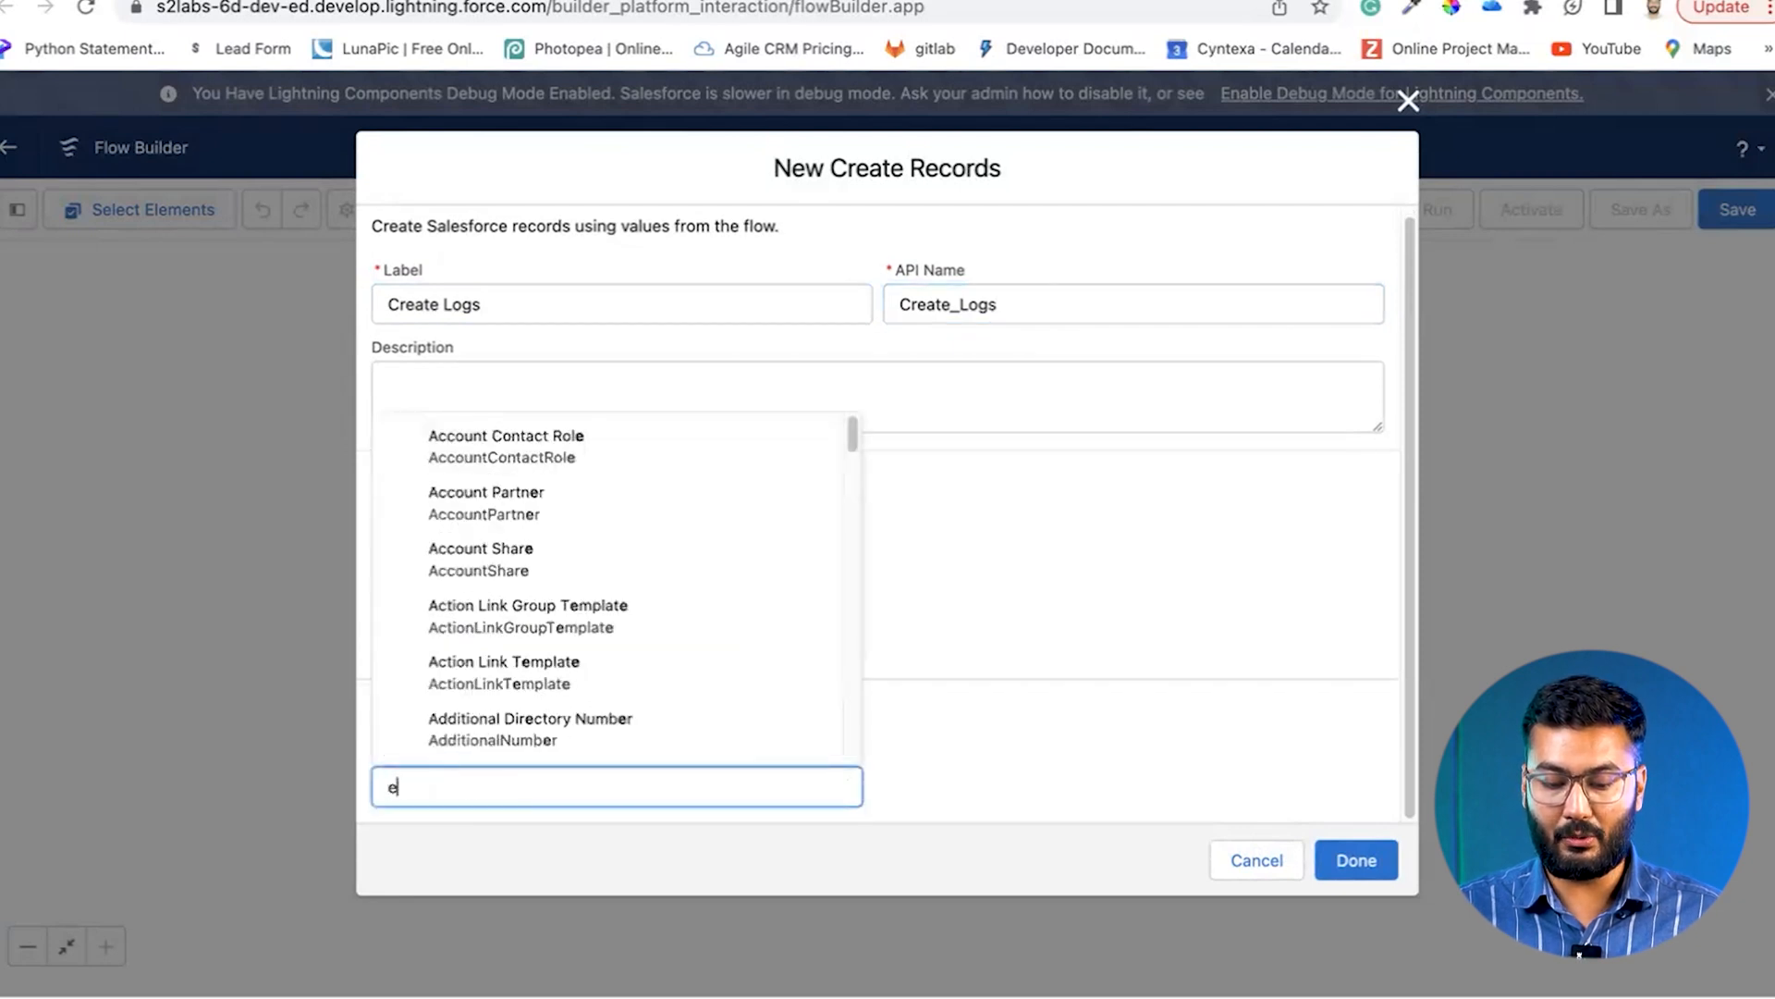
text(rror)
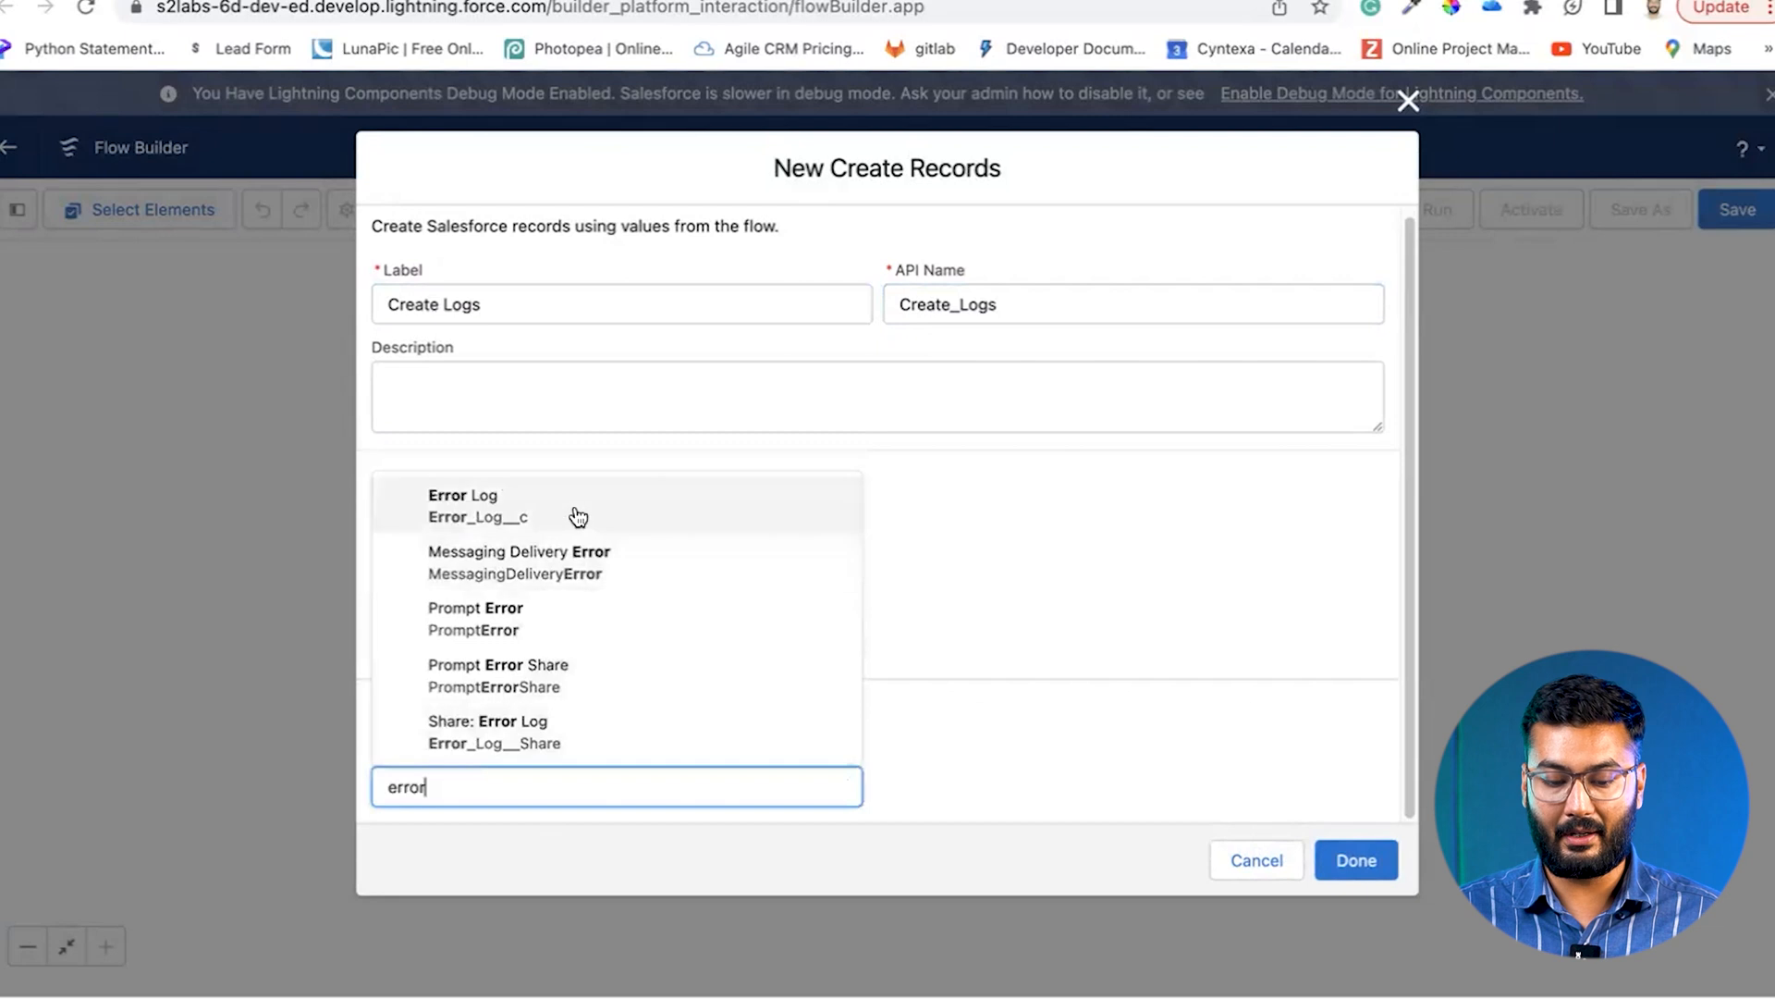
click(463, 505)
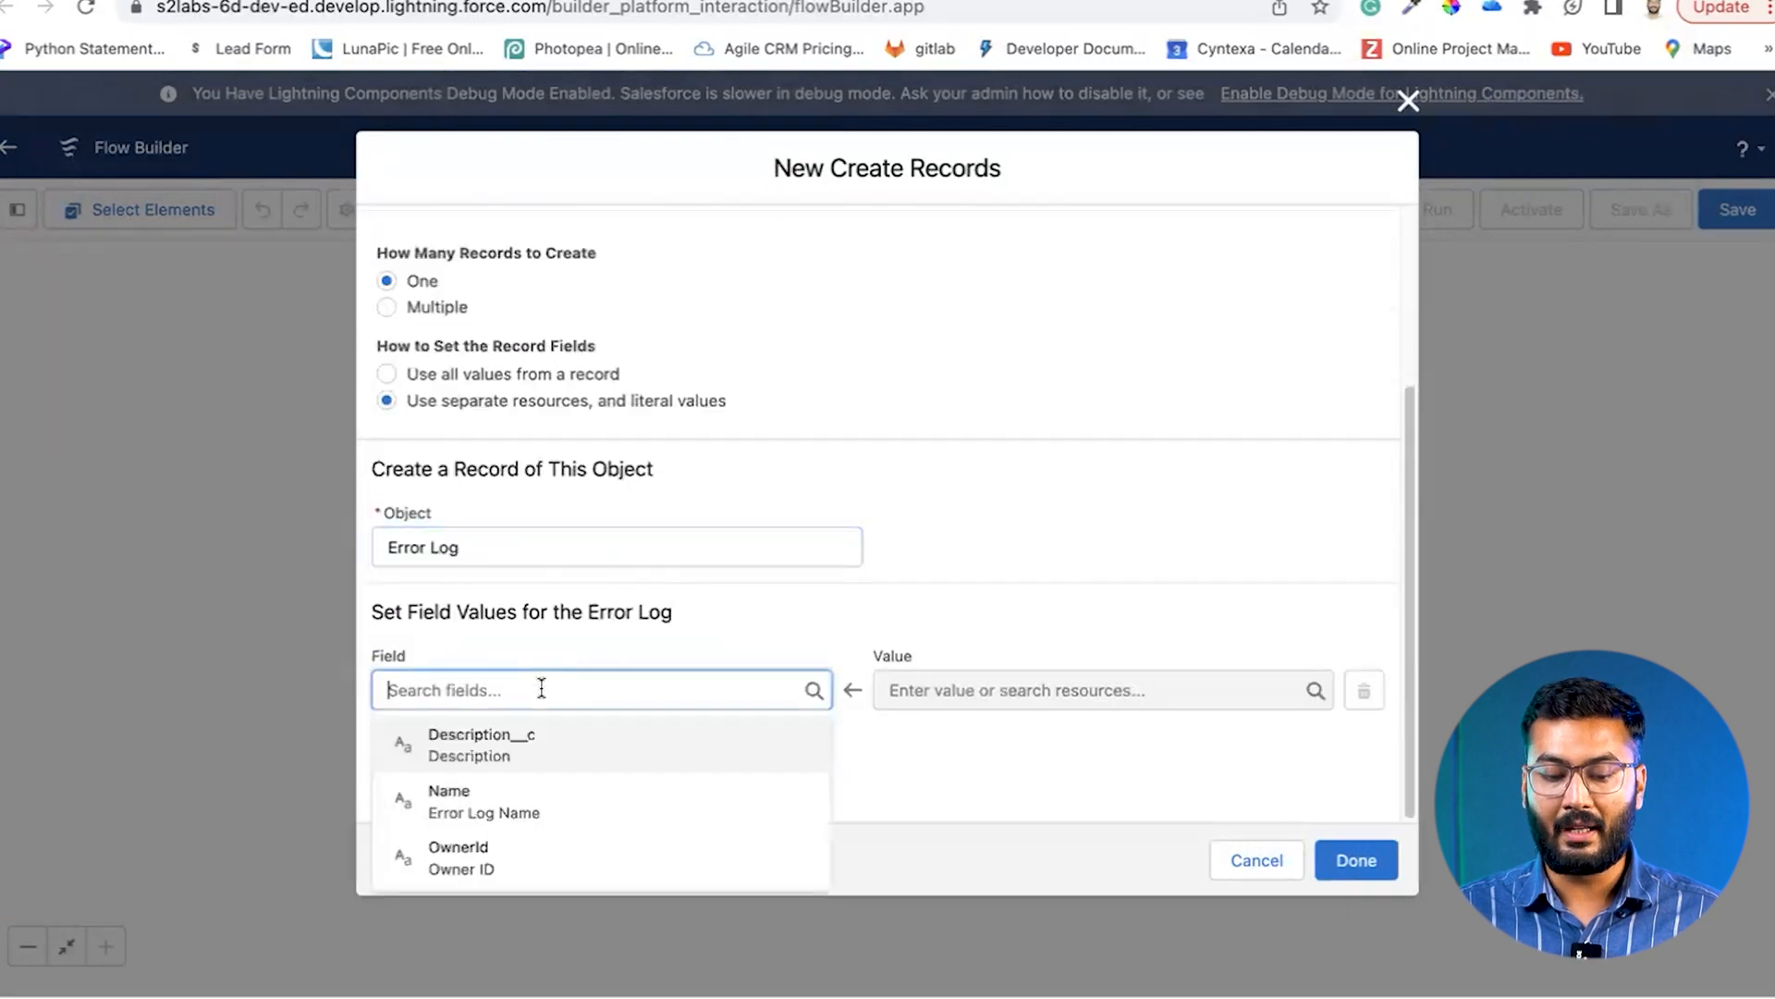
mouse_move(521, 784)
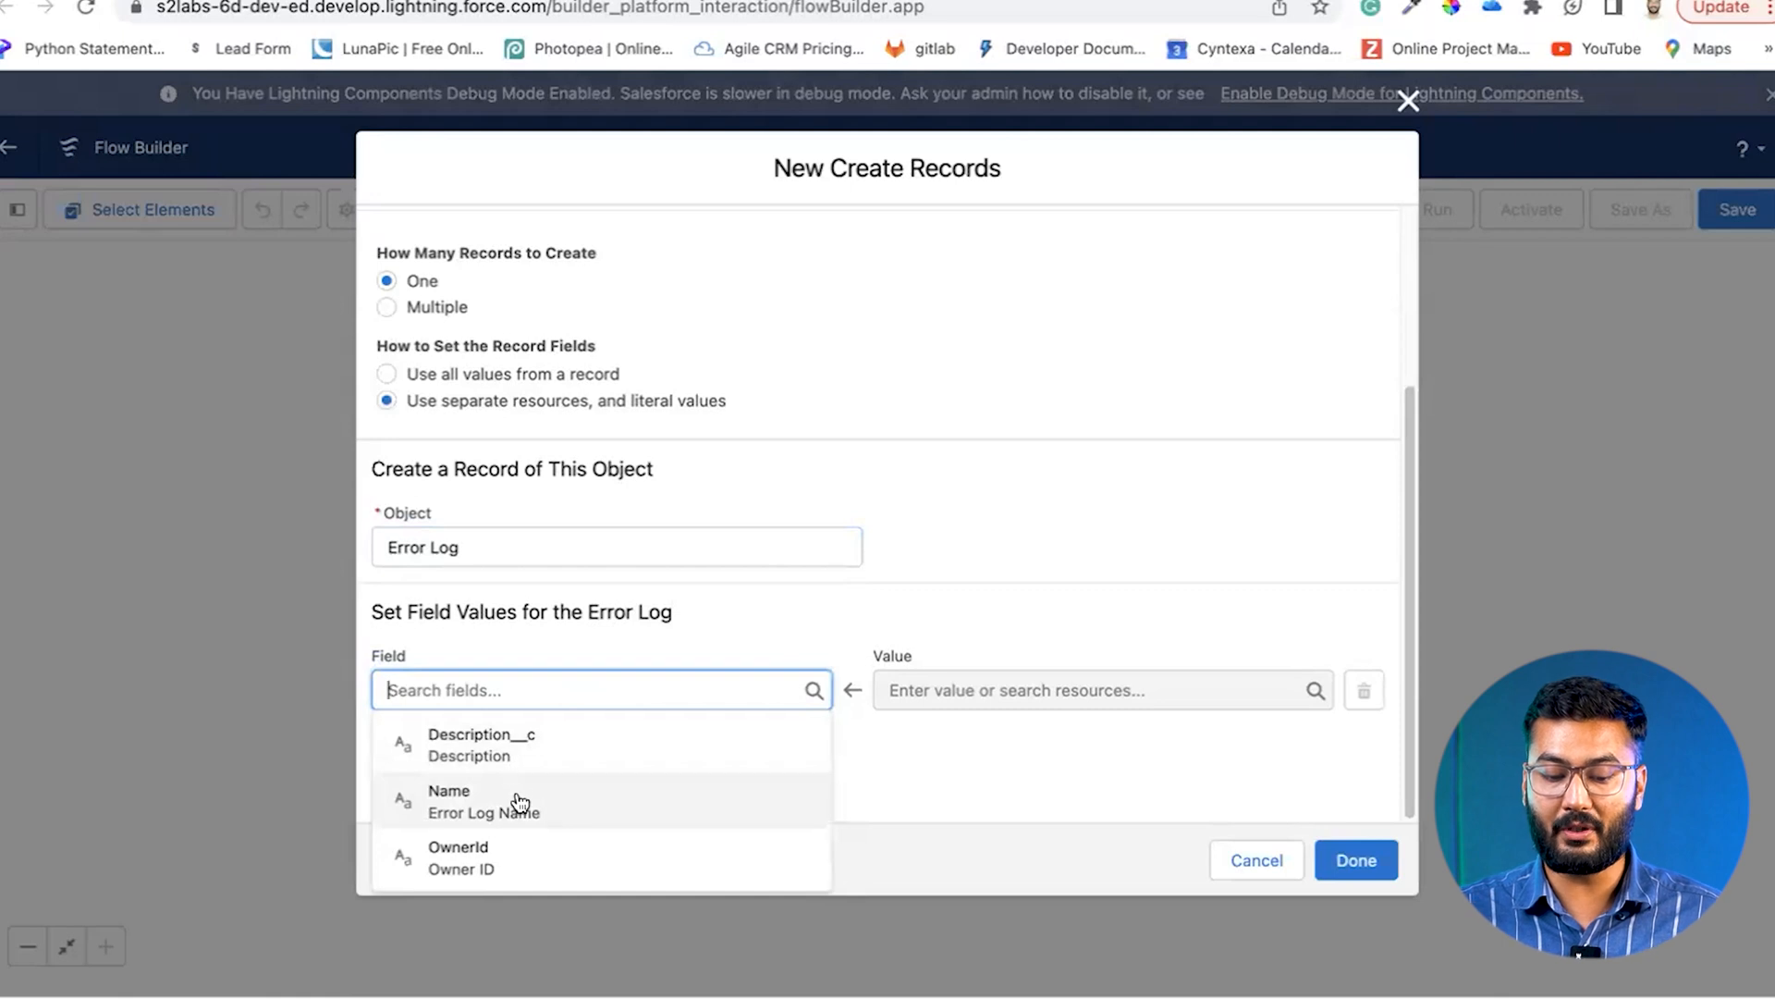
click(447, 789)
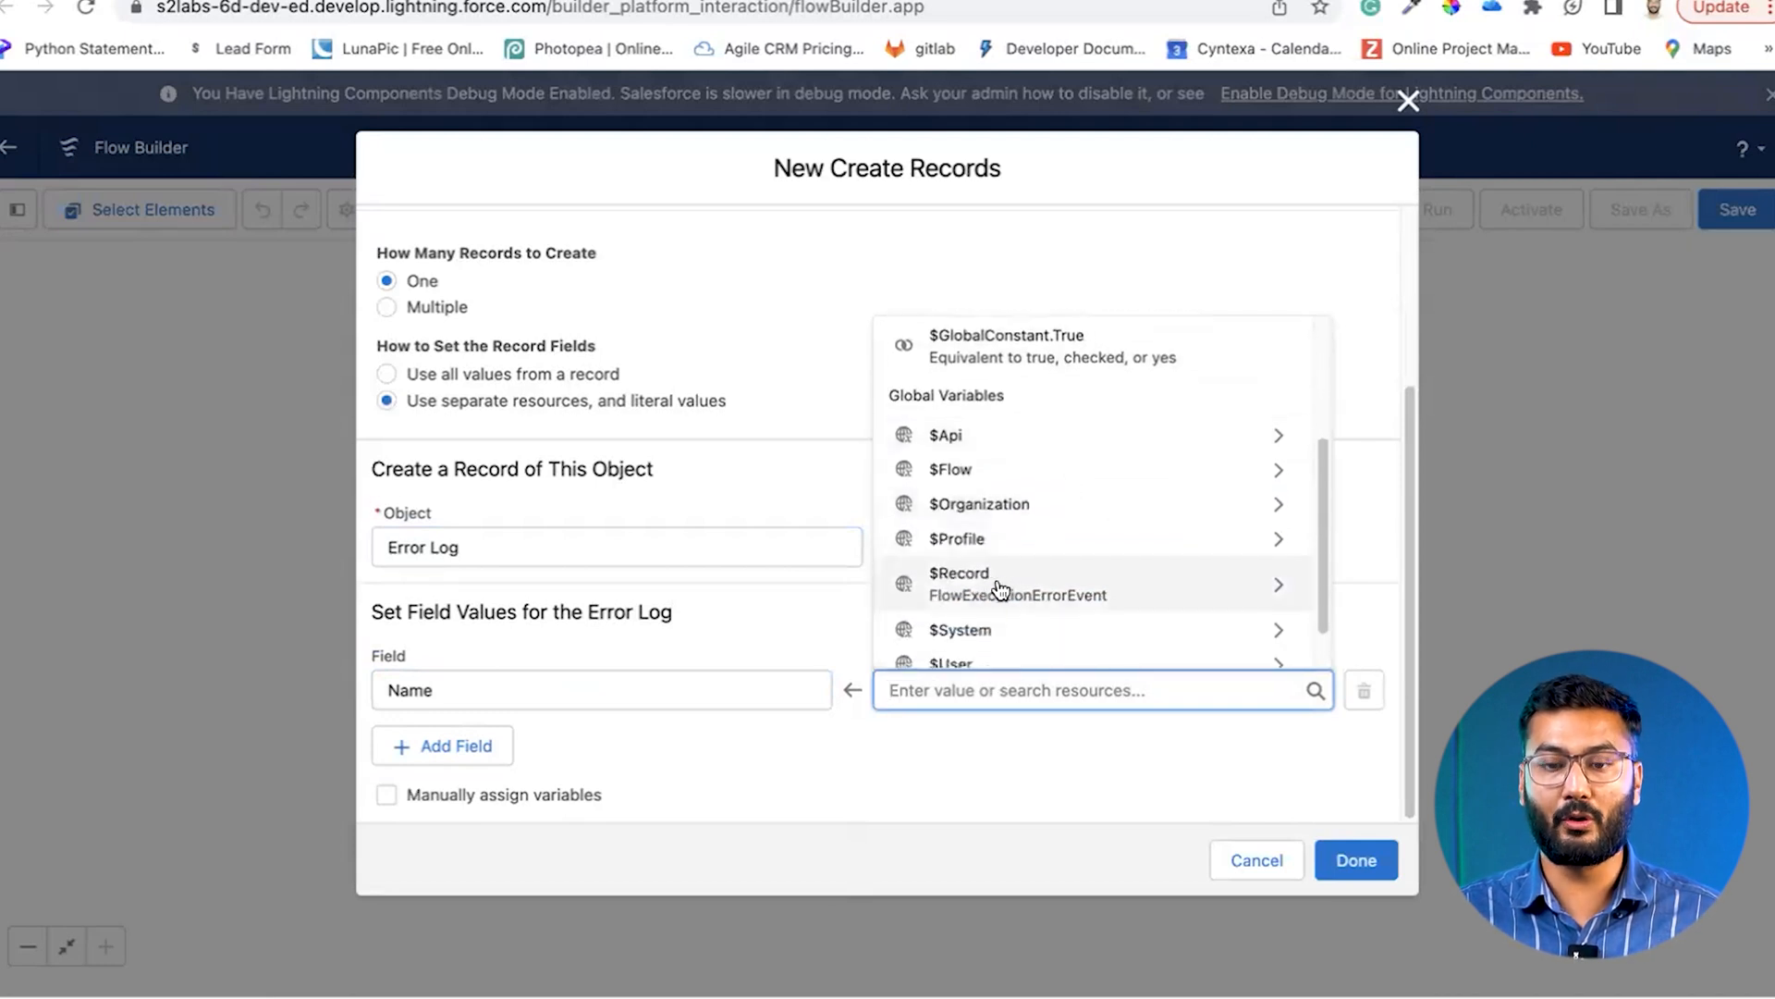
click(959, 573)
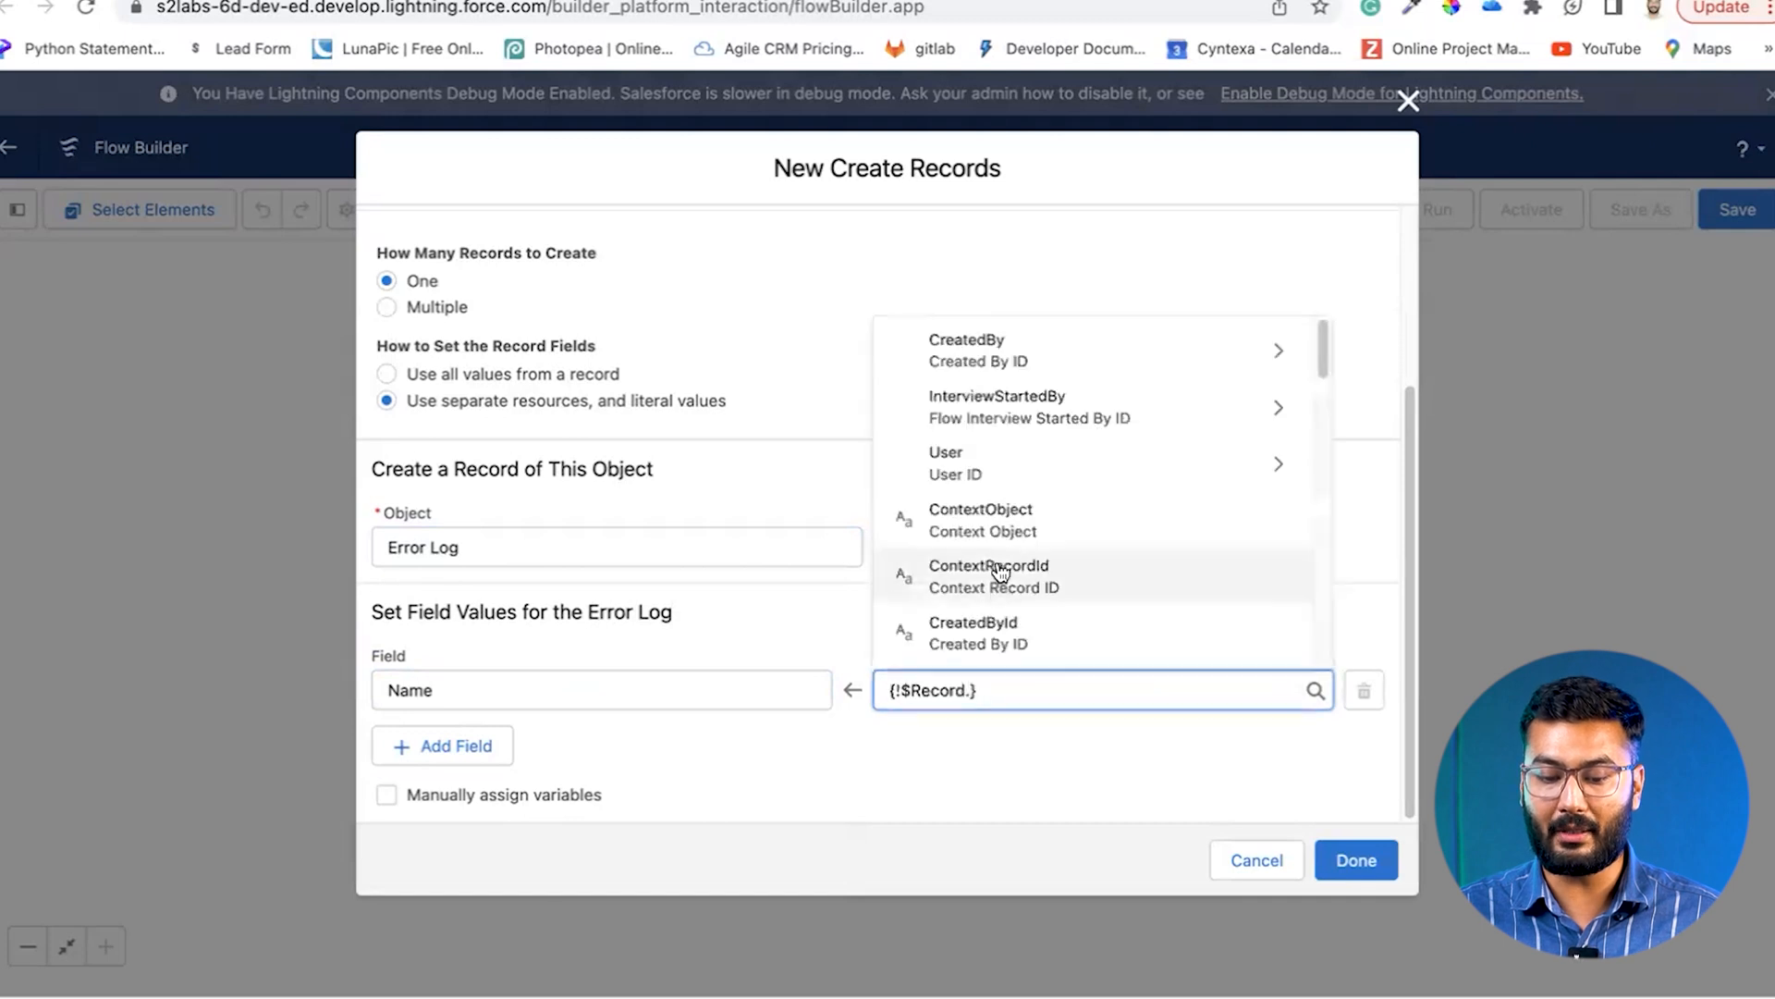
scroll(down, 3)
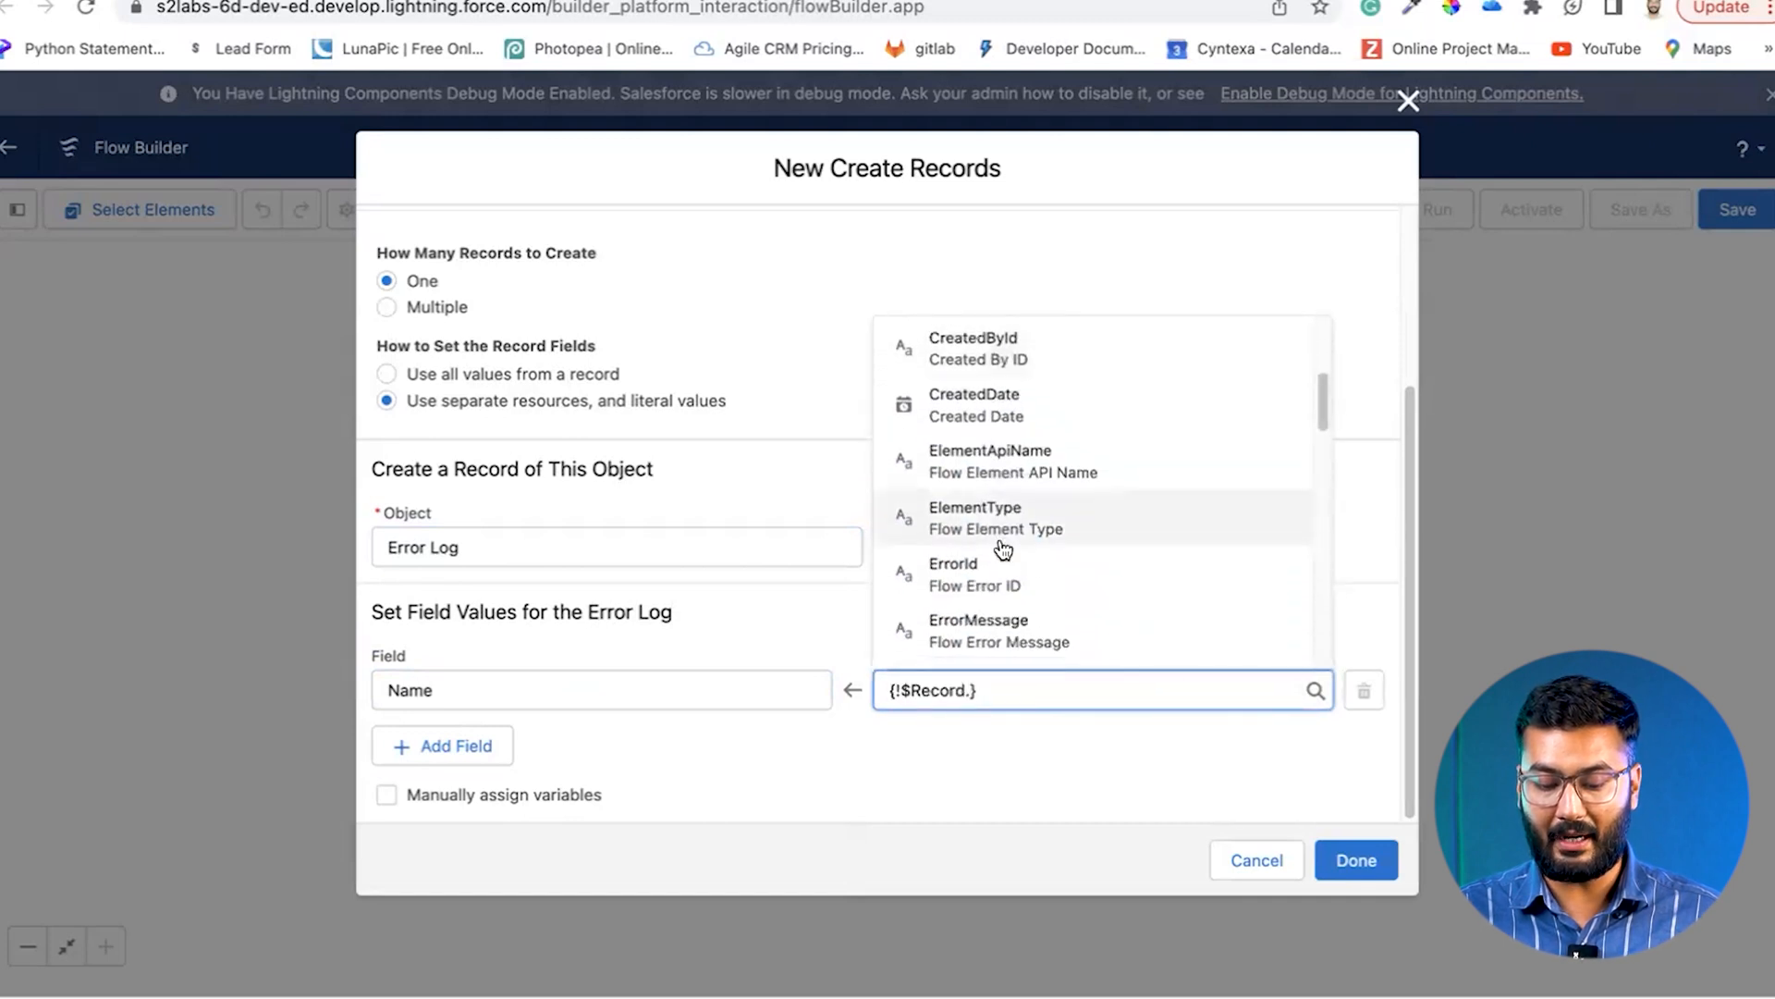
scroll(down, 3)
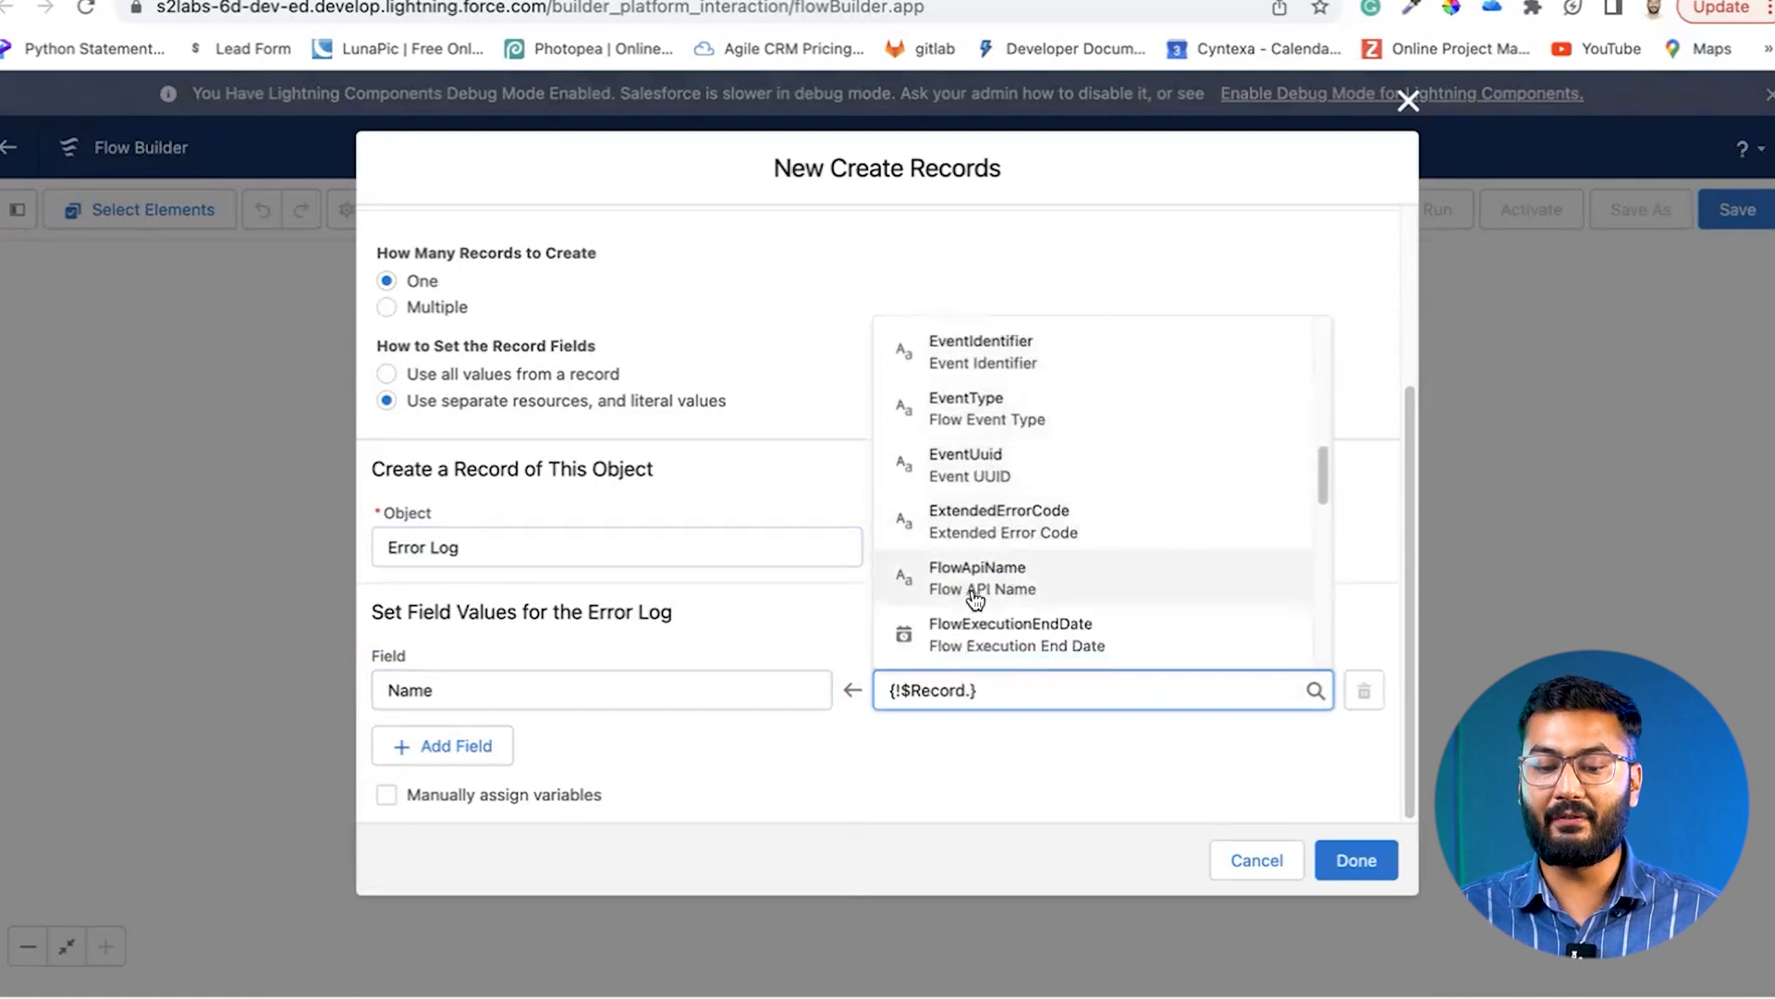
click(977, 577)
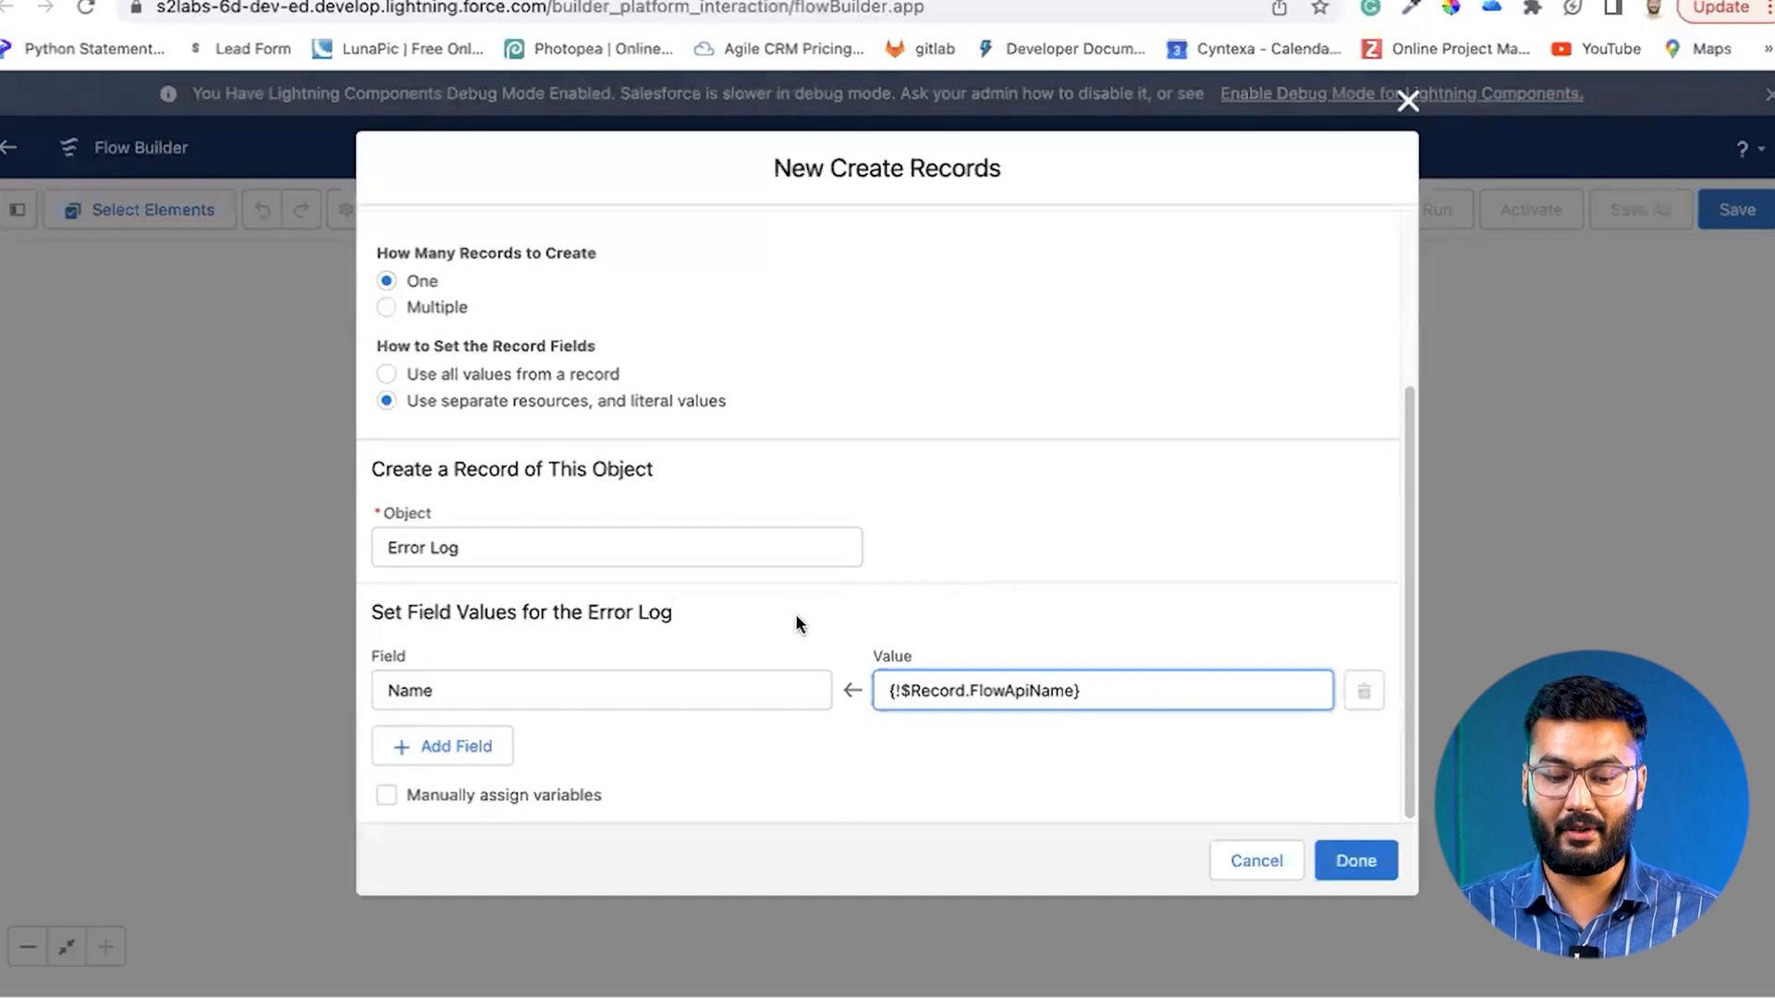
Step: Add Description__c = {!$Record.ErrorMessage} and finish the Create Logs element
click(442, 745)
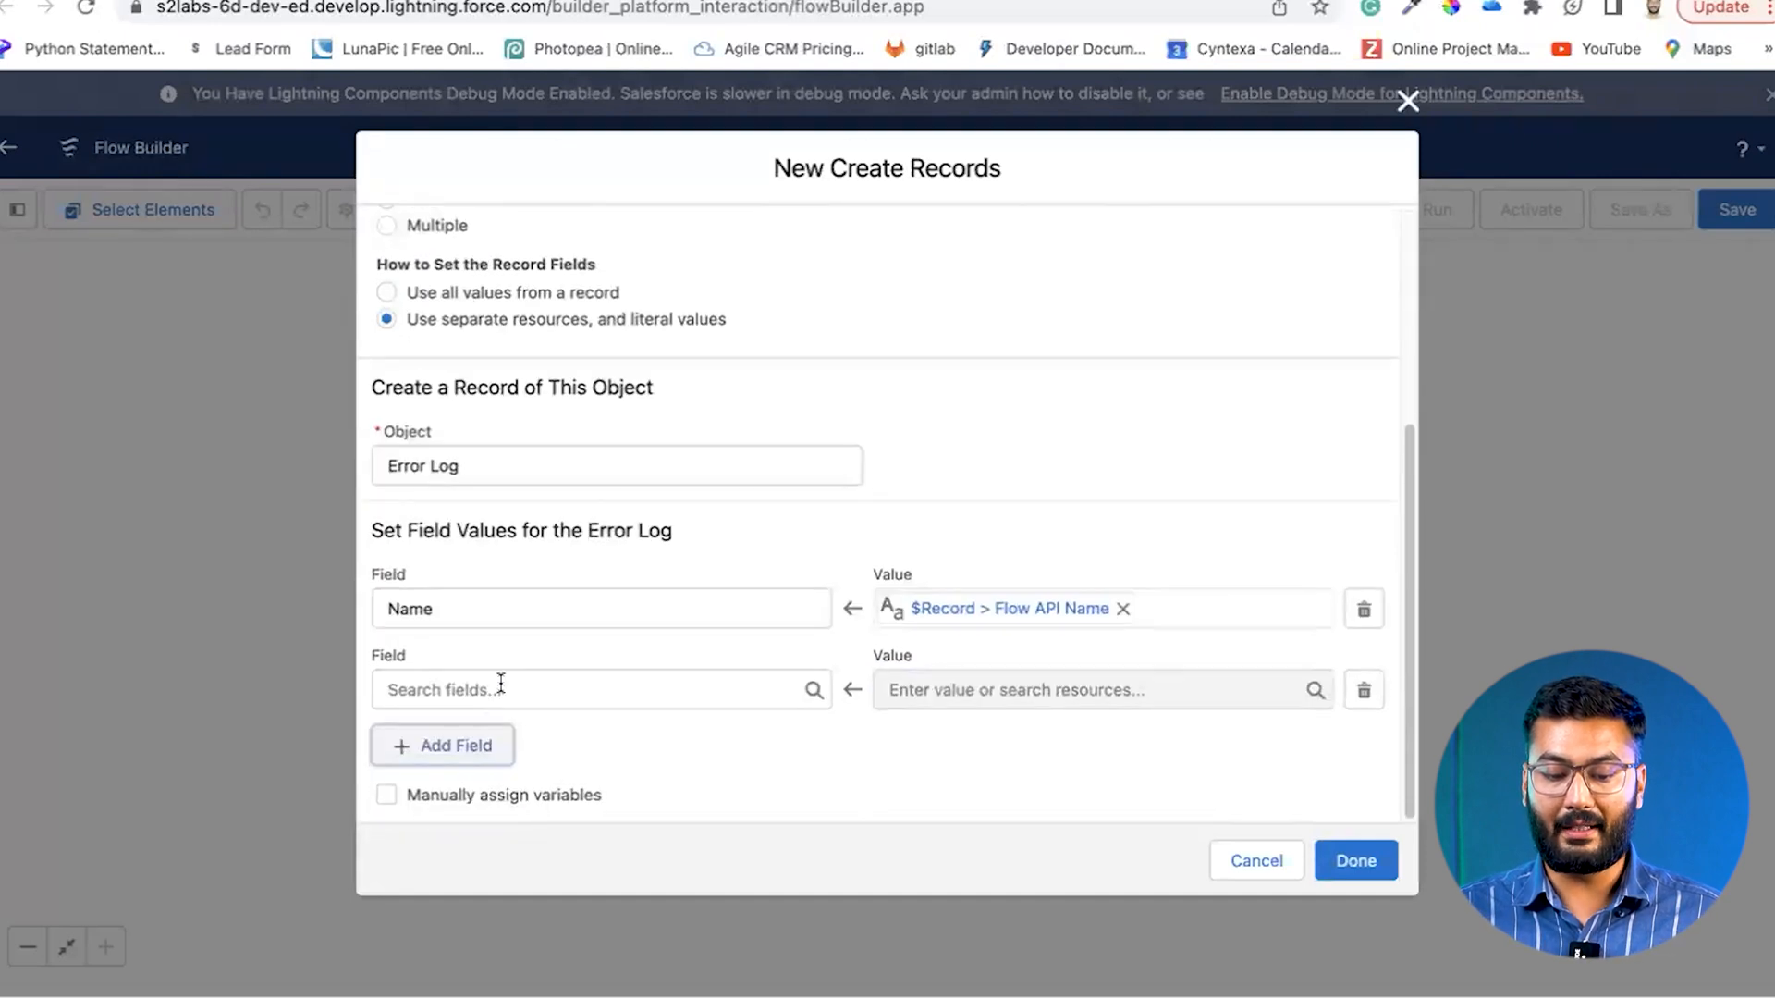
text(Description__c)
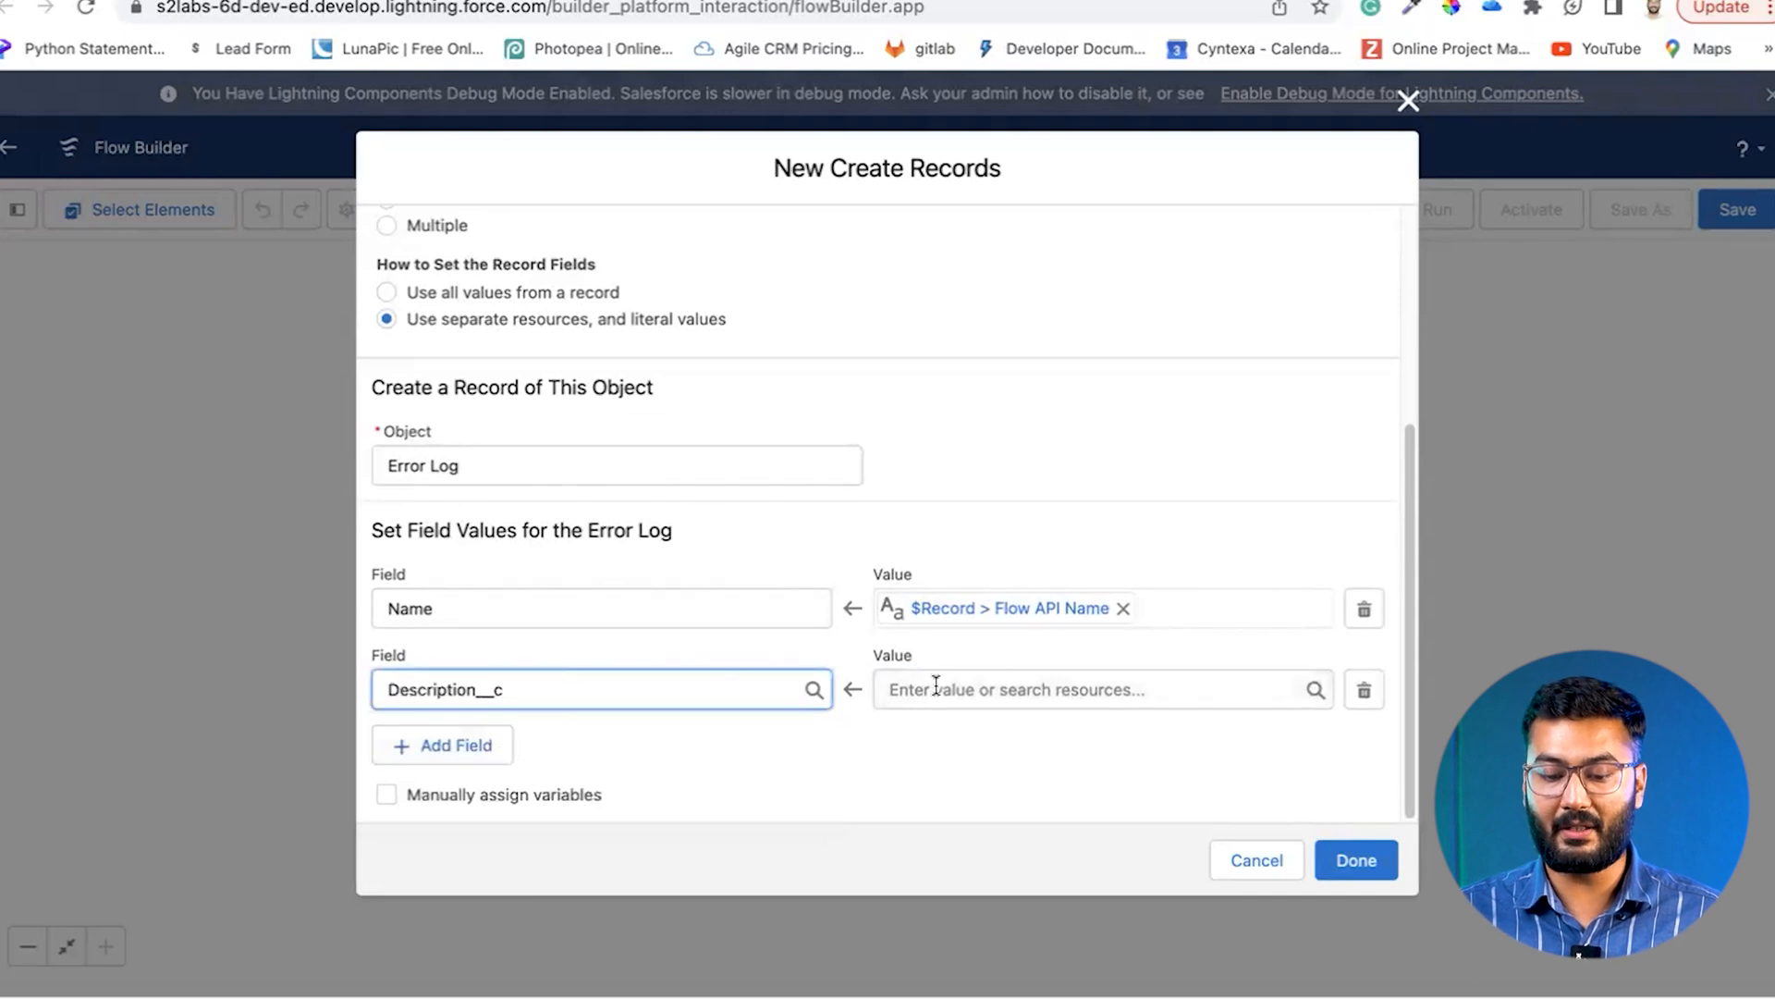
click(1092, 688)
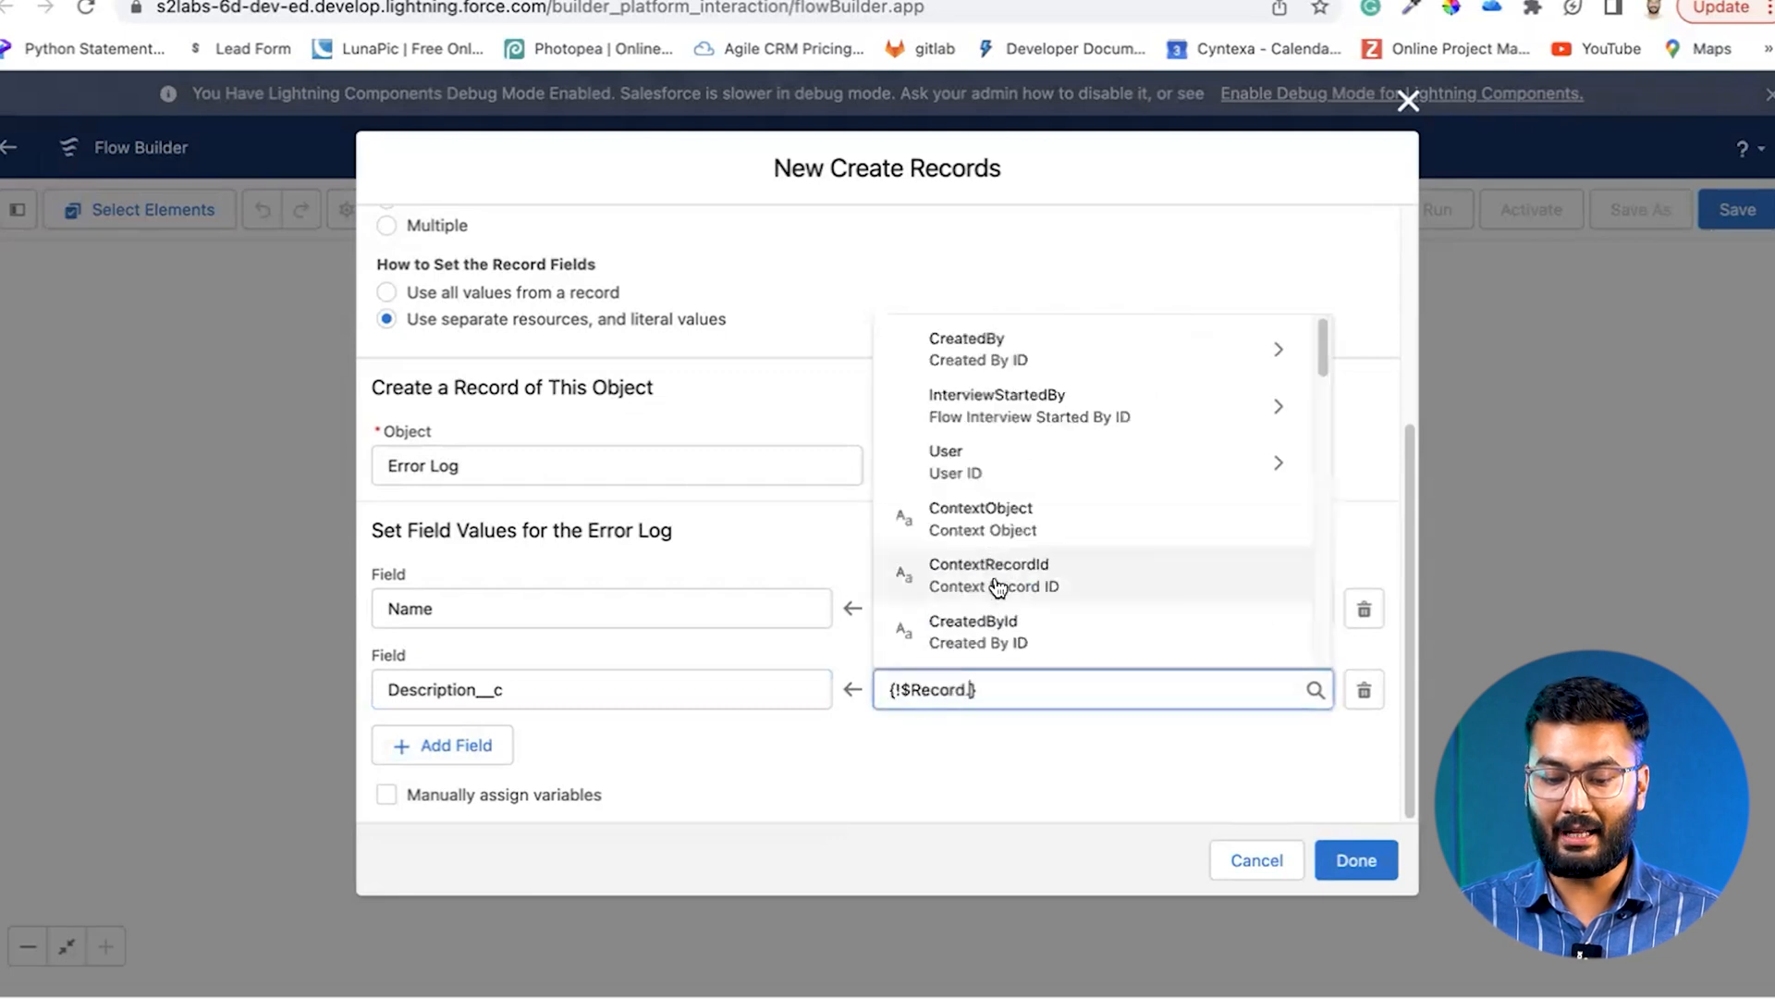
scroll(down, 3)
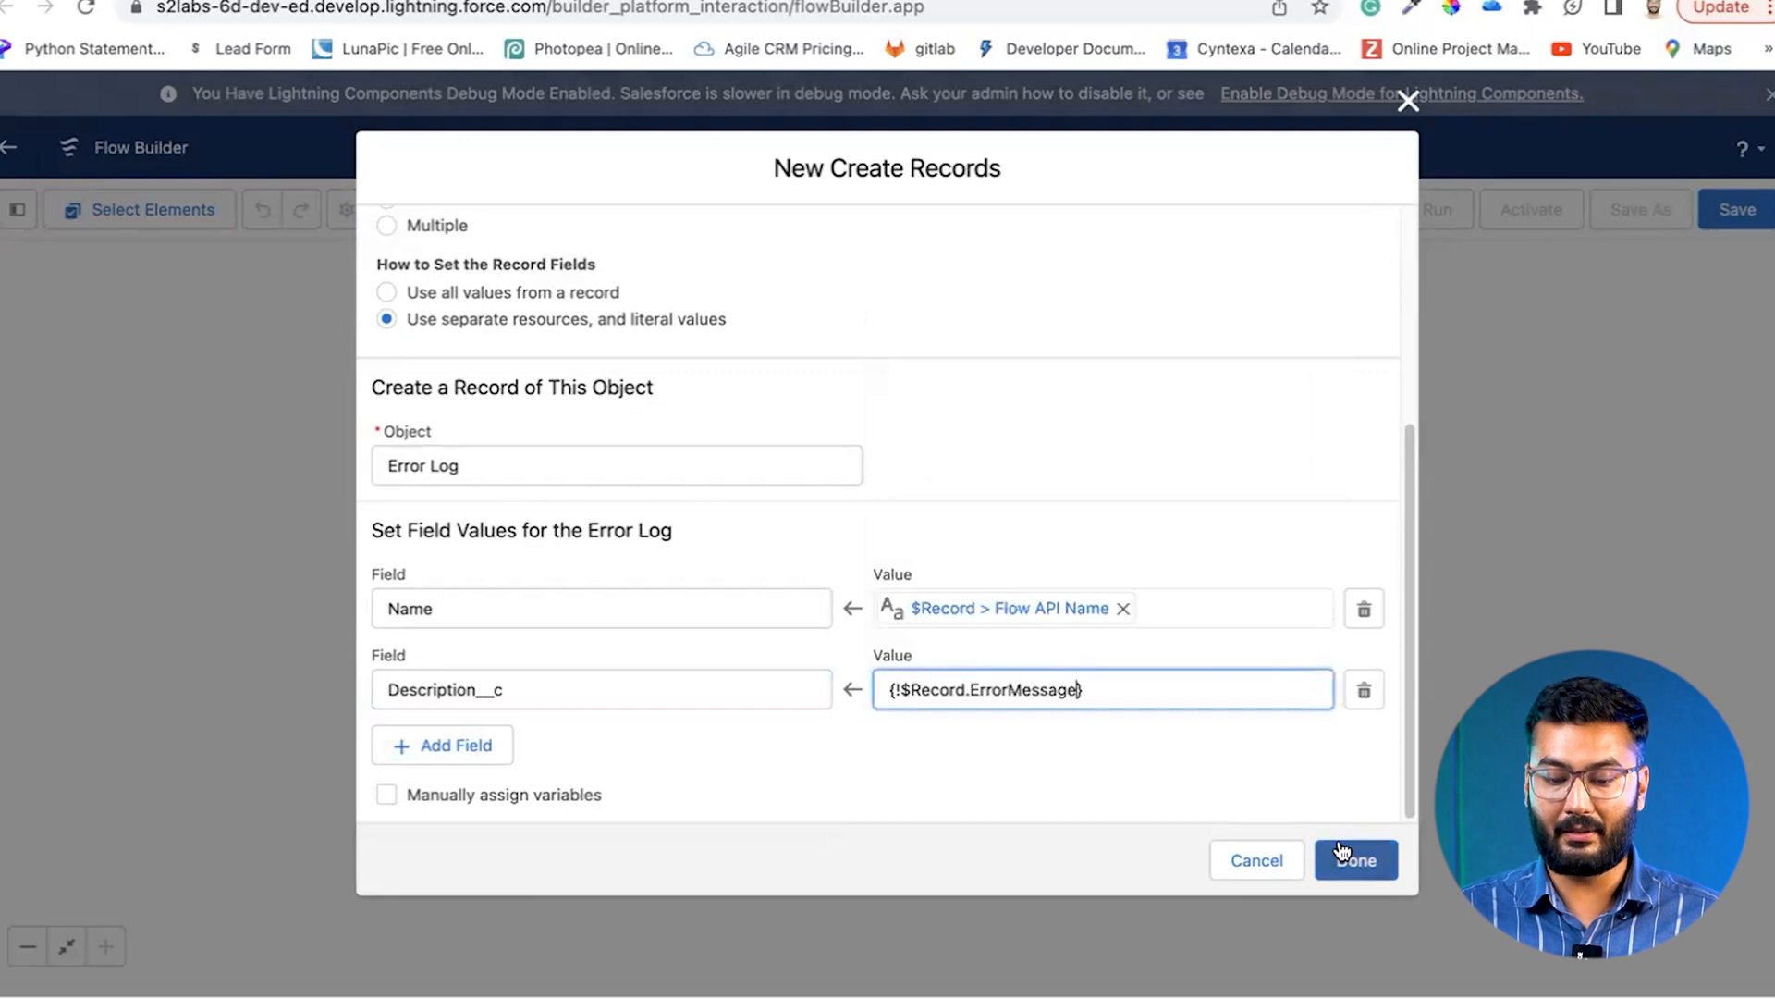
click(1355, 860)
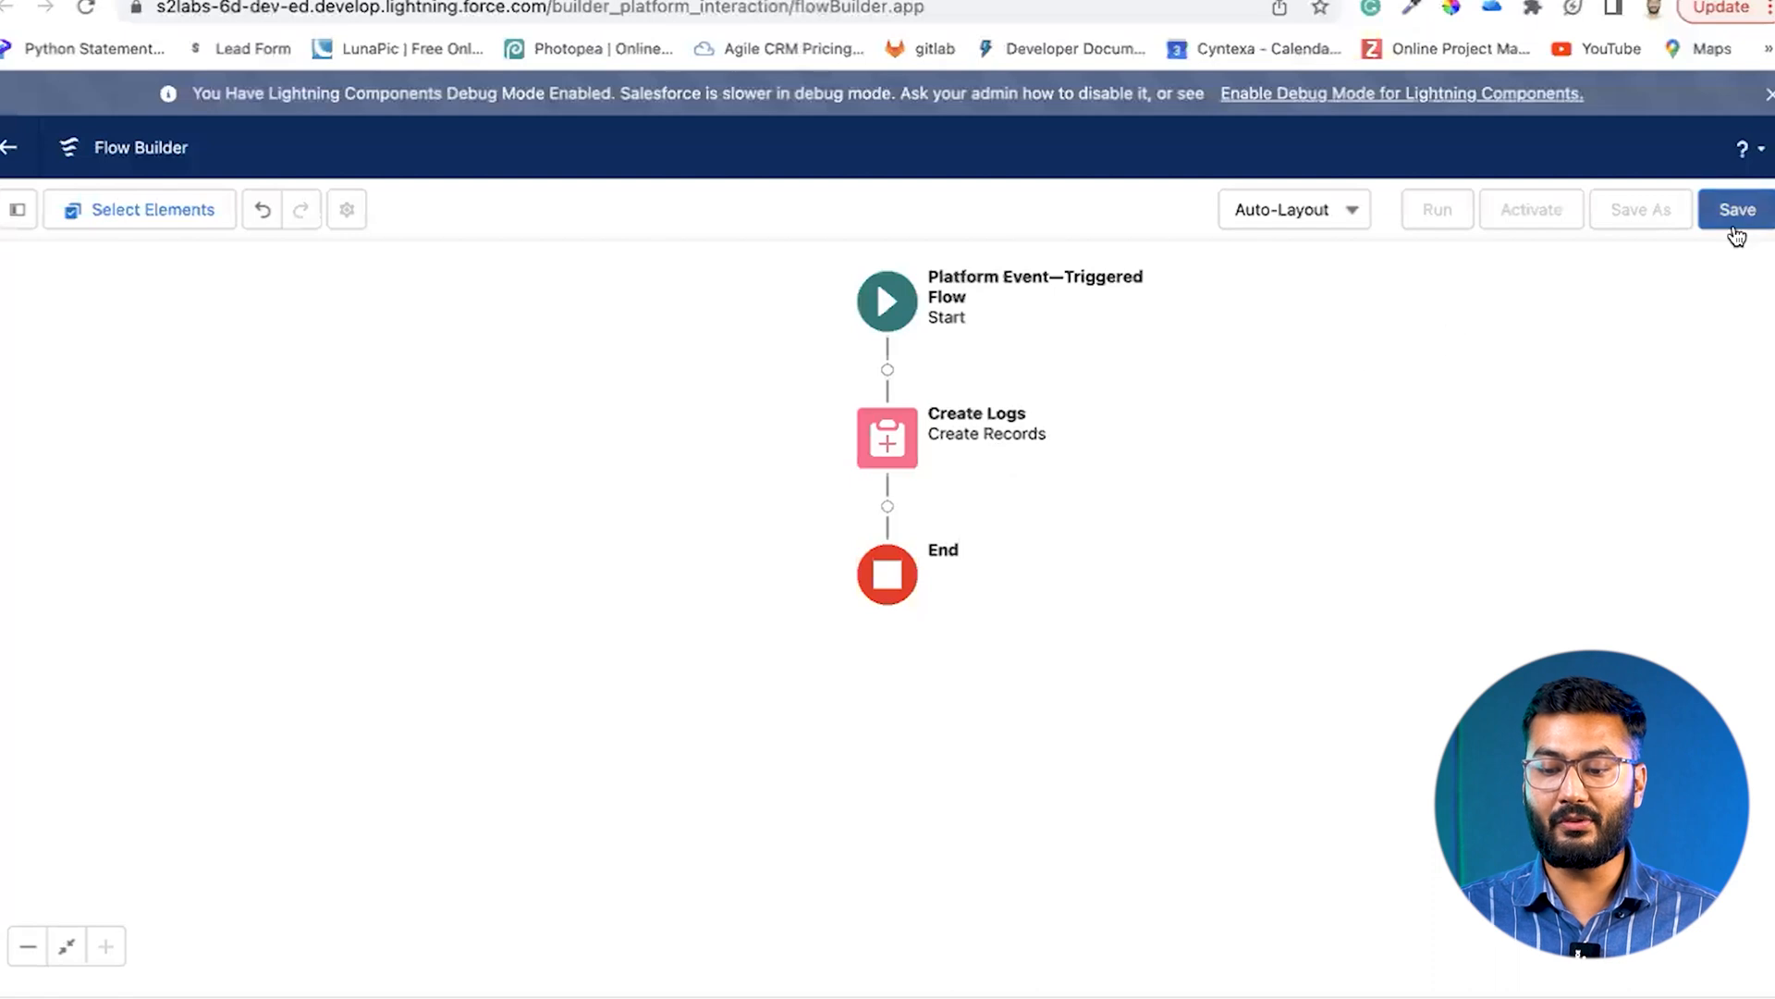
Step: Save the flow as 'Error Log flow' version 1 and activate it
click(1736, 209)
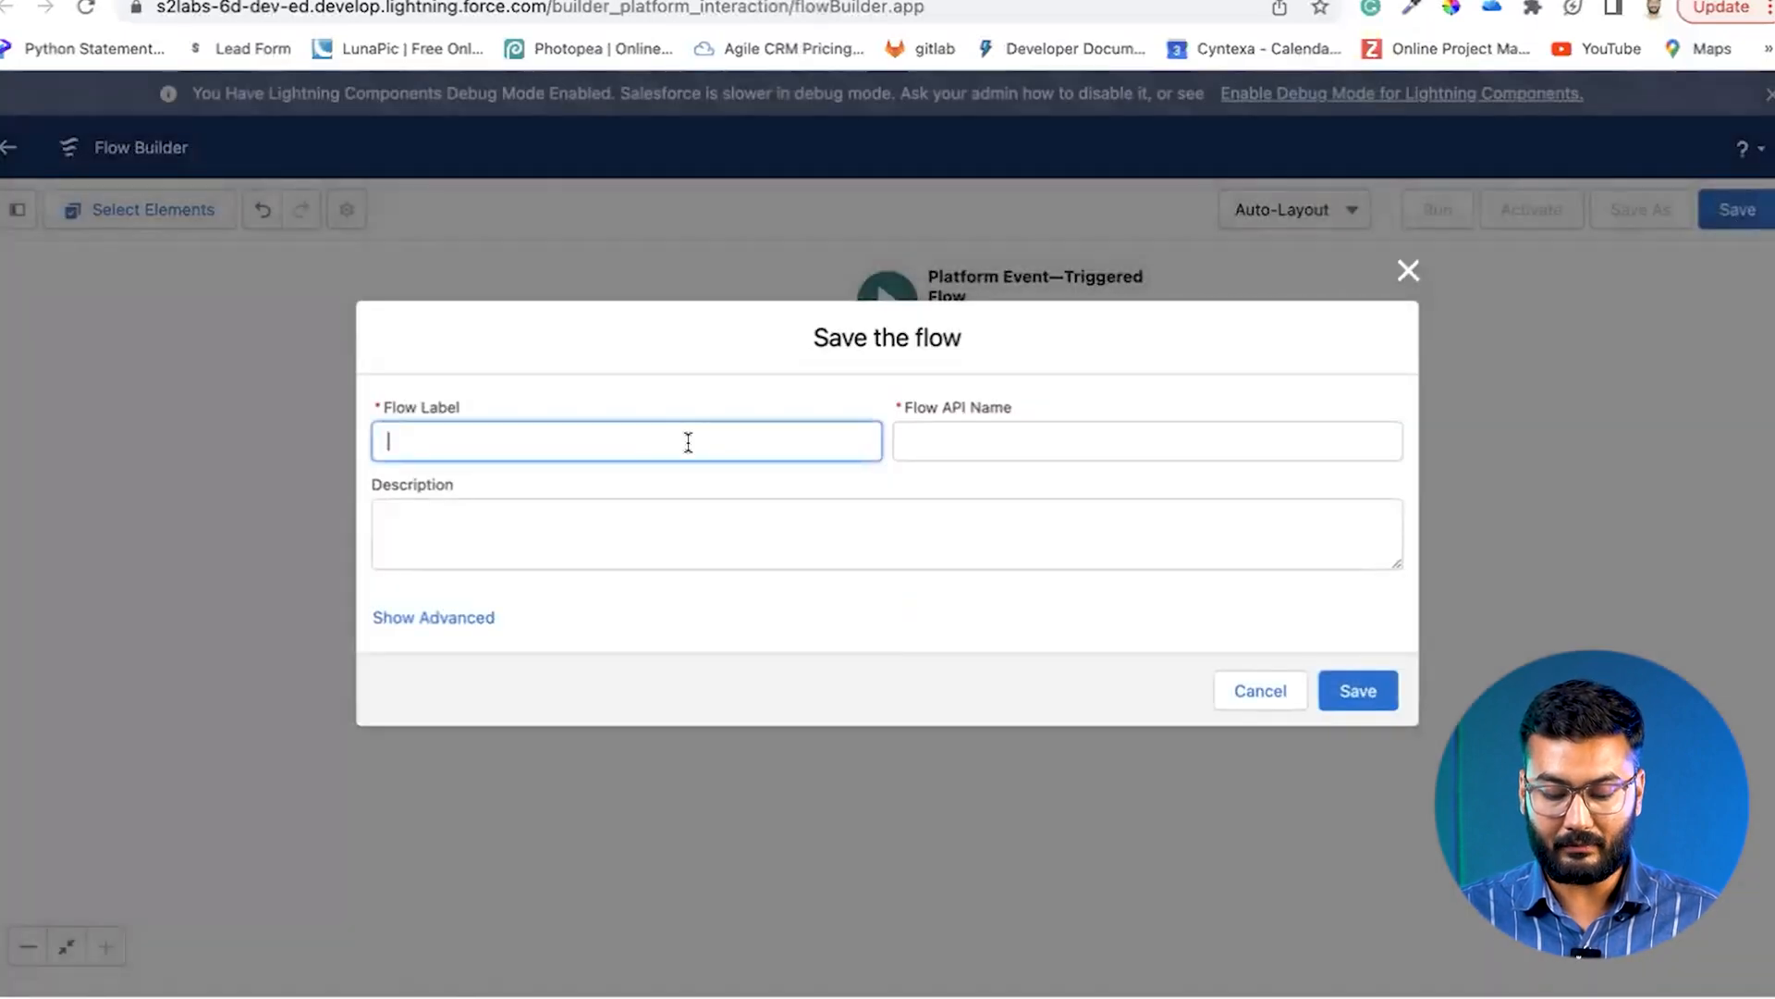
text(Error Log flow)
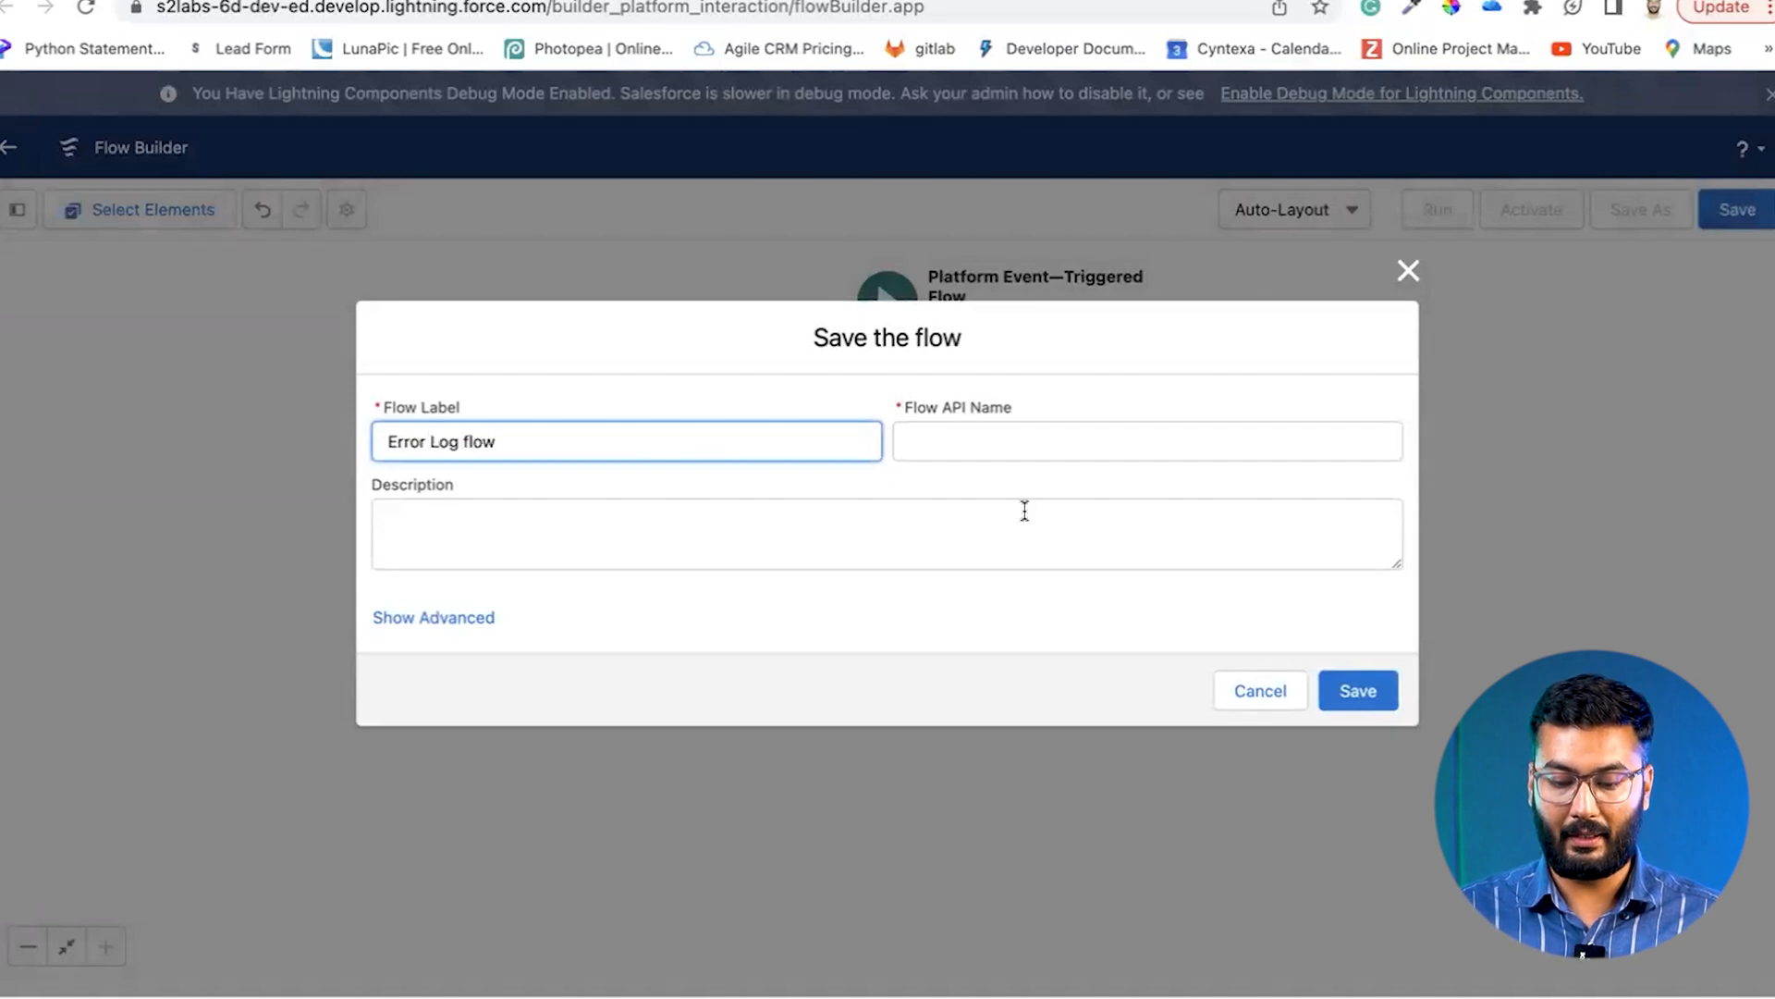
click(1357, 689)
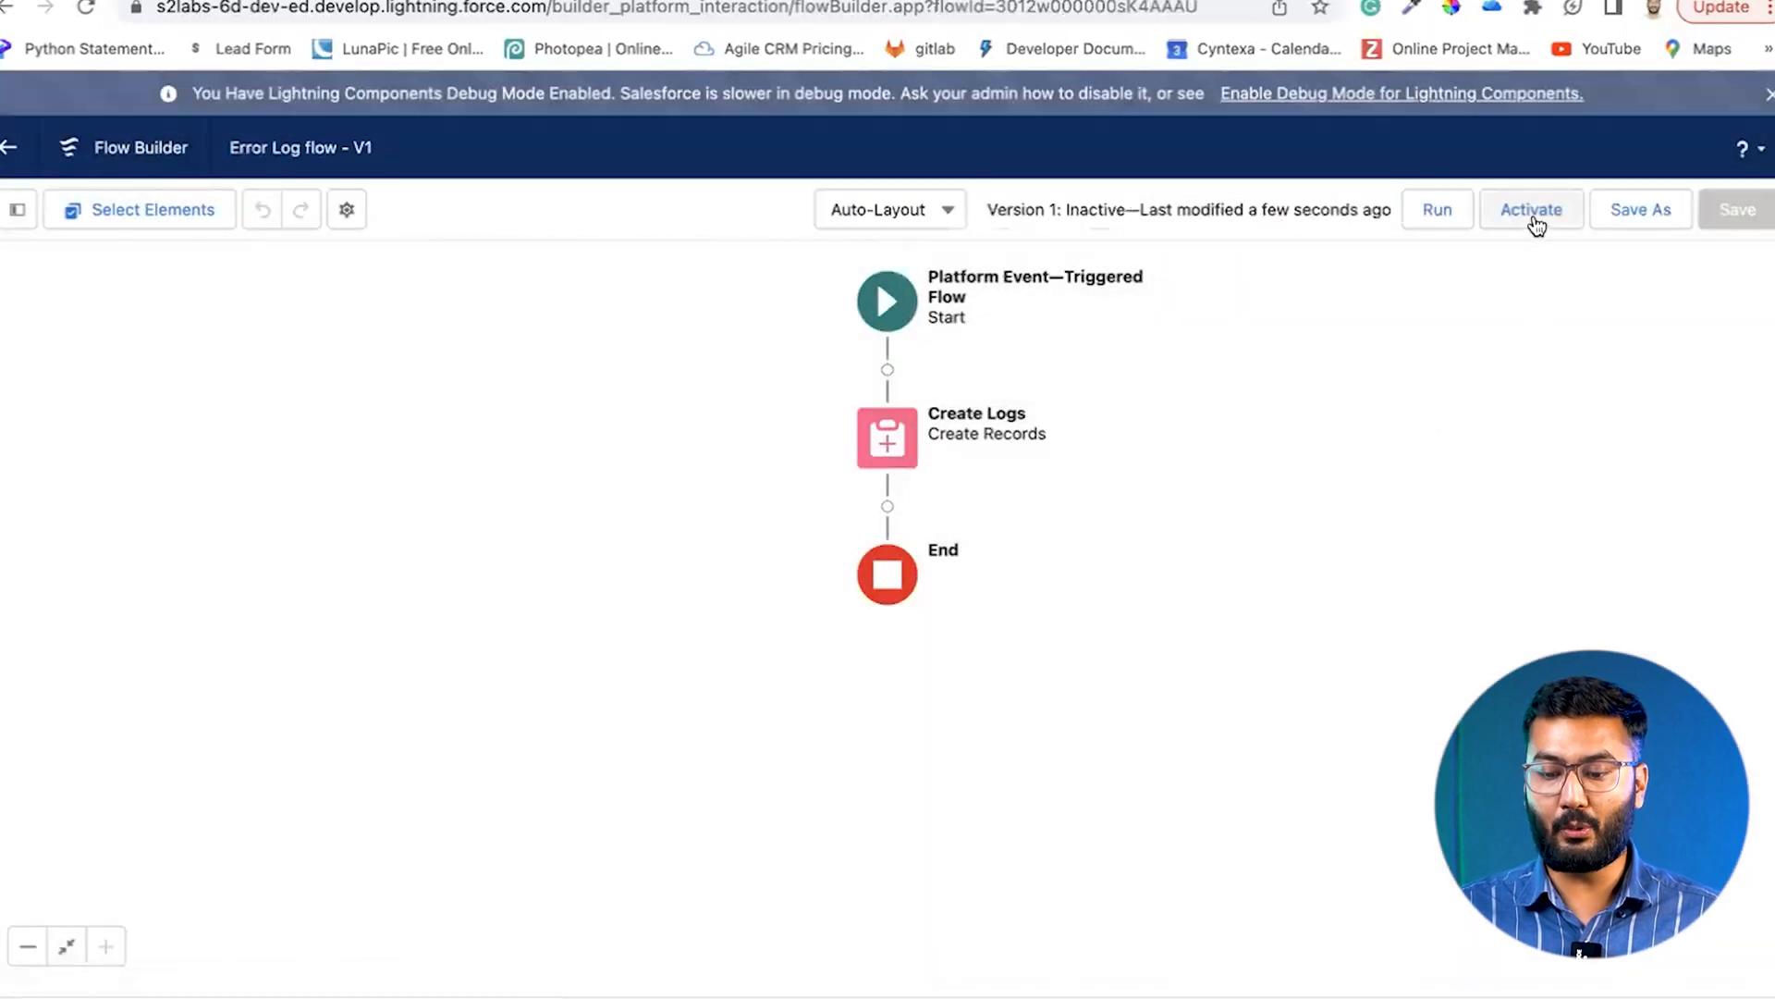
click(1531, 209)
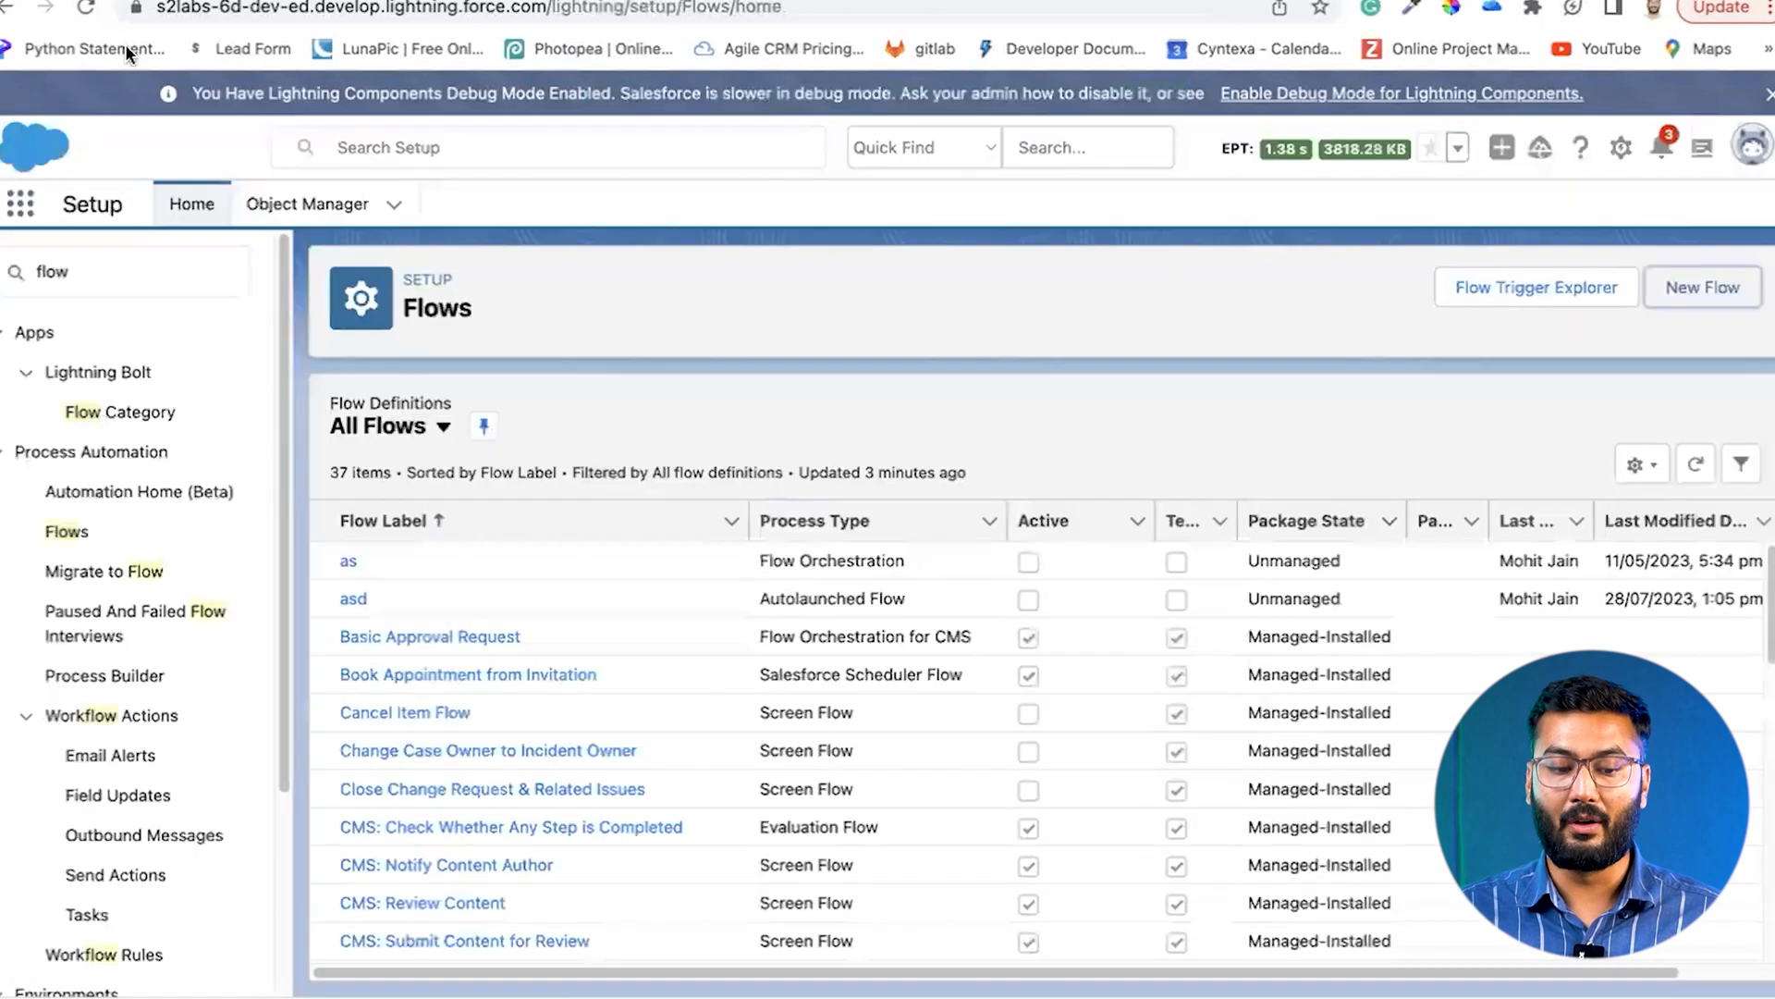
Step: Switch to the Sales app and enter 80000 employees, leaving Account Name blank
click(20, 204)
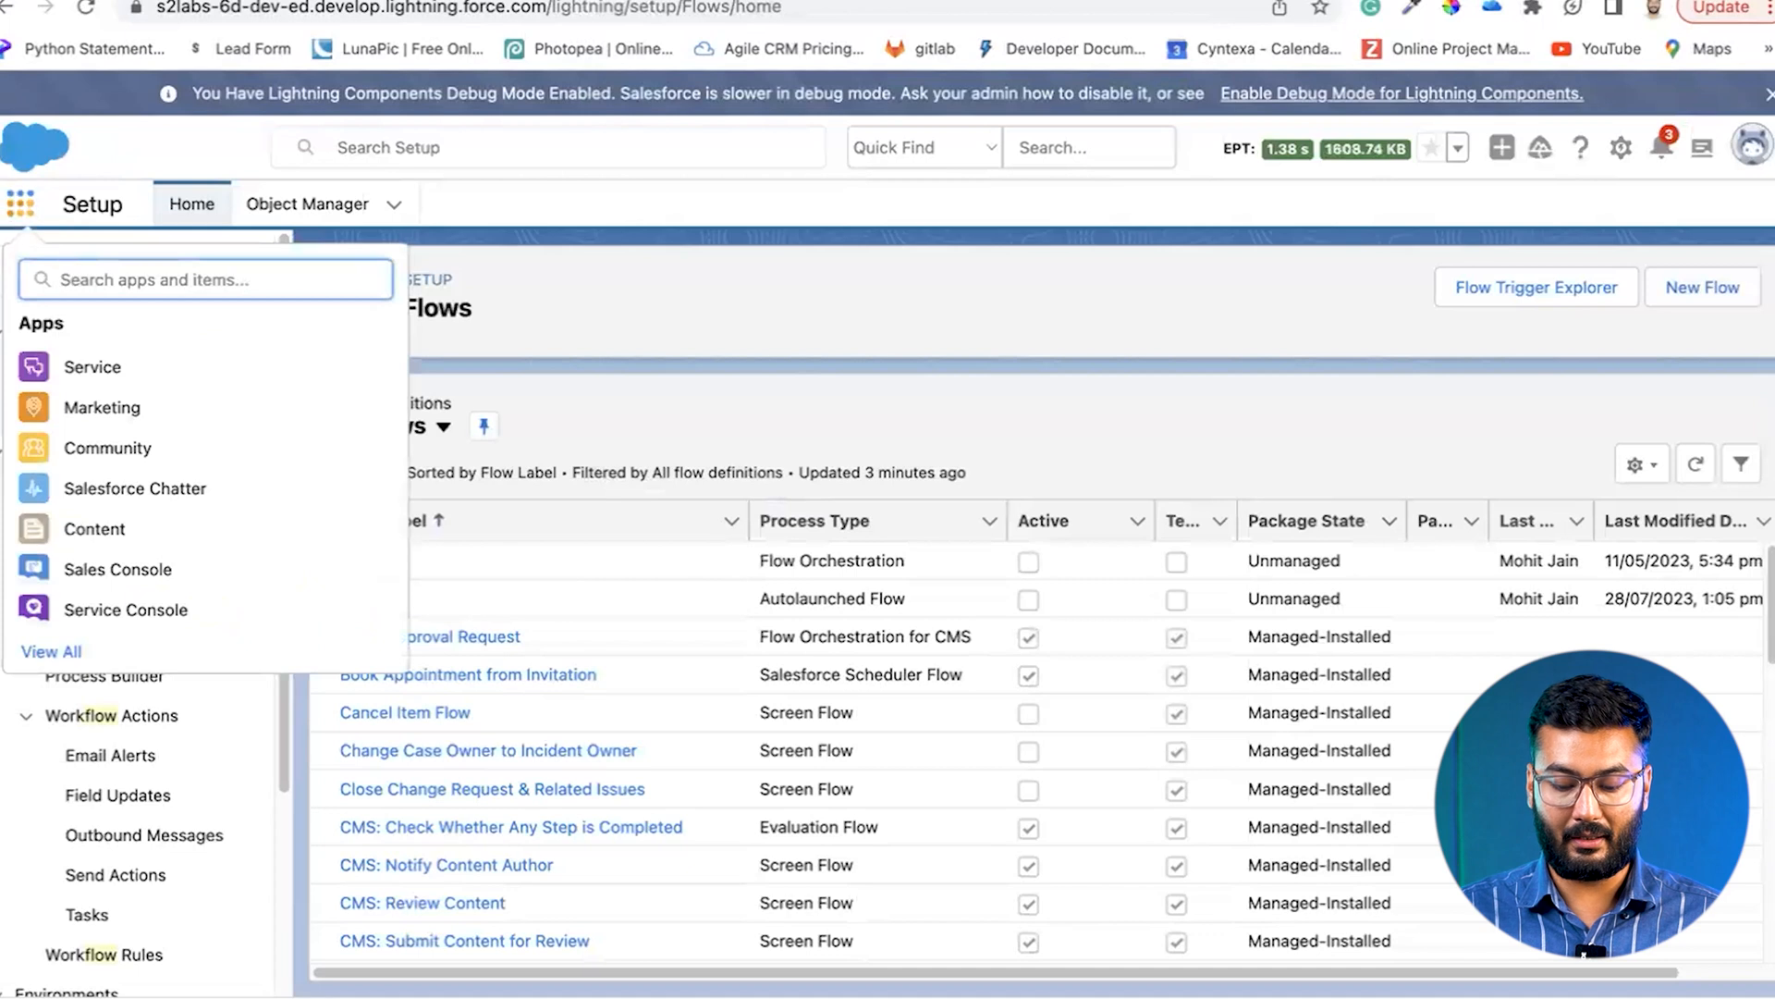
text(sale)
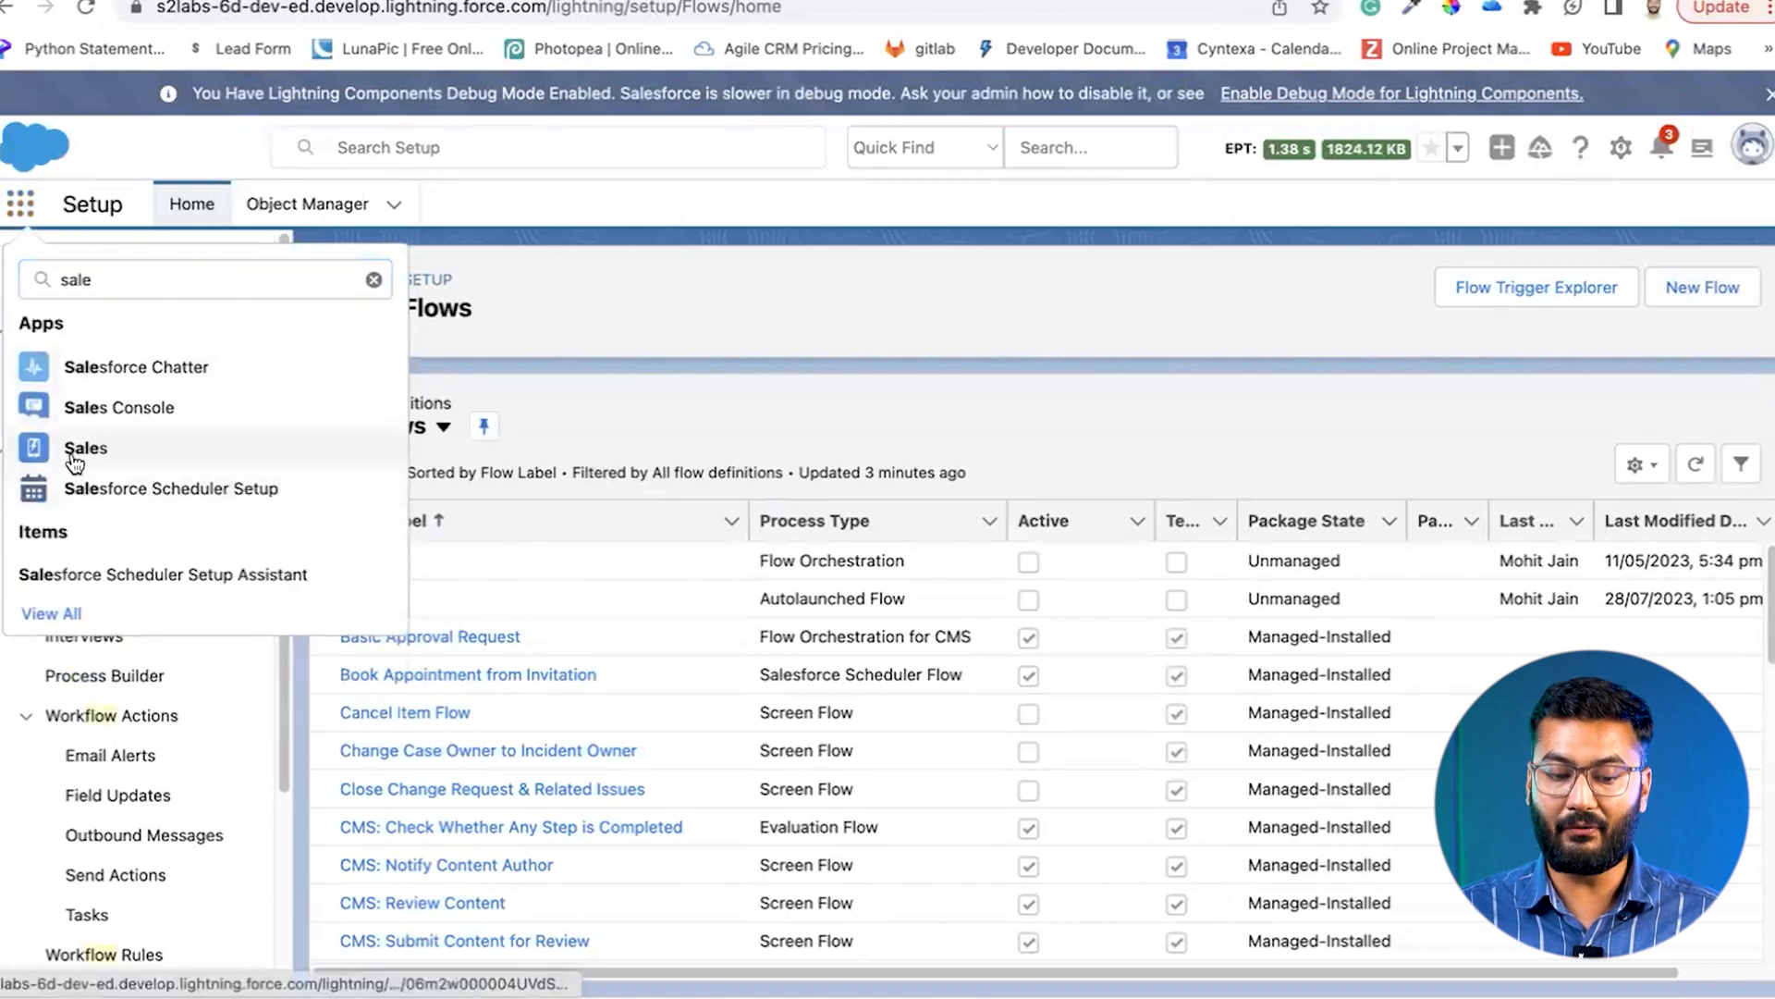
click(85, 448)
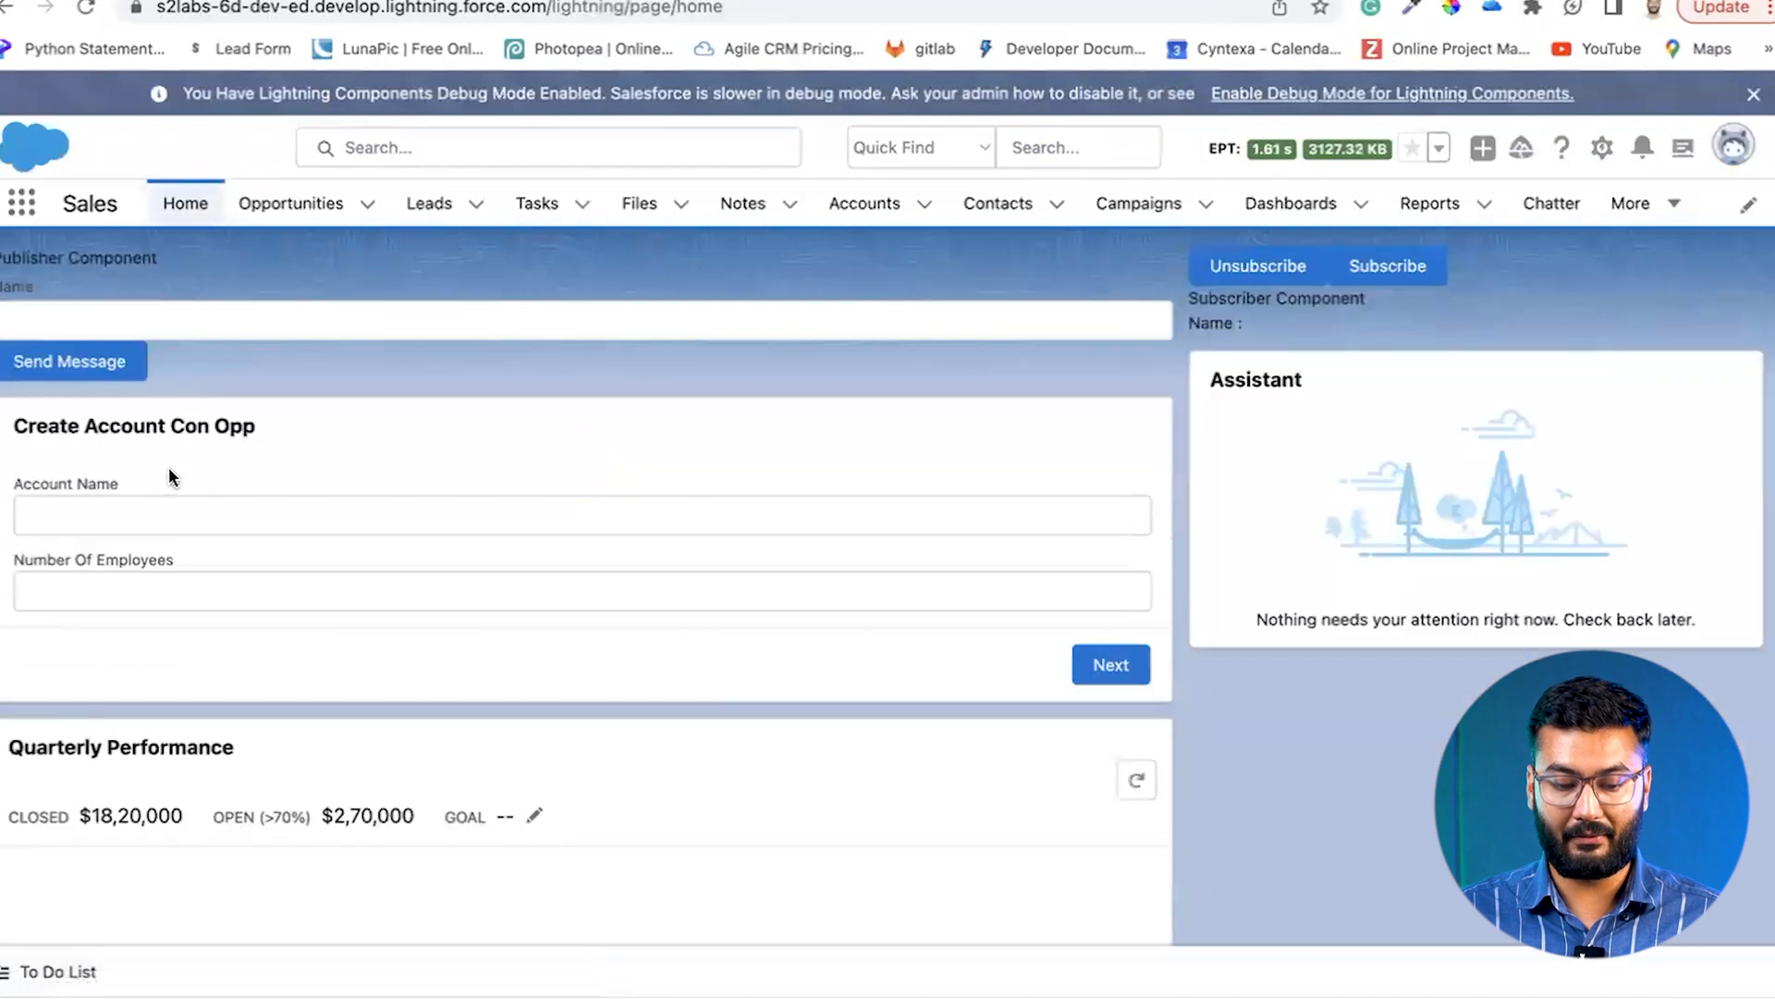
click(579, 591)
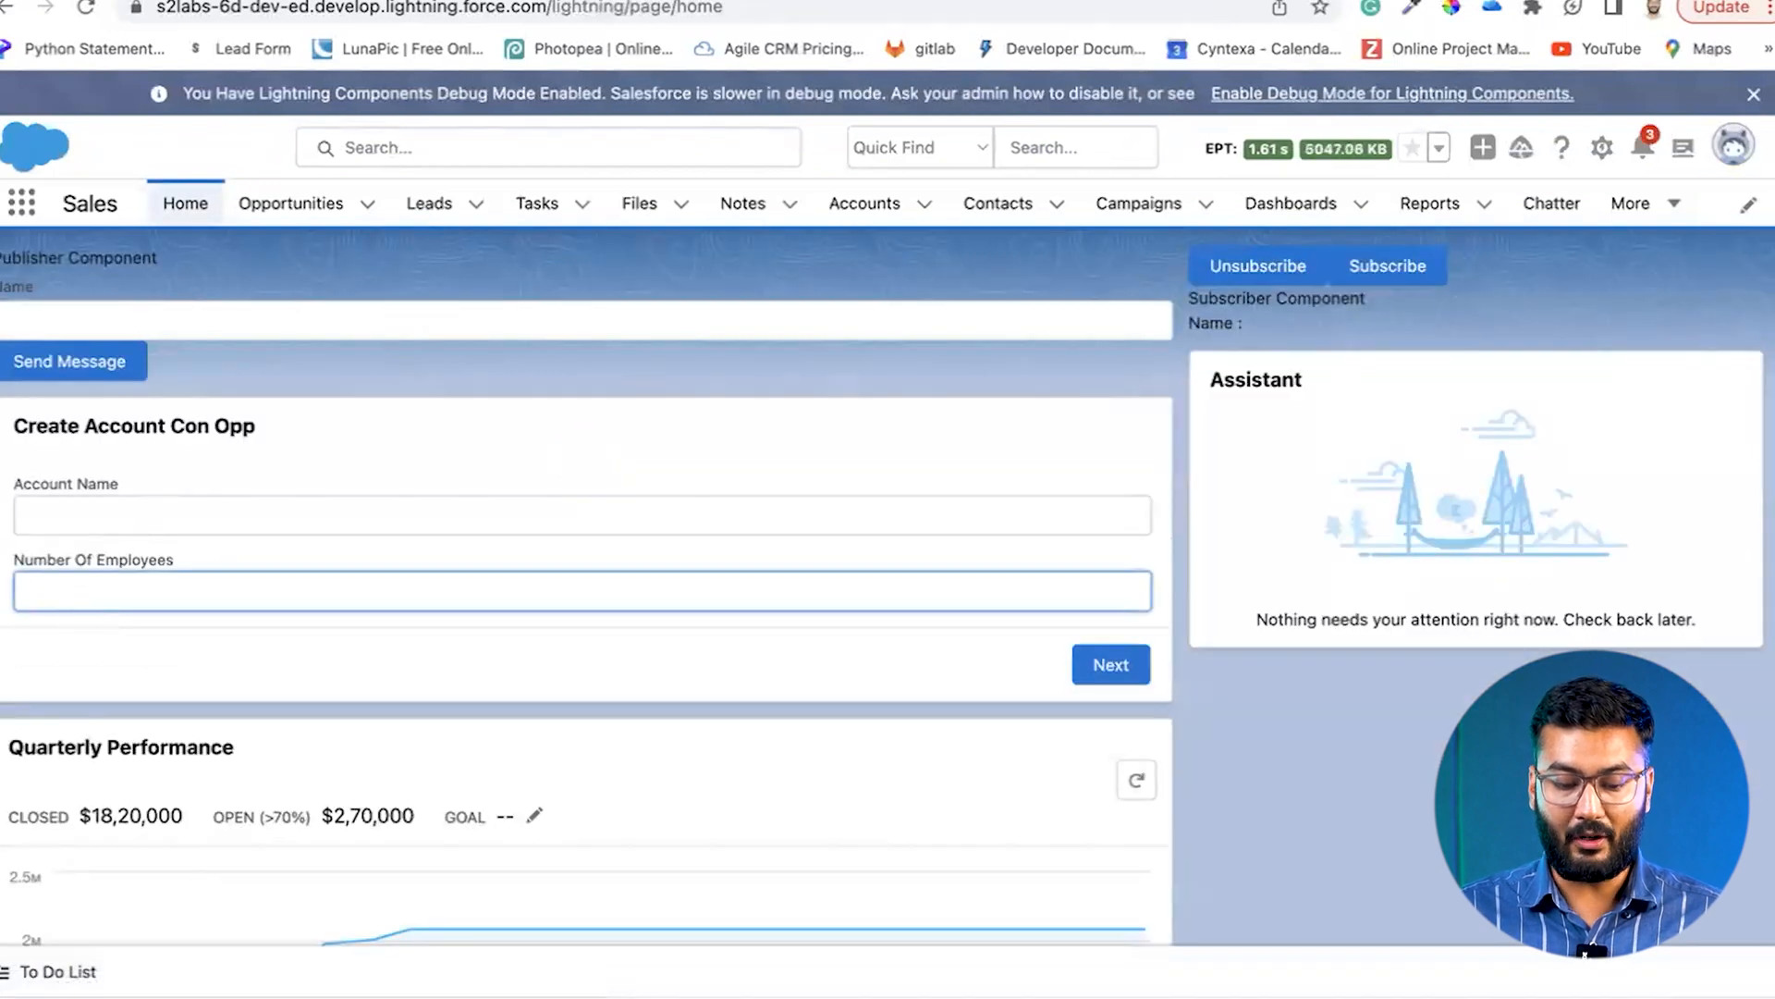
text(80000)
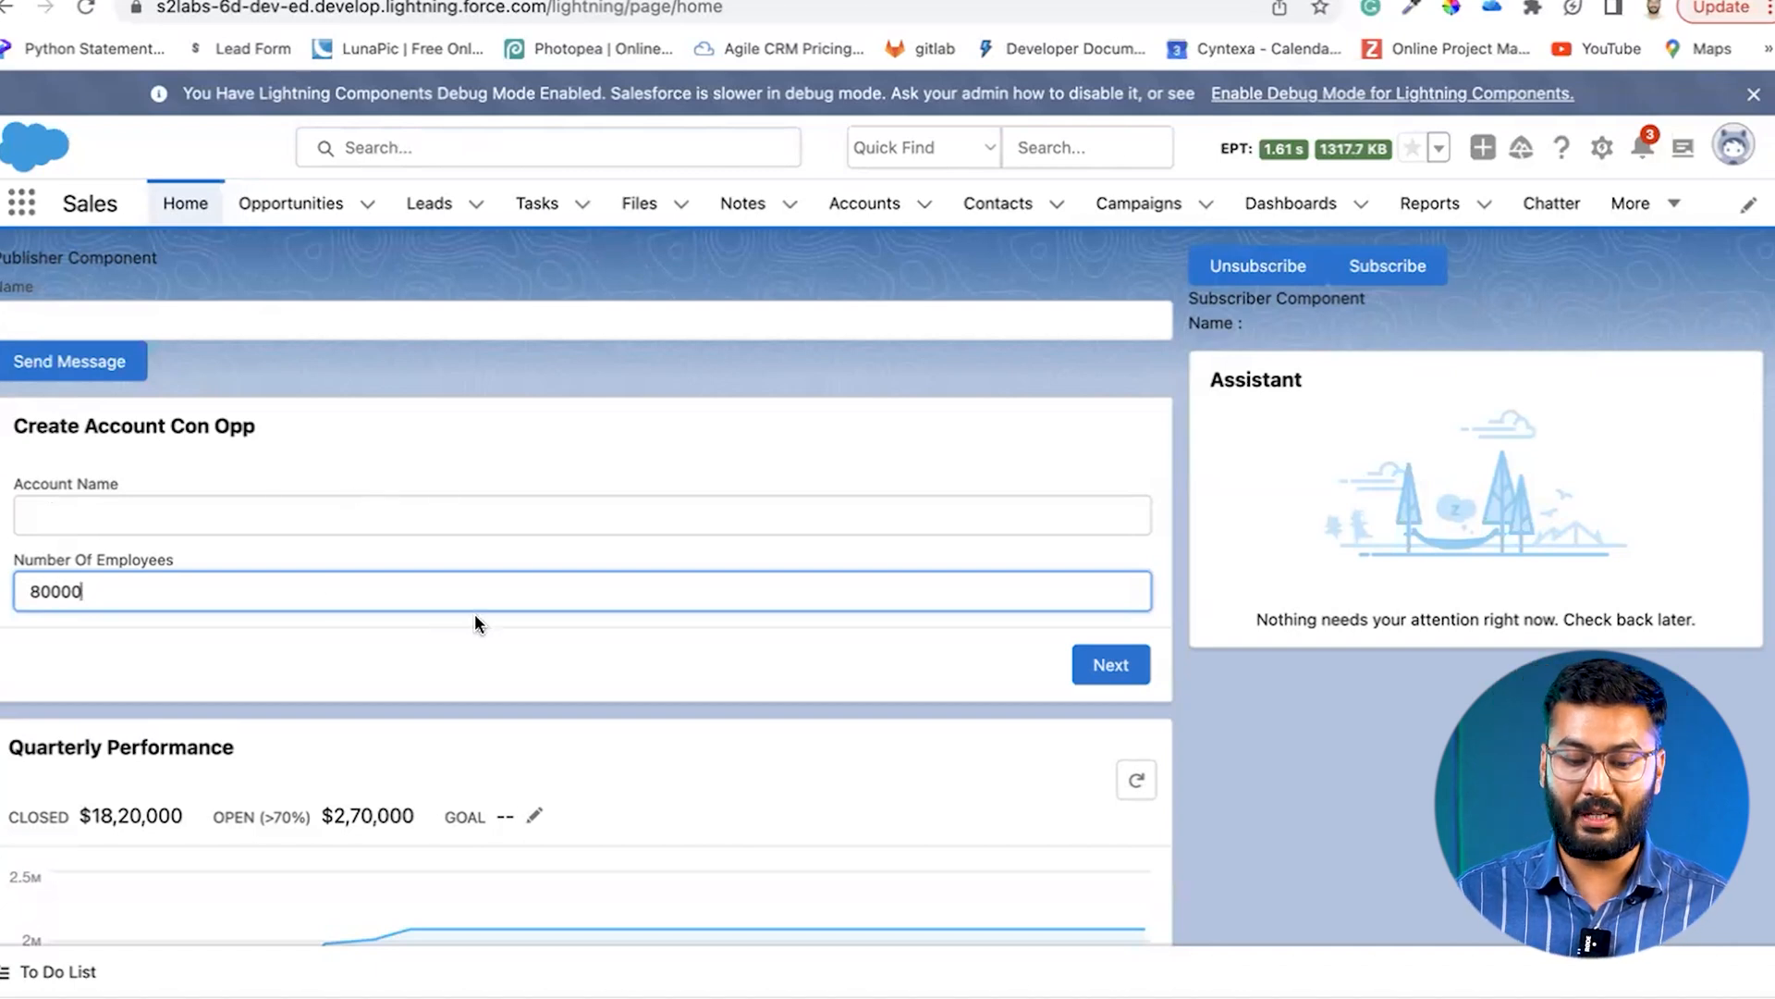
click(1107, 664)
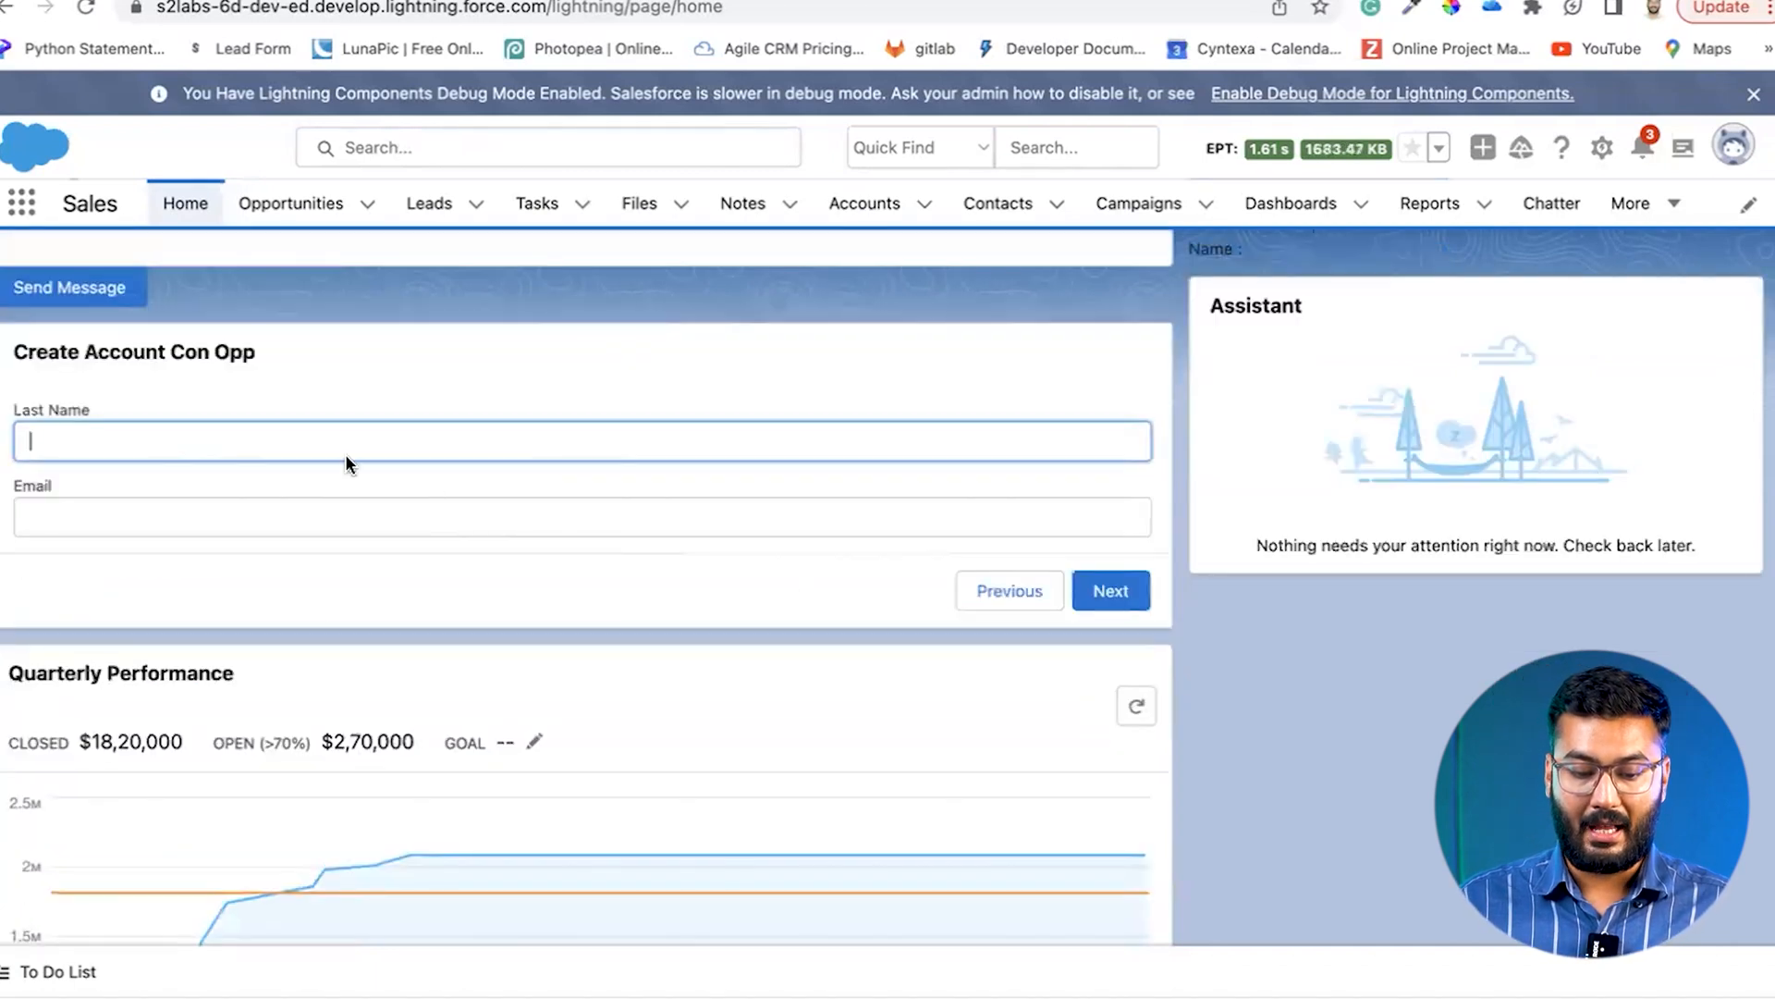
text(Sin)
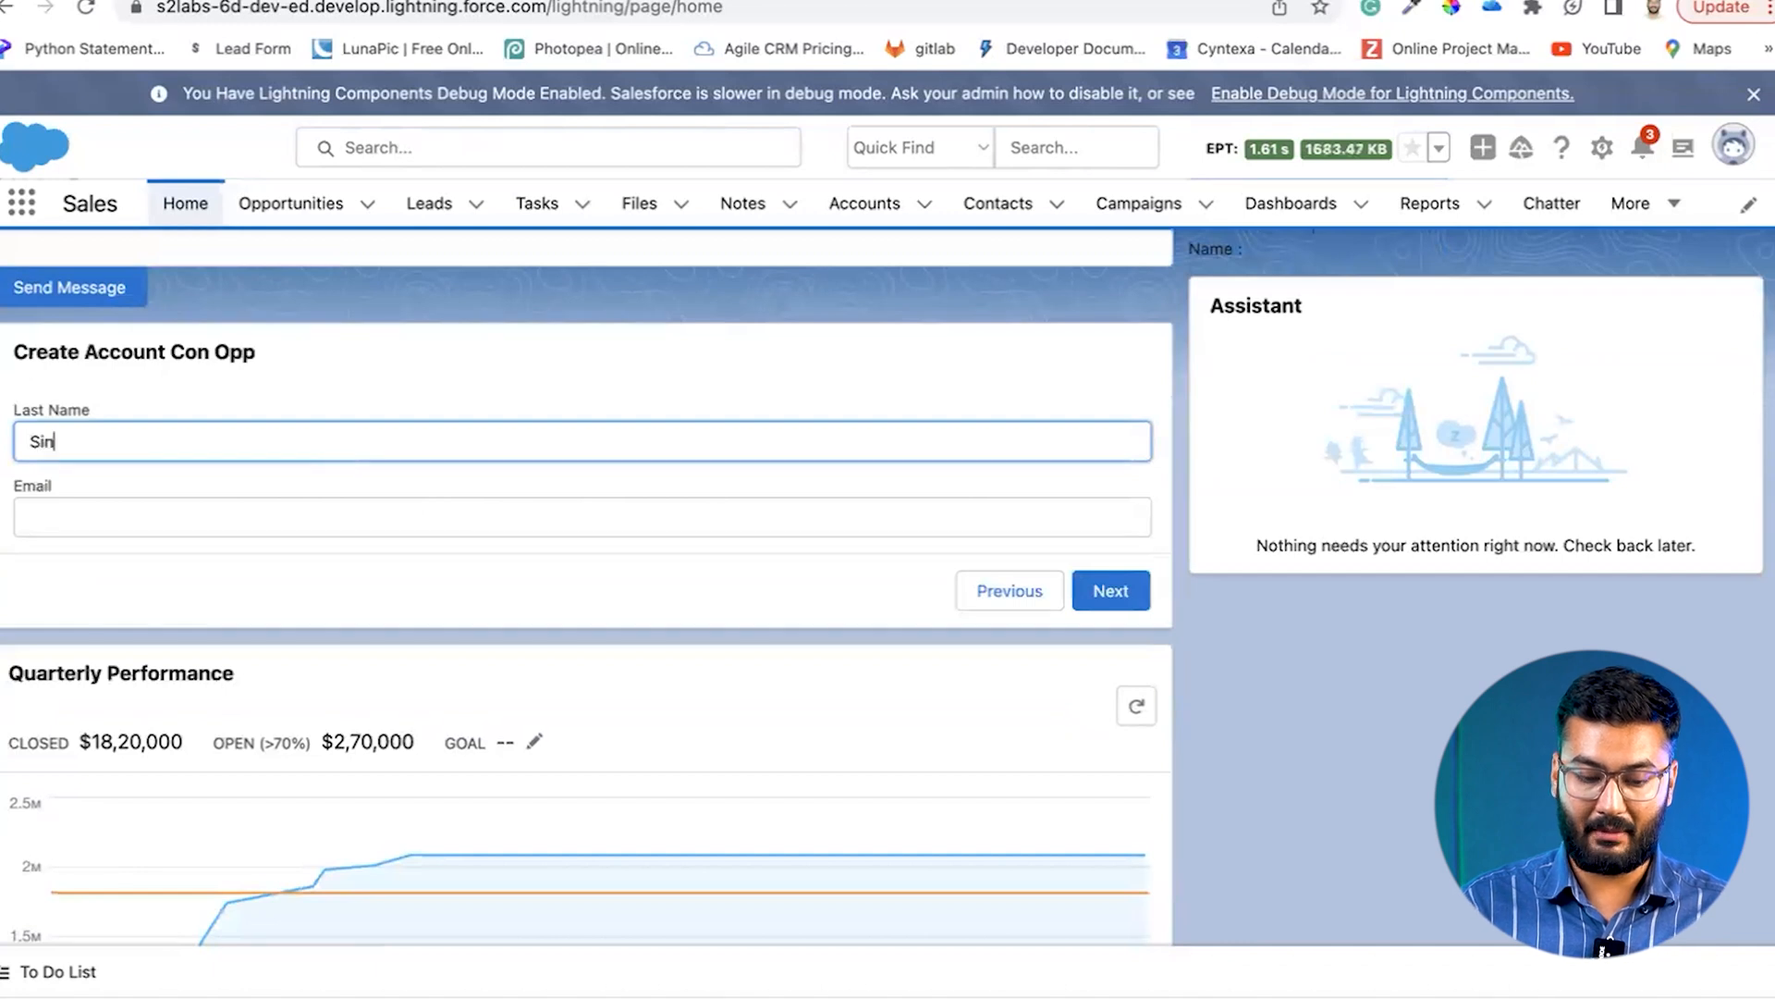
text(s@s)
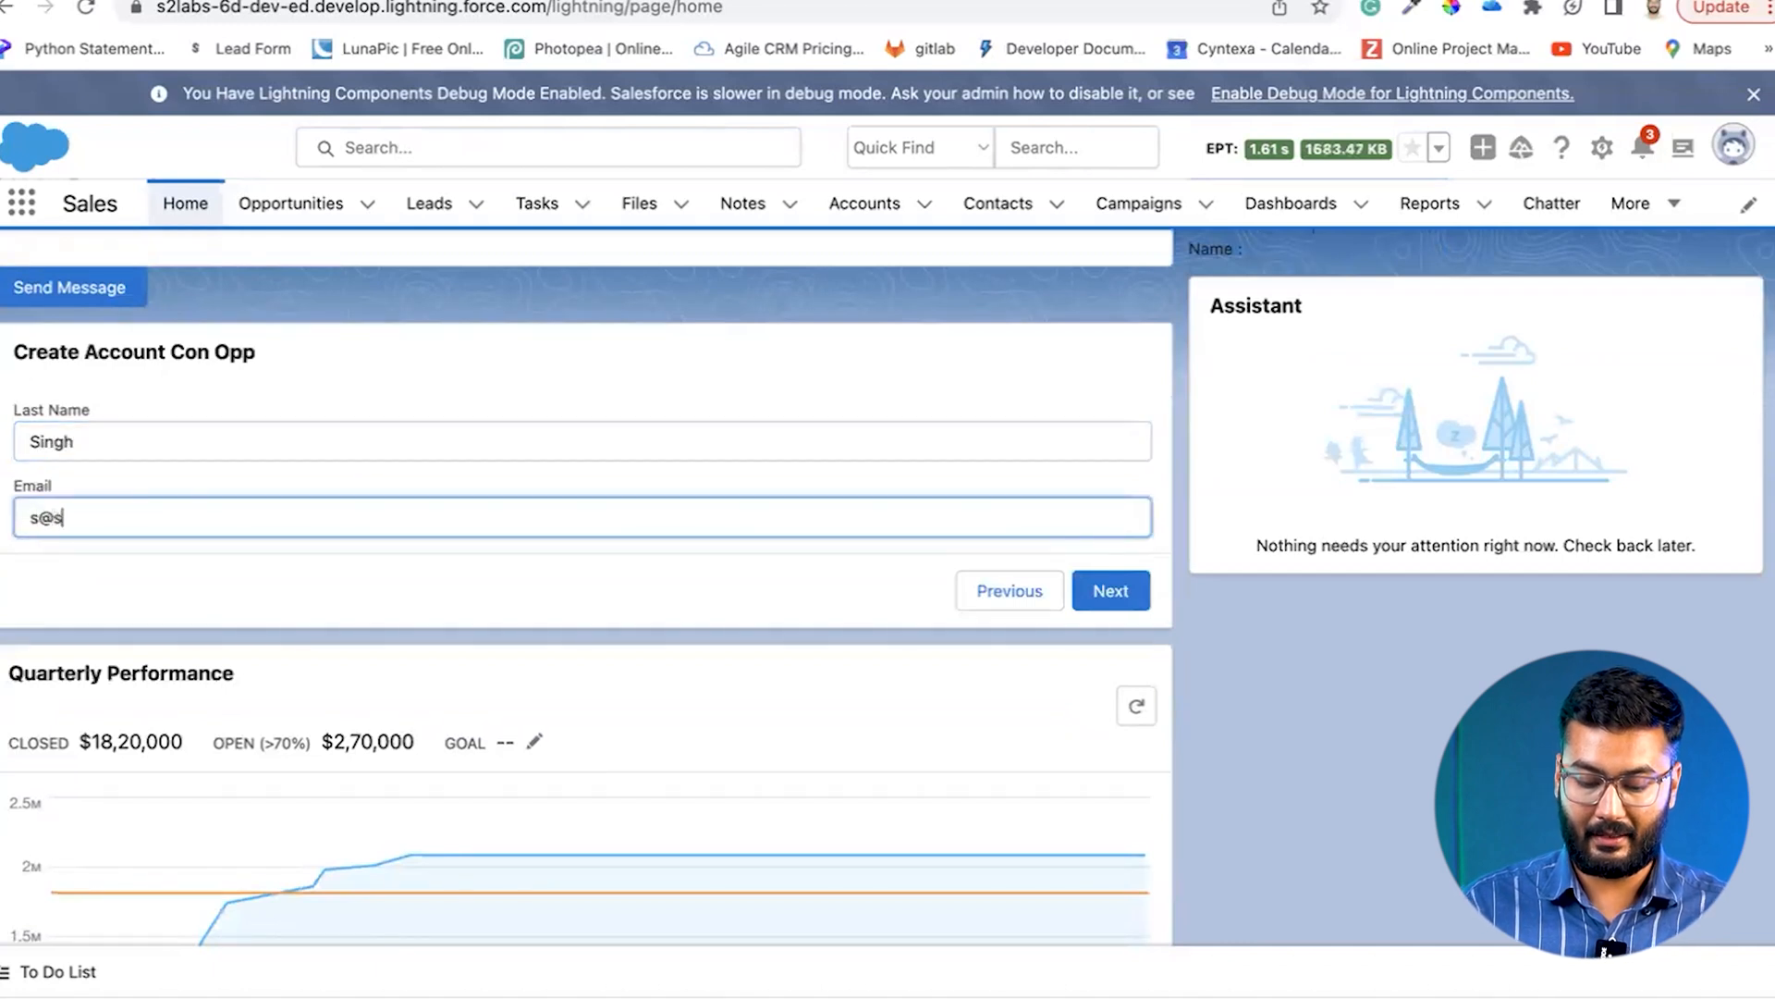
text(.com)
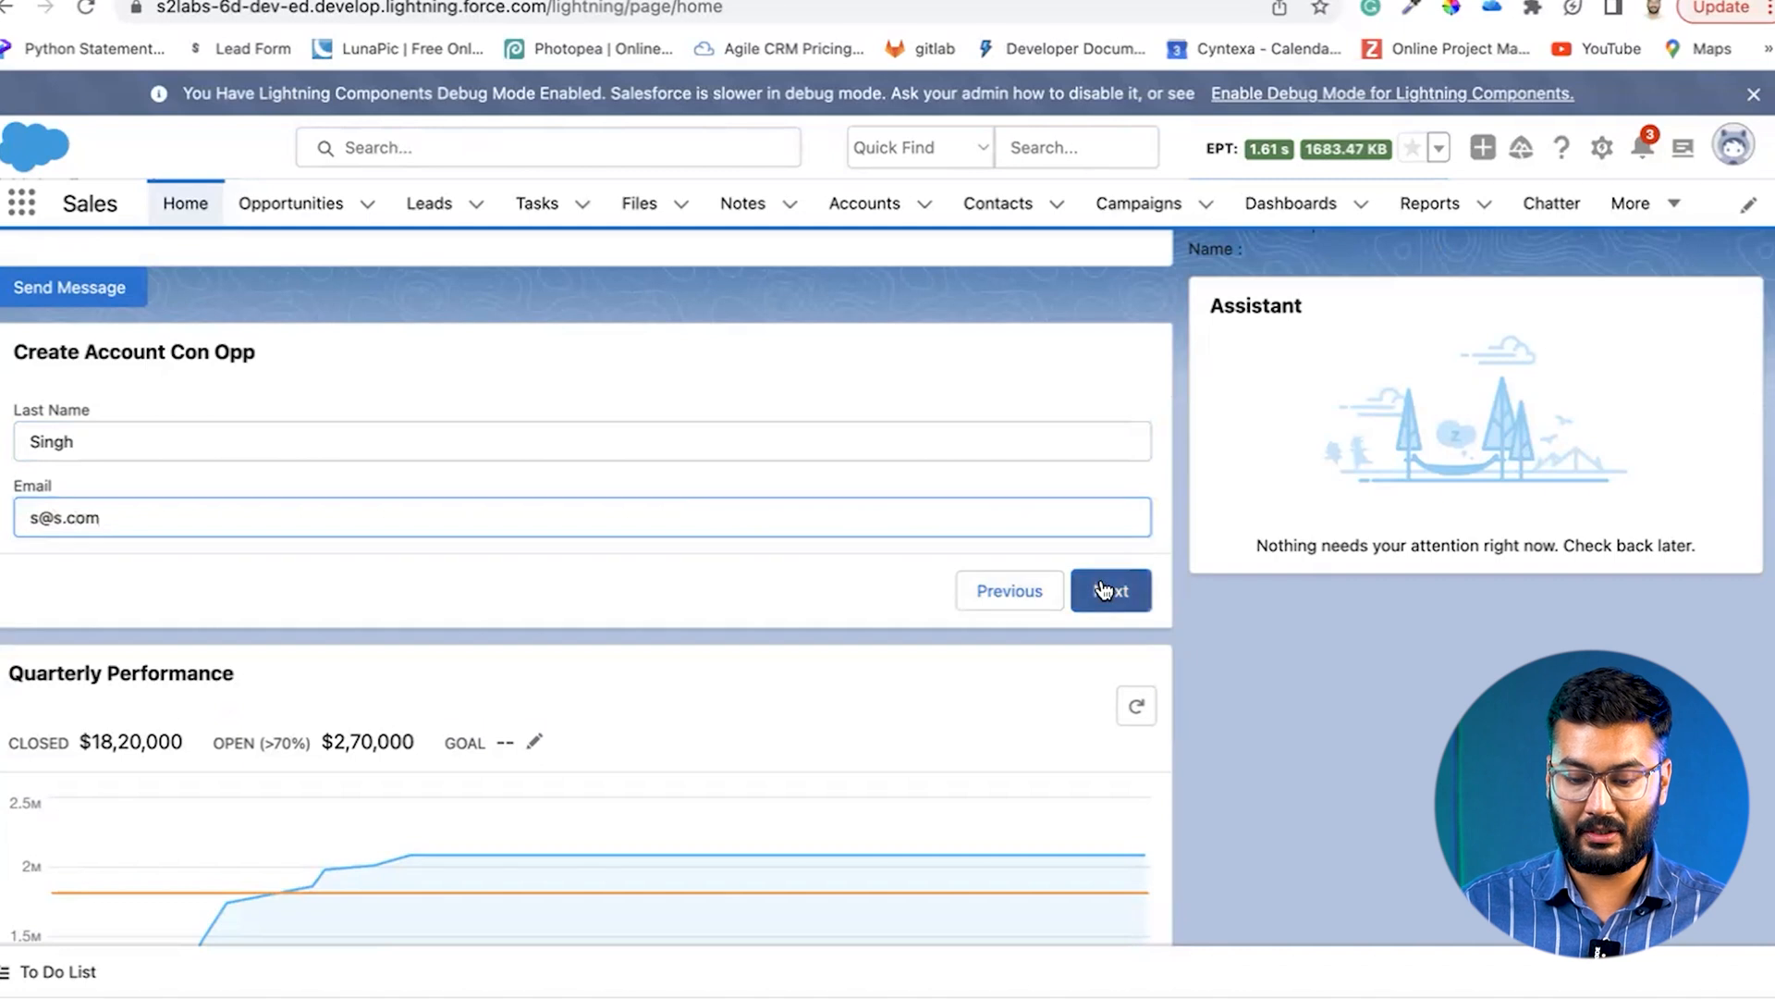
click(1110, 590)
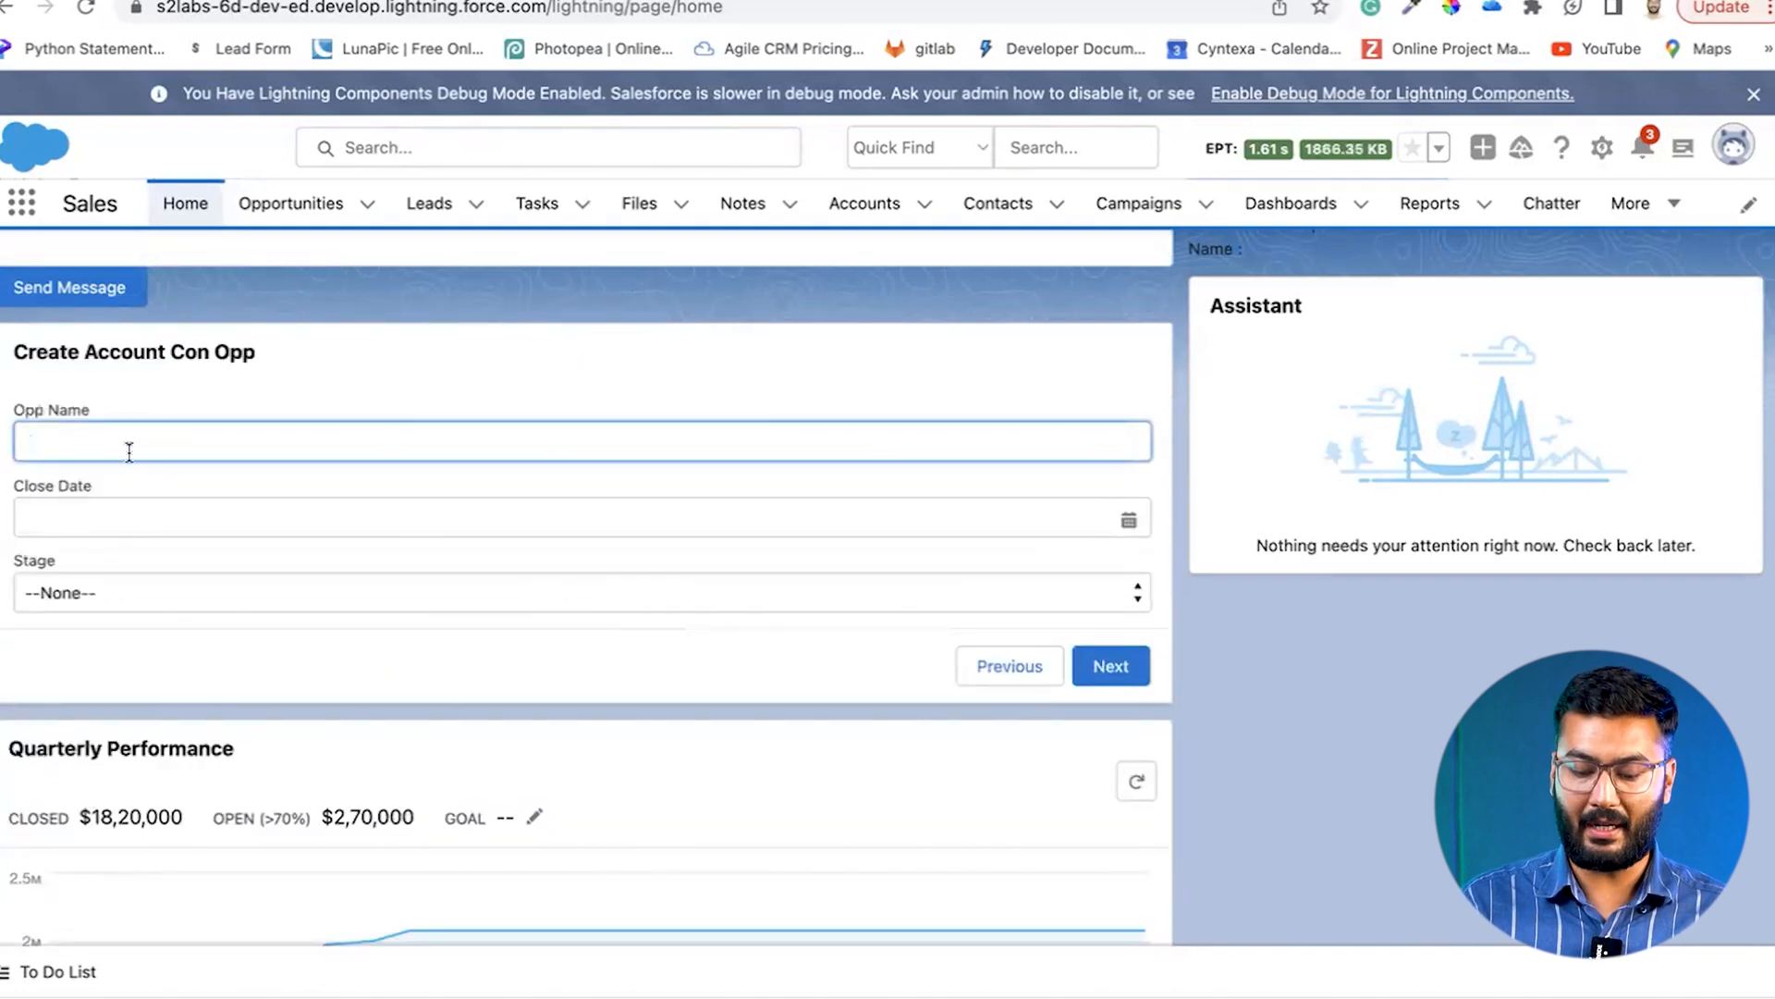
text(Oppp1)
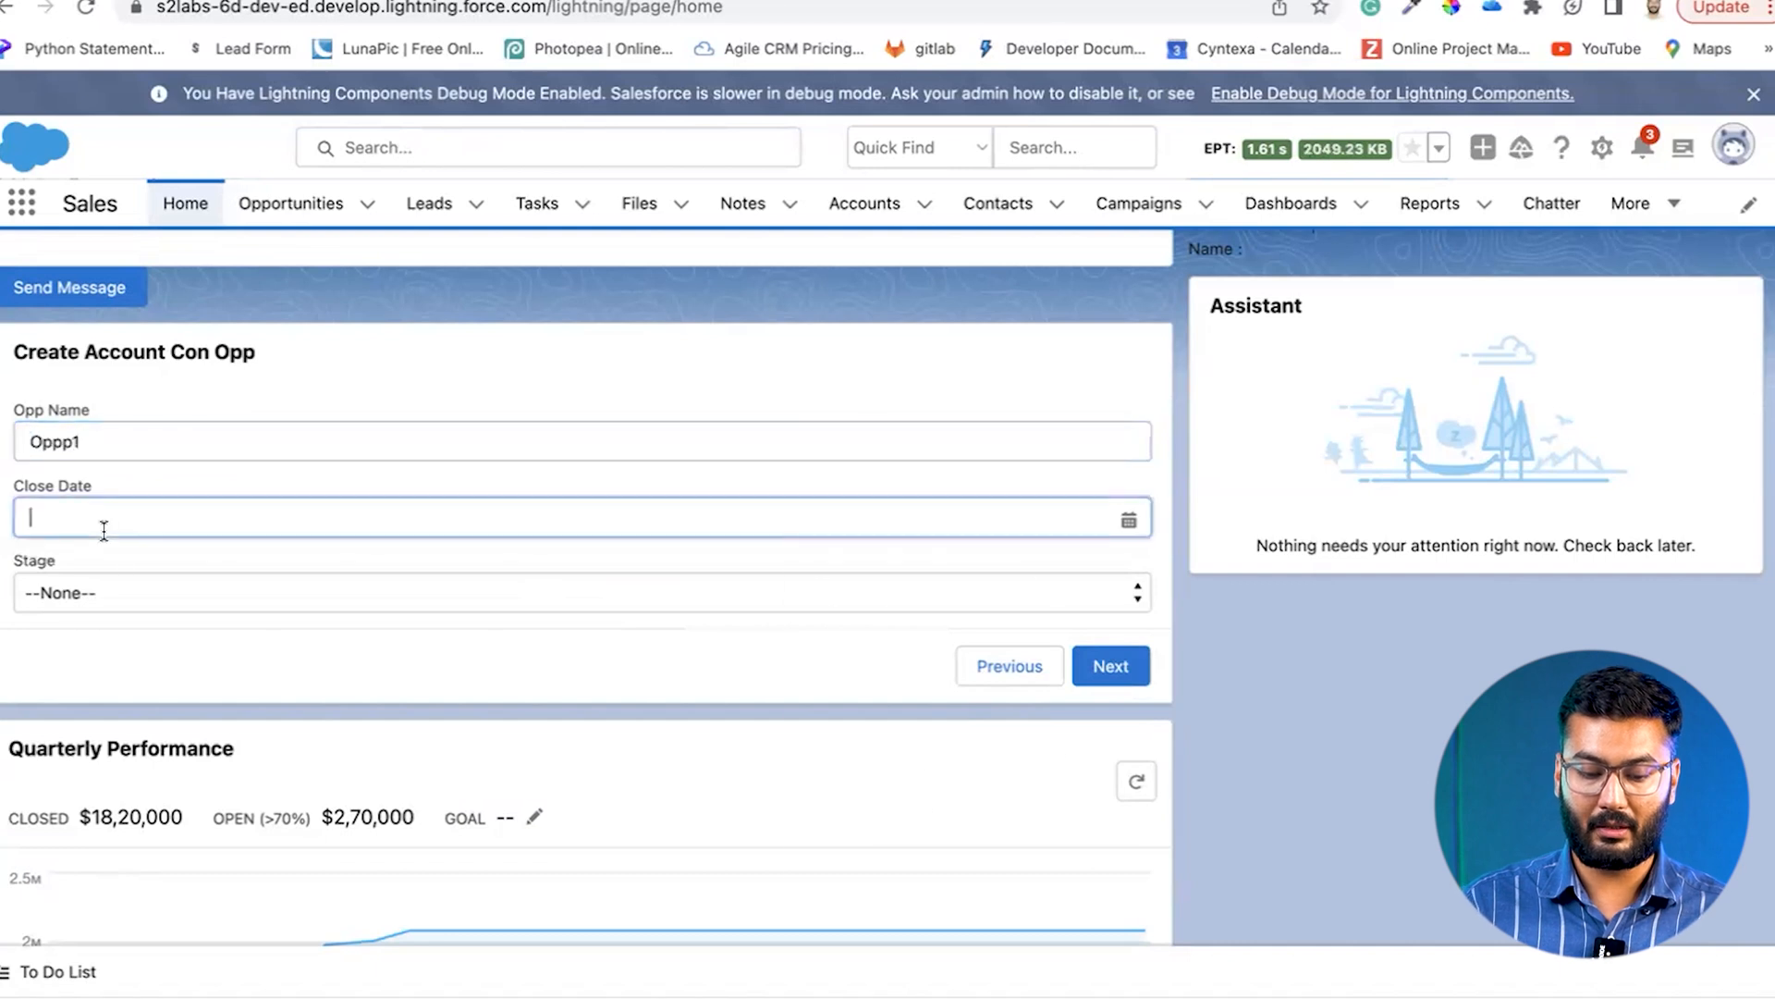
text(18-Jul-2023)
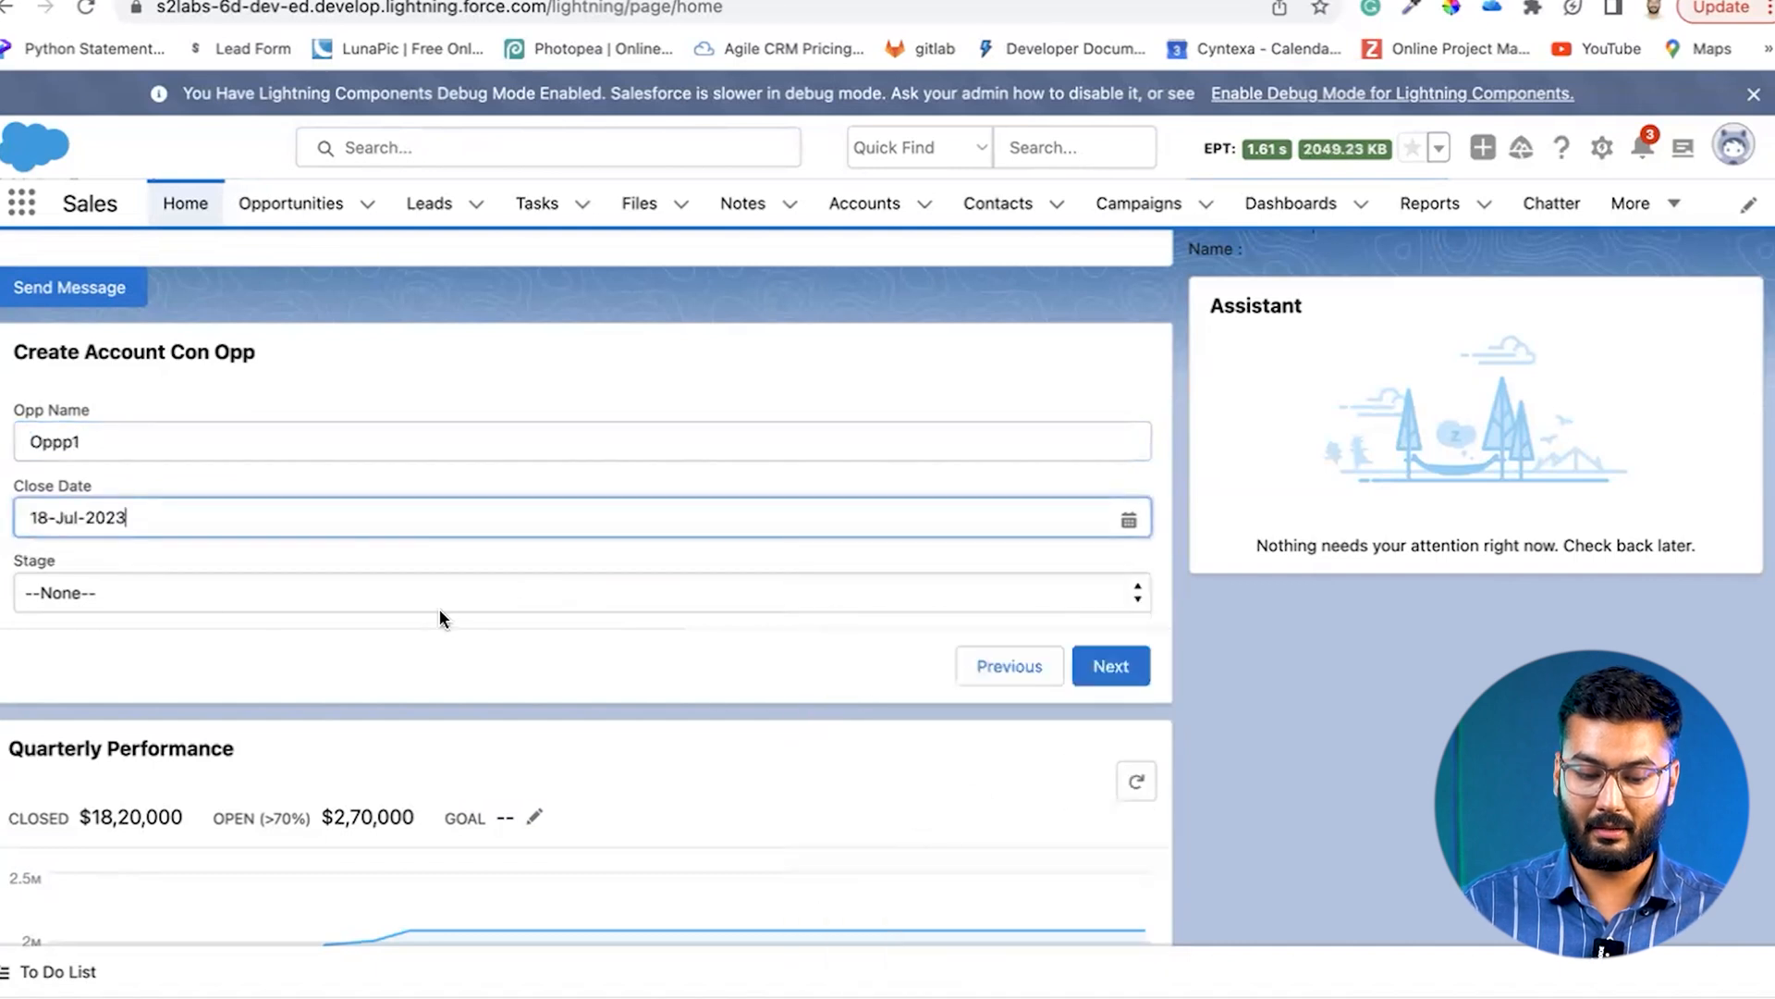
click(581, 592)
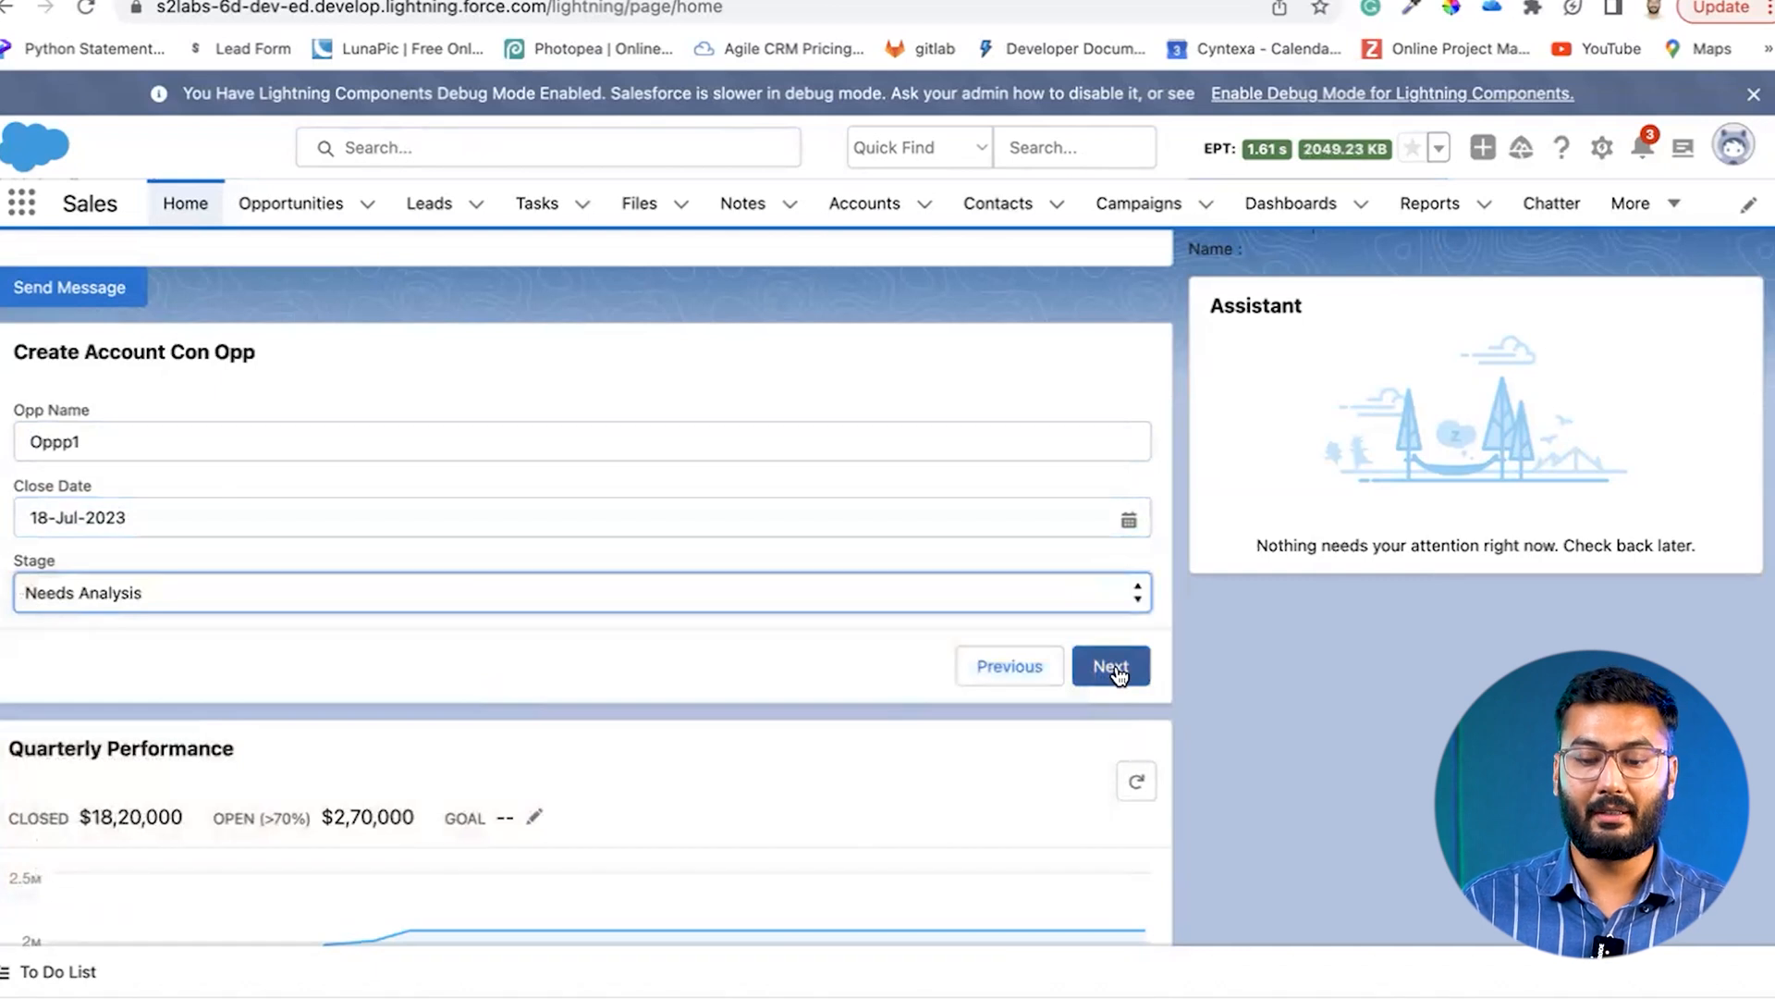
click(1112, 666)
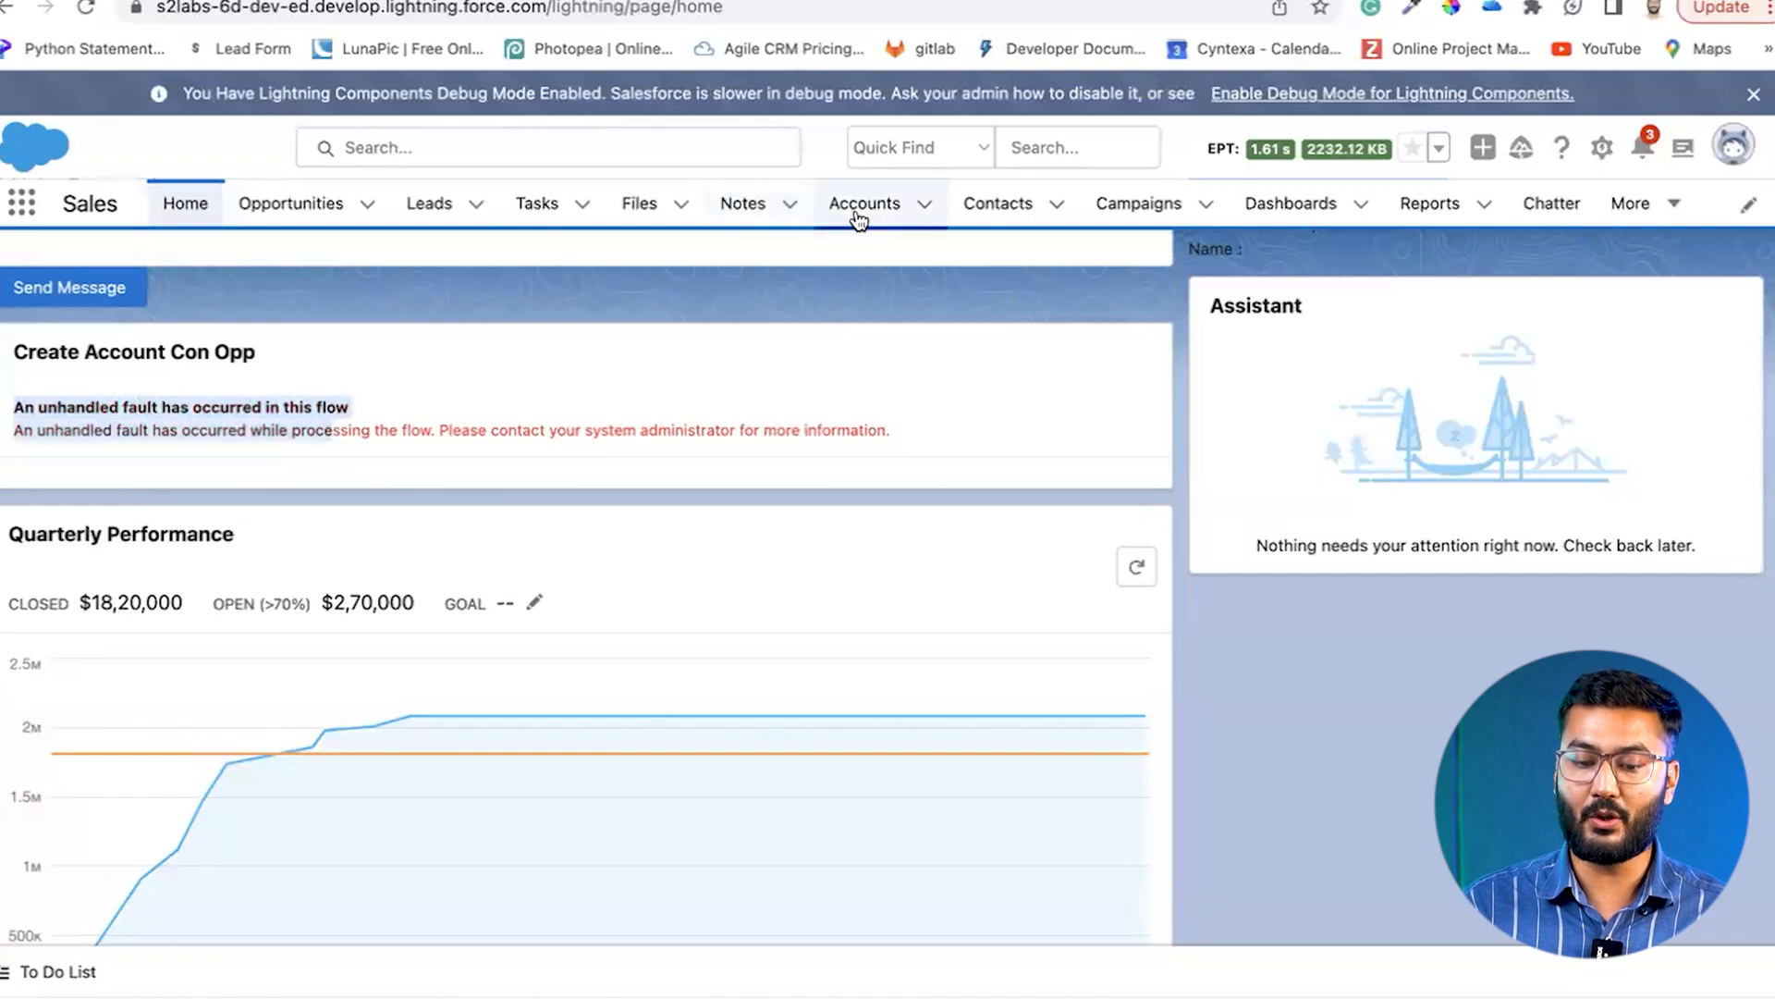
Step: Check the recently viewed Accounts, Contacts and Opportunities lists after the fault
click(864, 203)
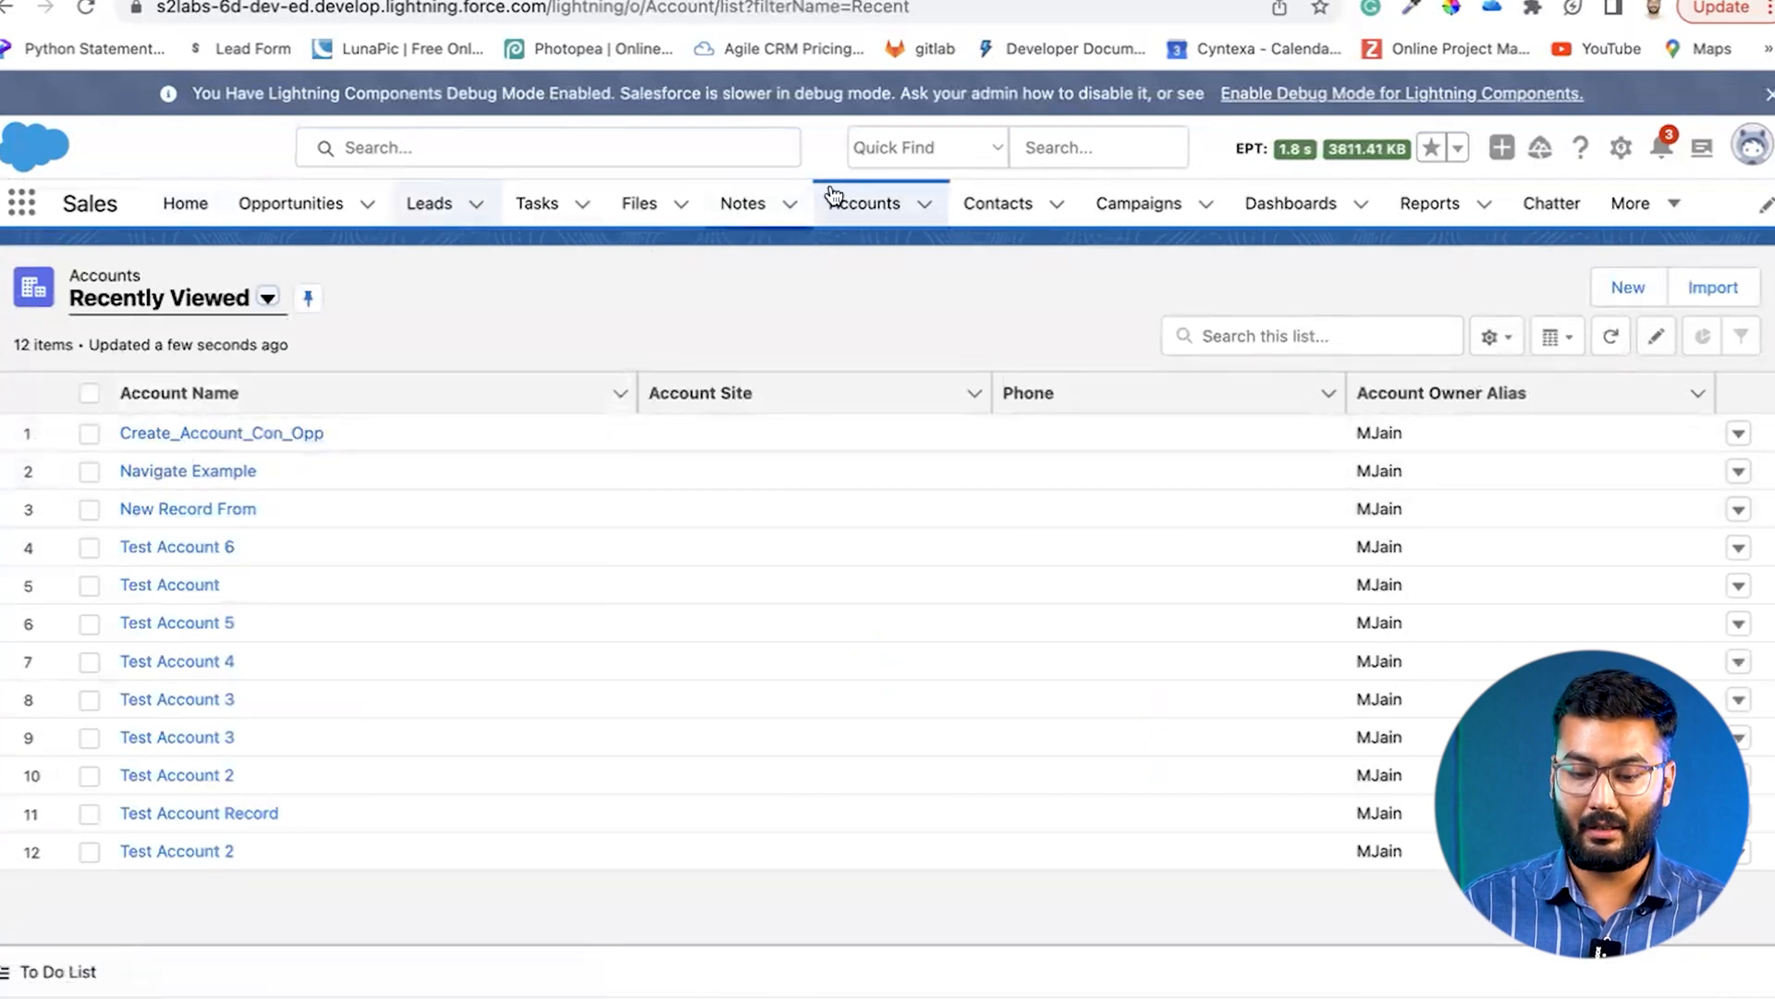
click(996, 203)
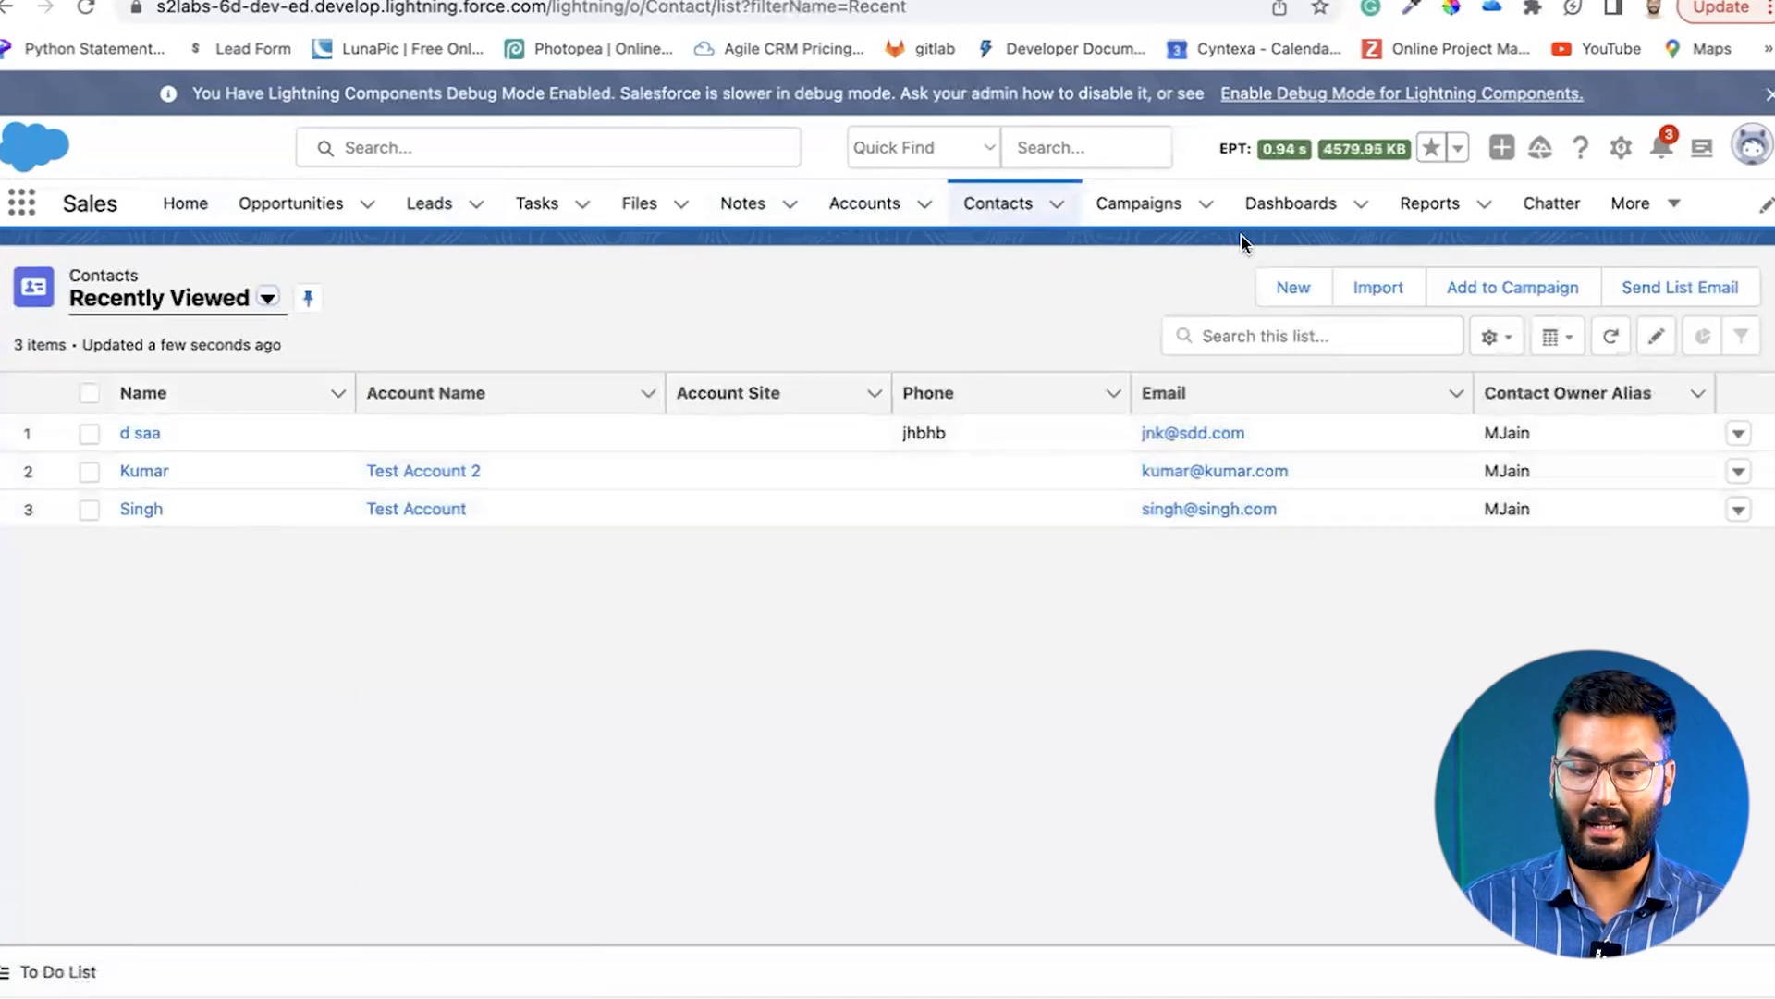
click(290, 204)
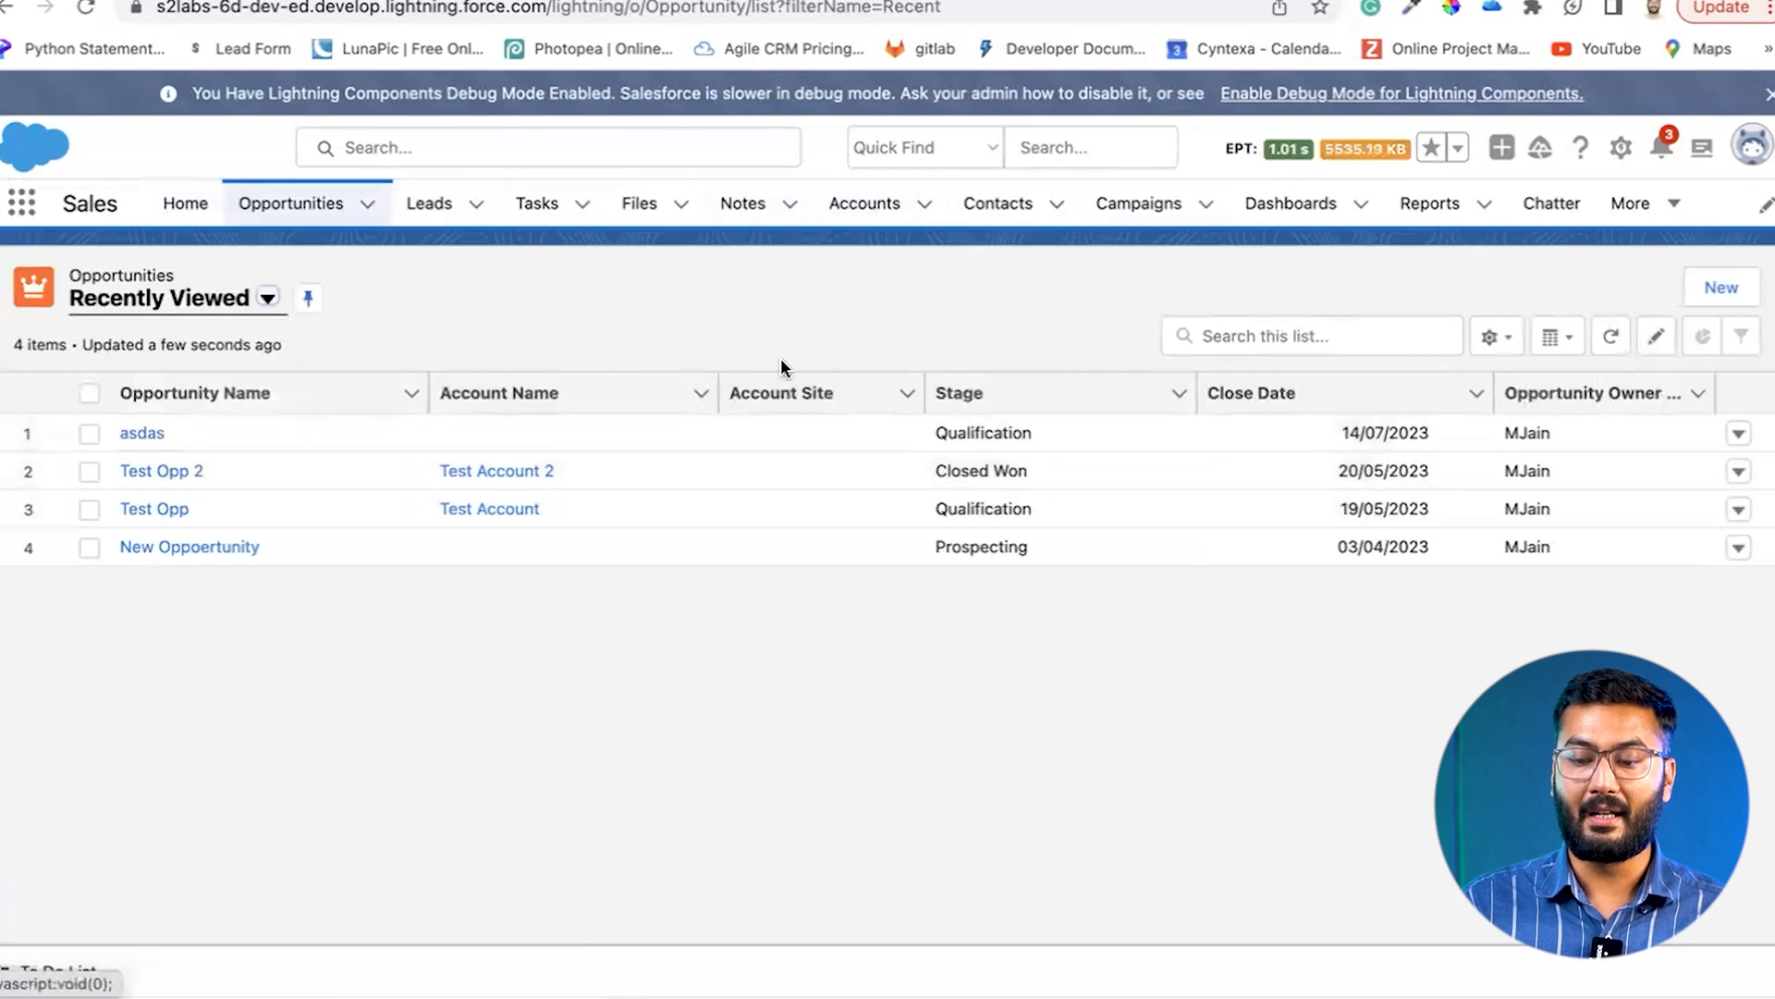
mouse_move(738, 298)
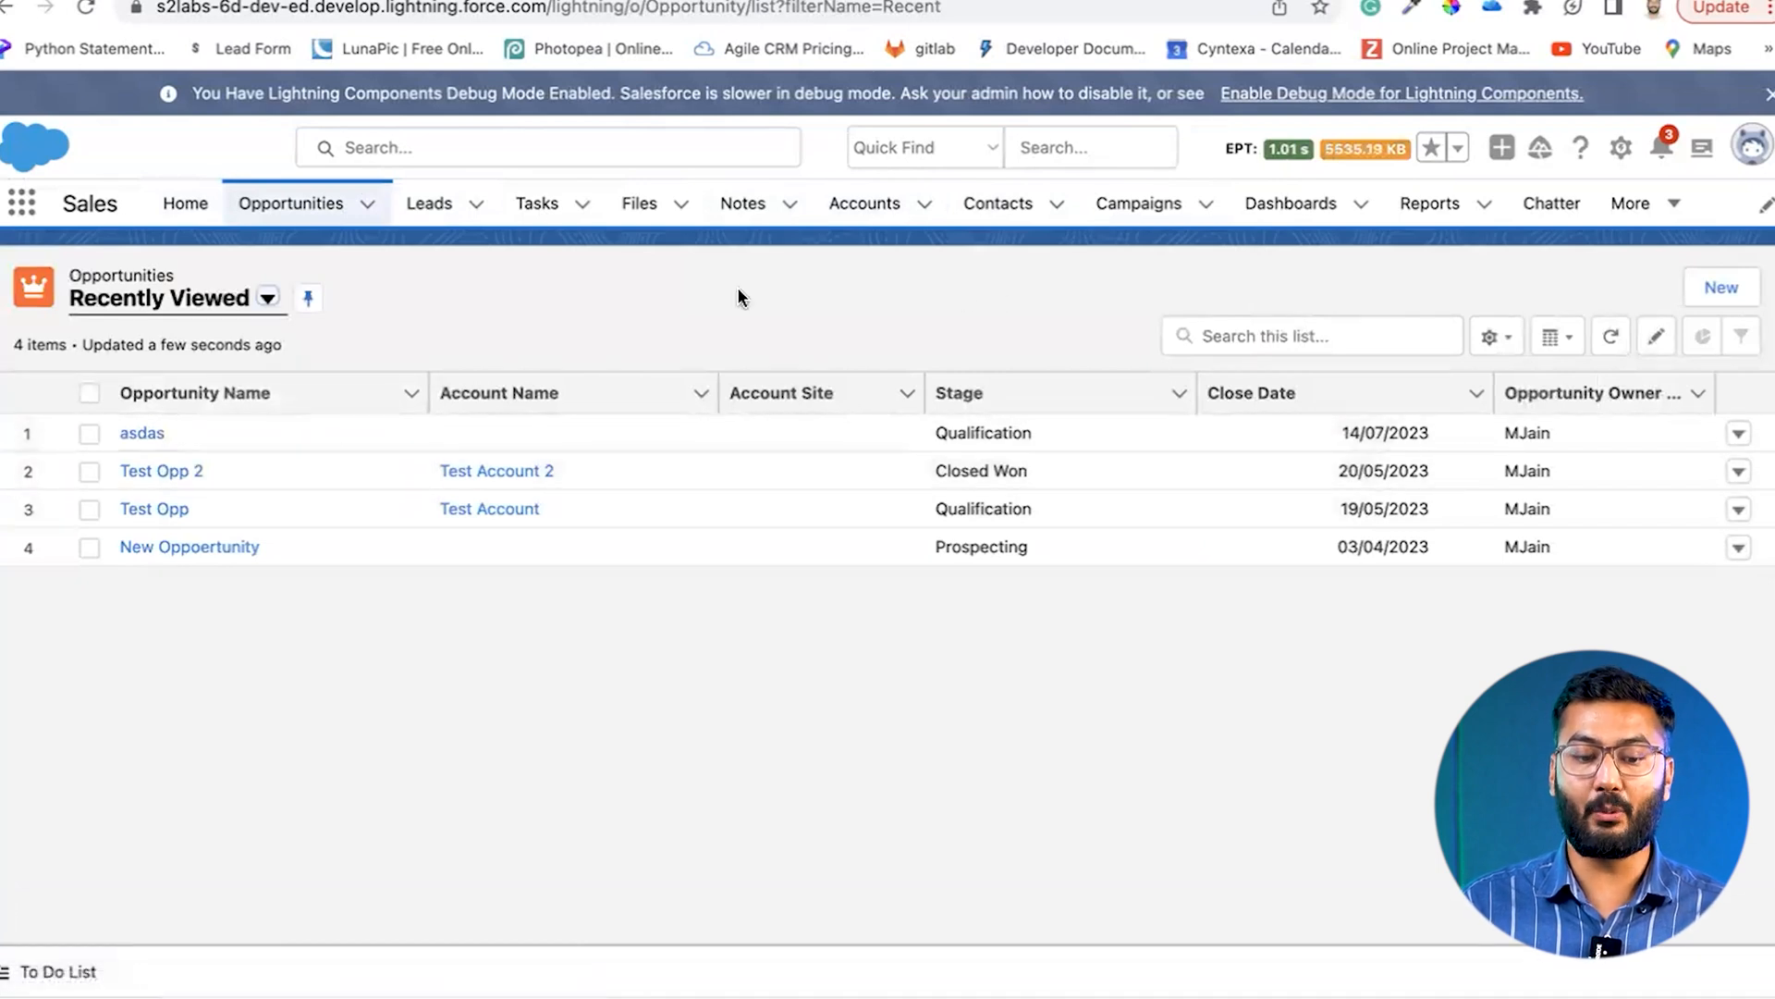
click(20, 204)
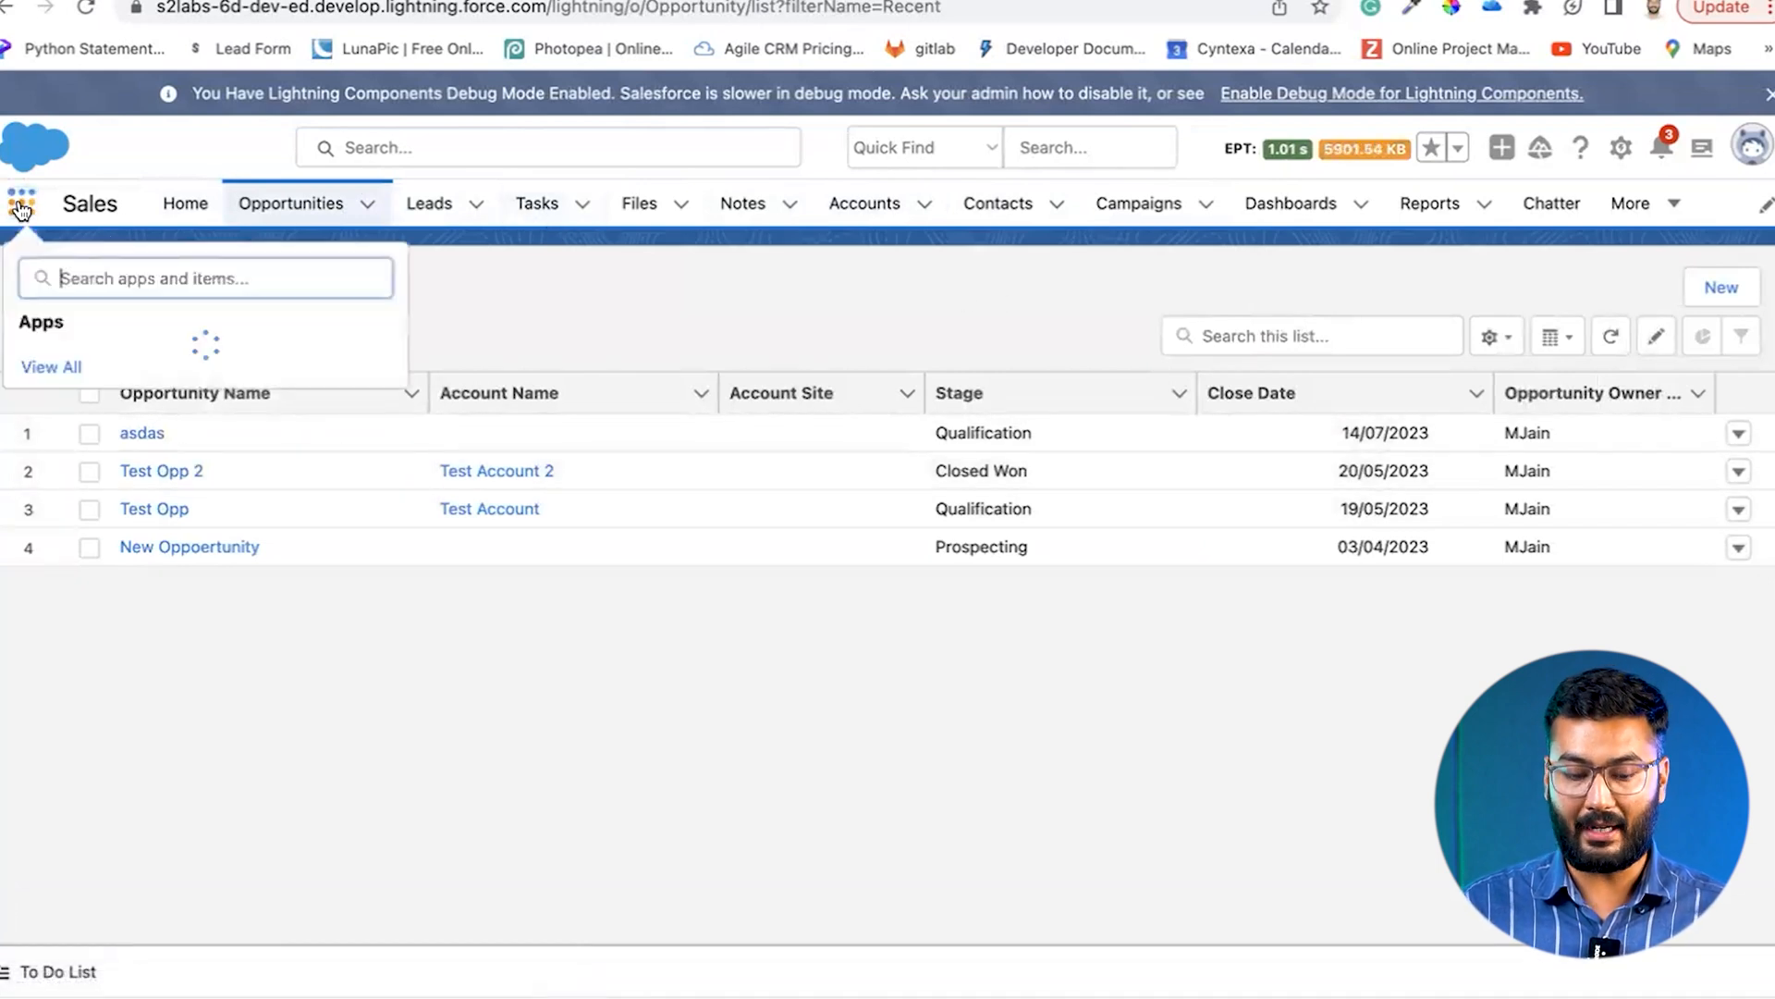
Step: Open the Create_Account_Con_Opp Error Log and read its REQUIRED_FIELD_MISSING description
text(err)
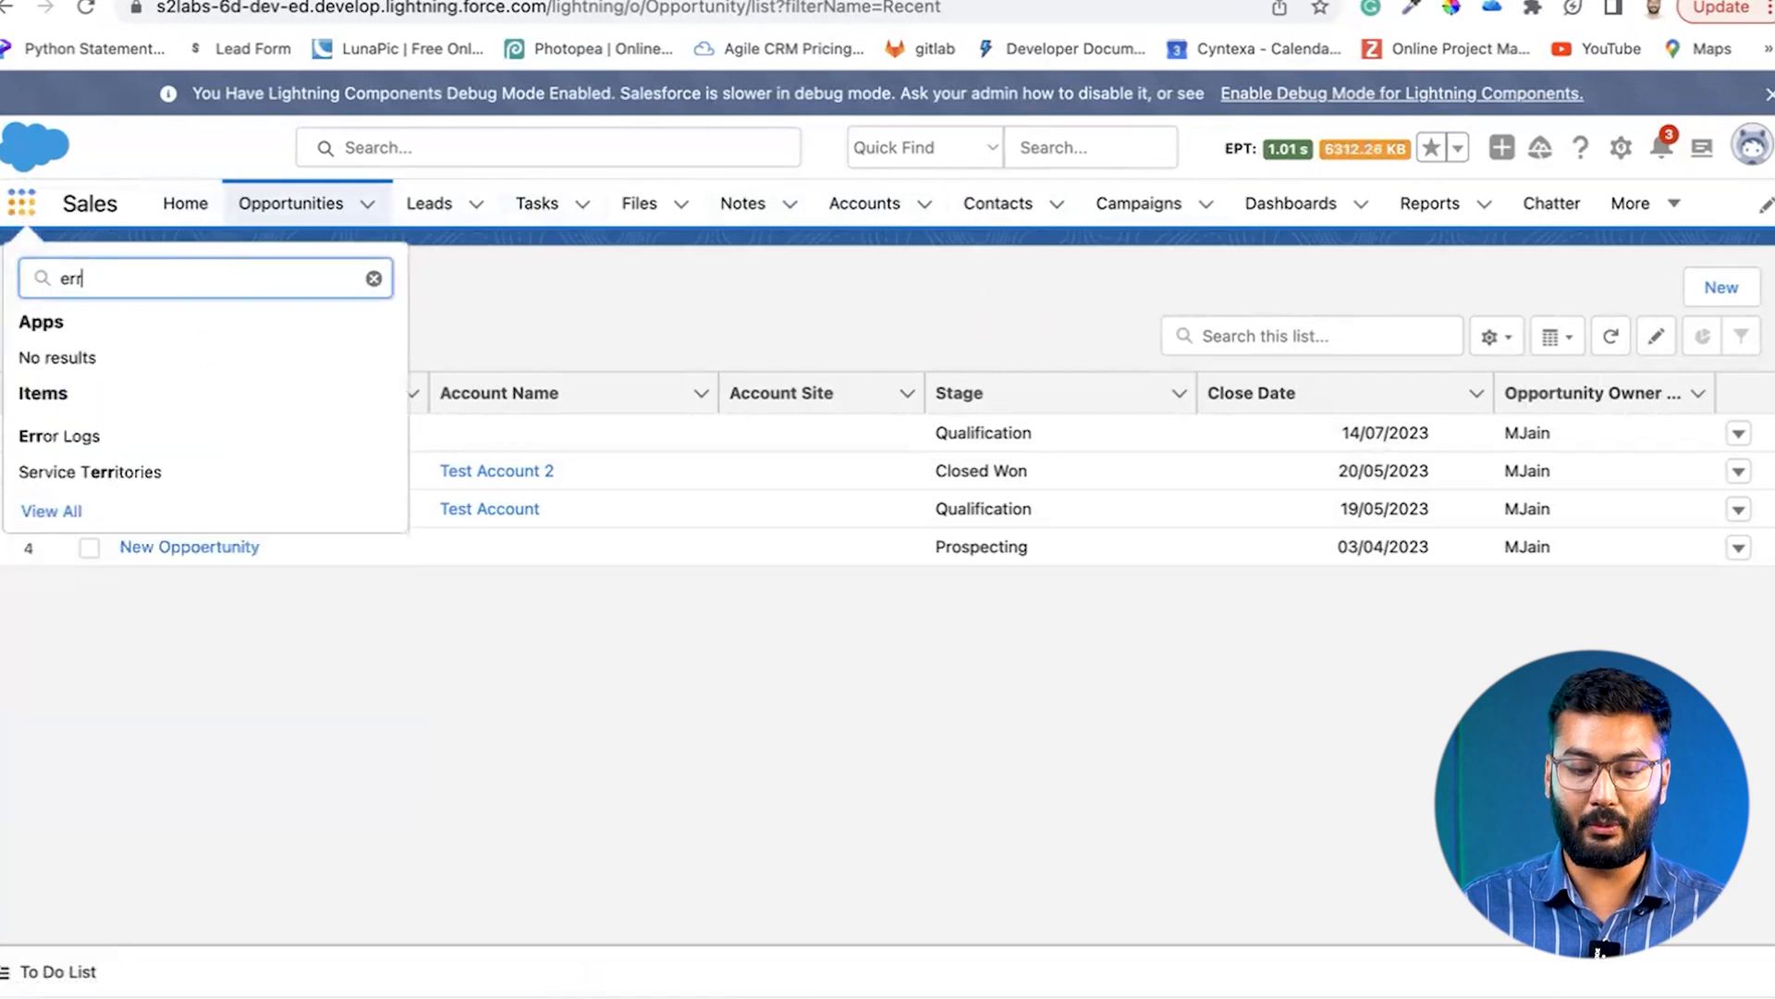
click(59, 437)
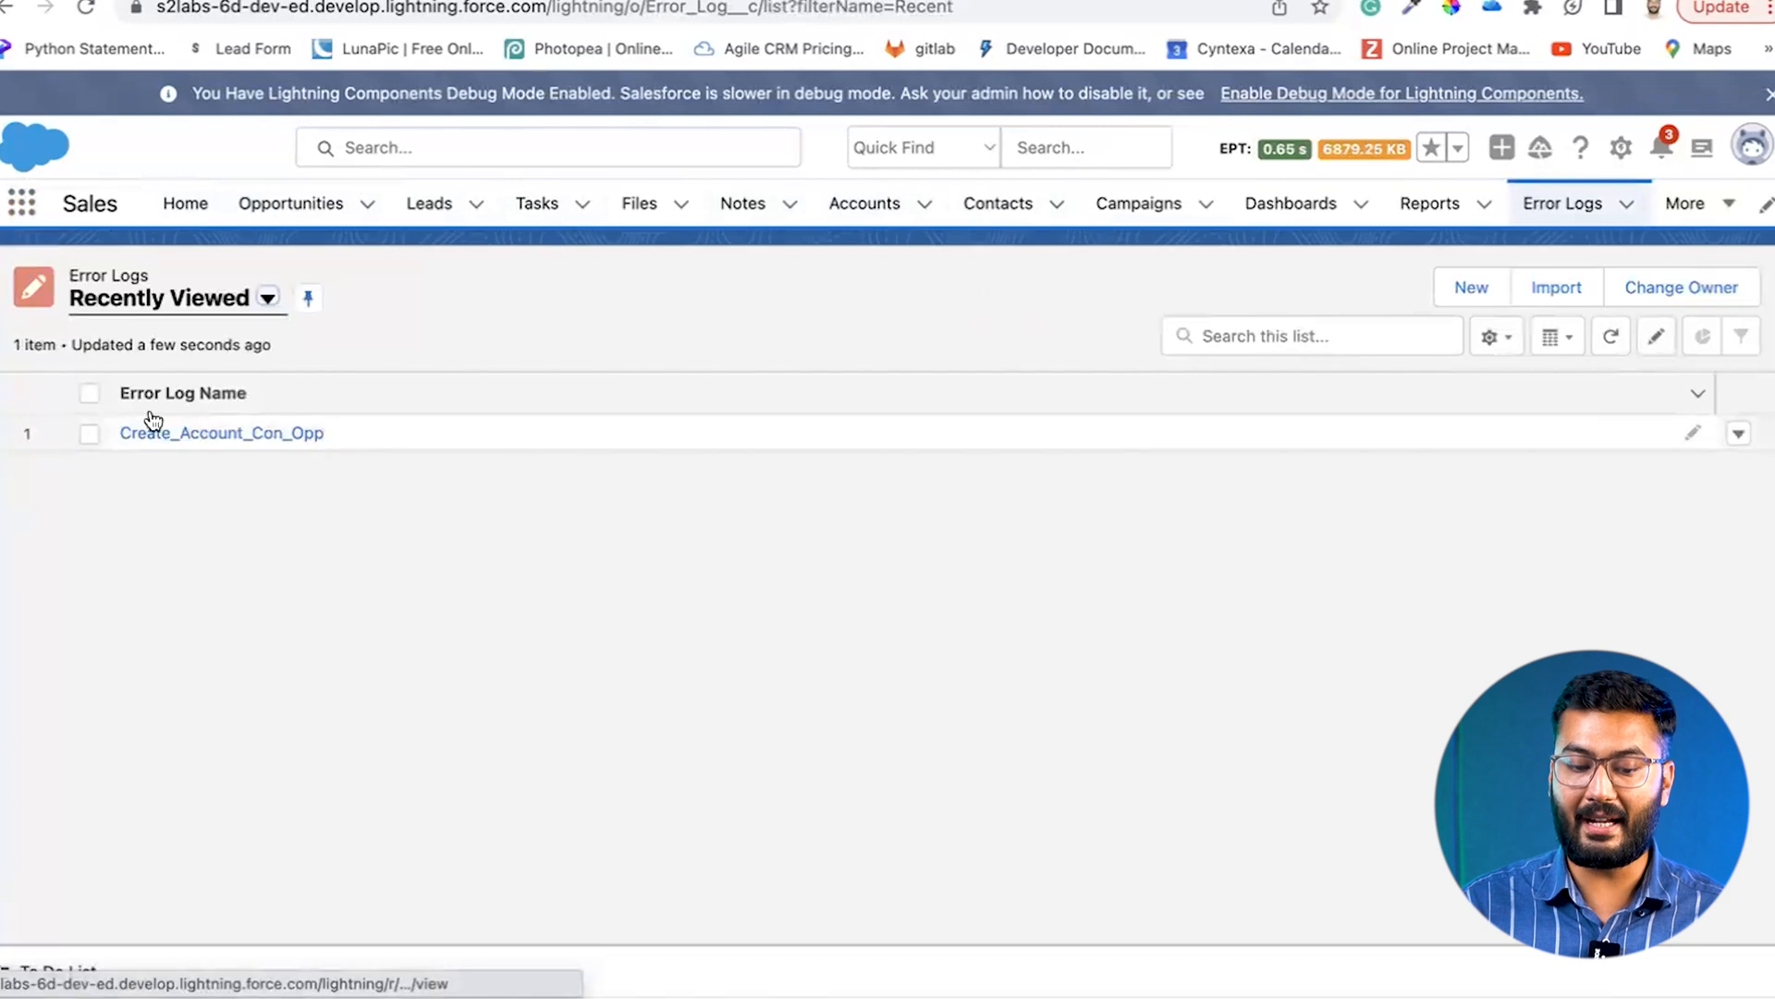
mouse_move(298, 457)
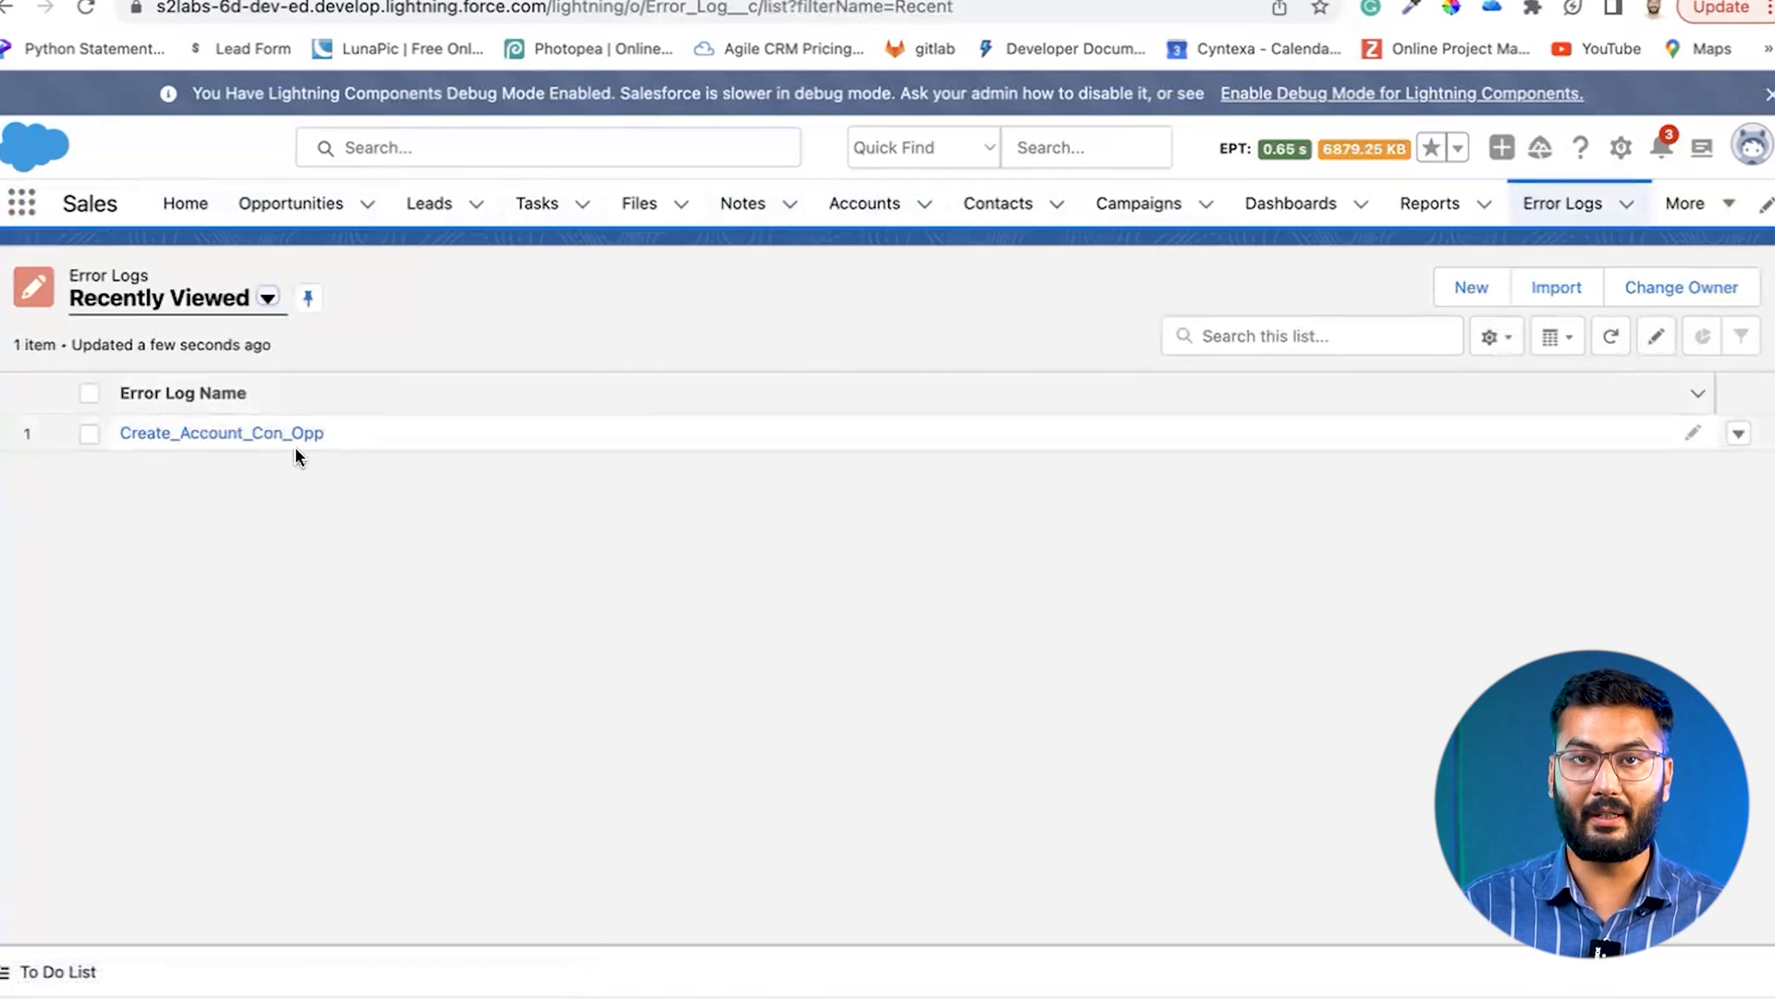
click(220, 433)
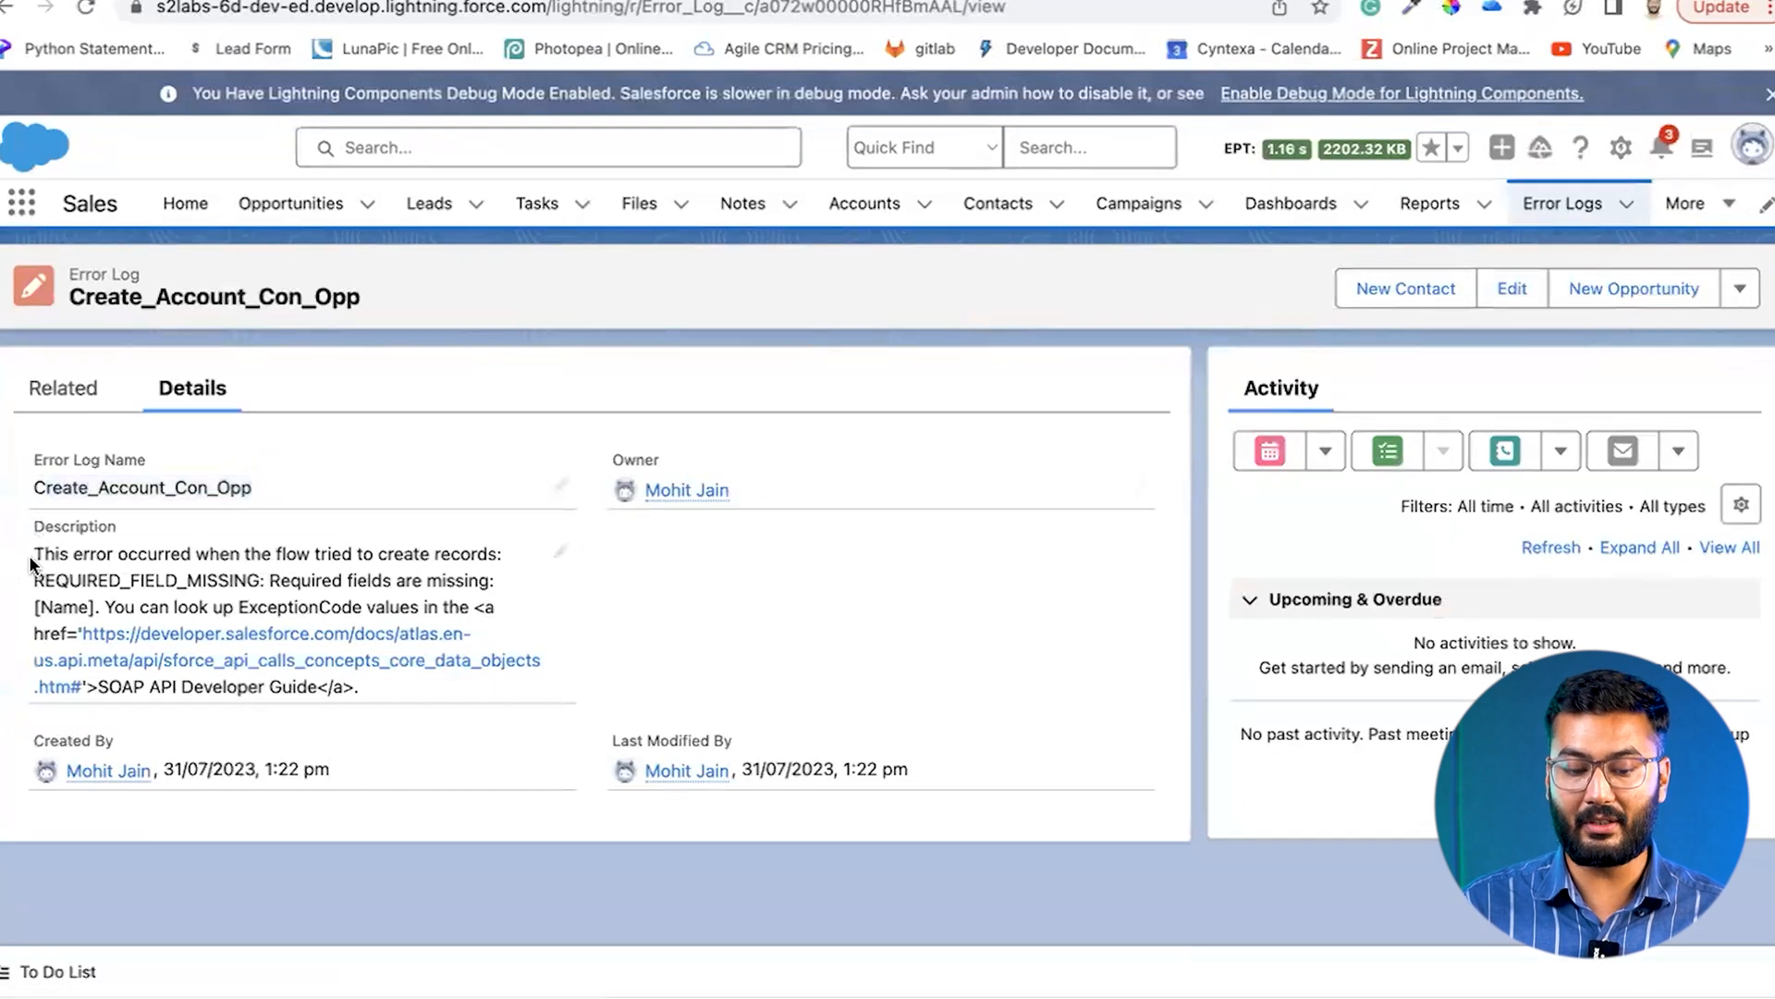
drag(35, 552, 361, 688)
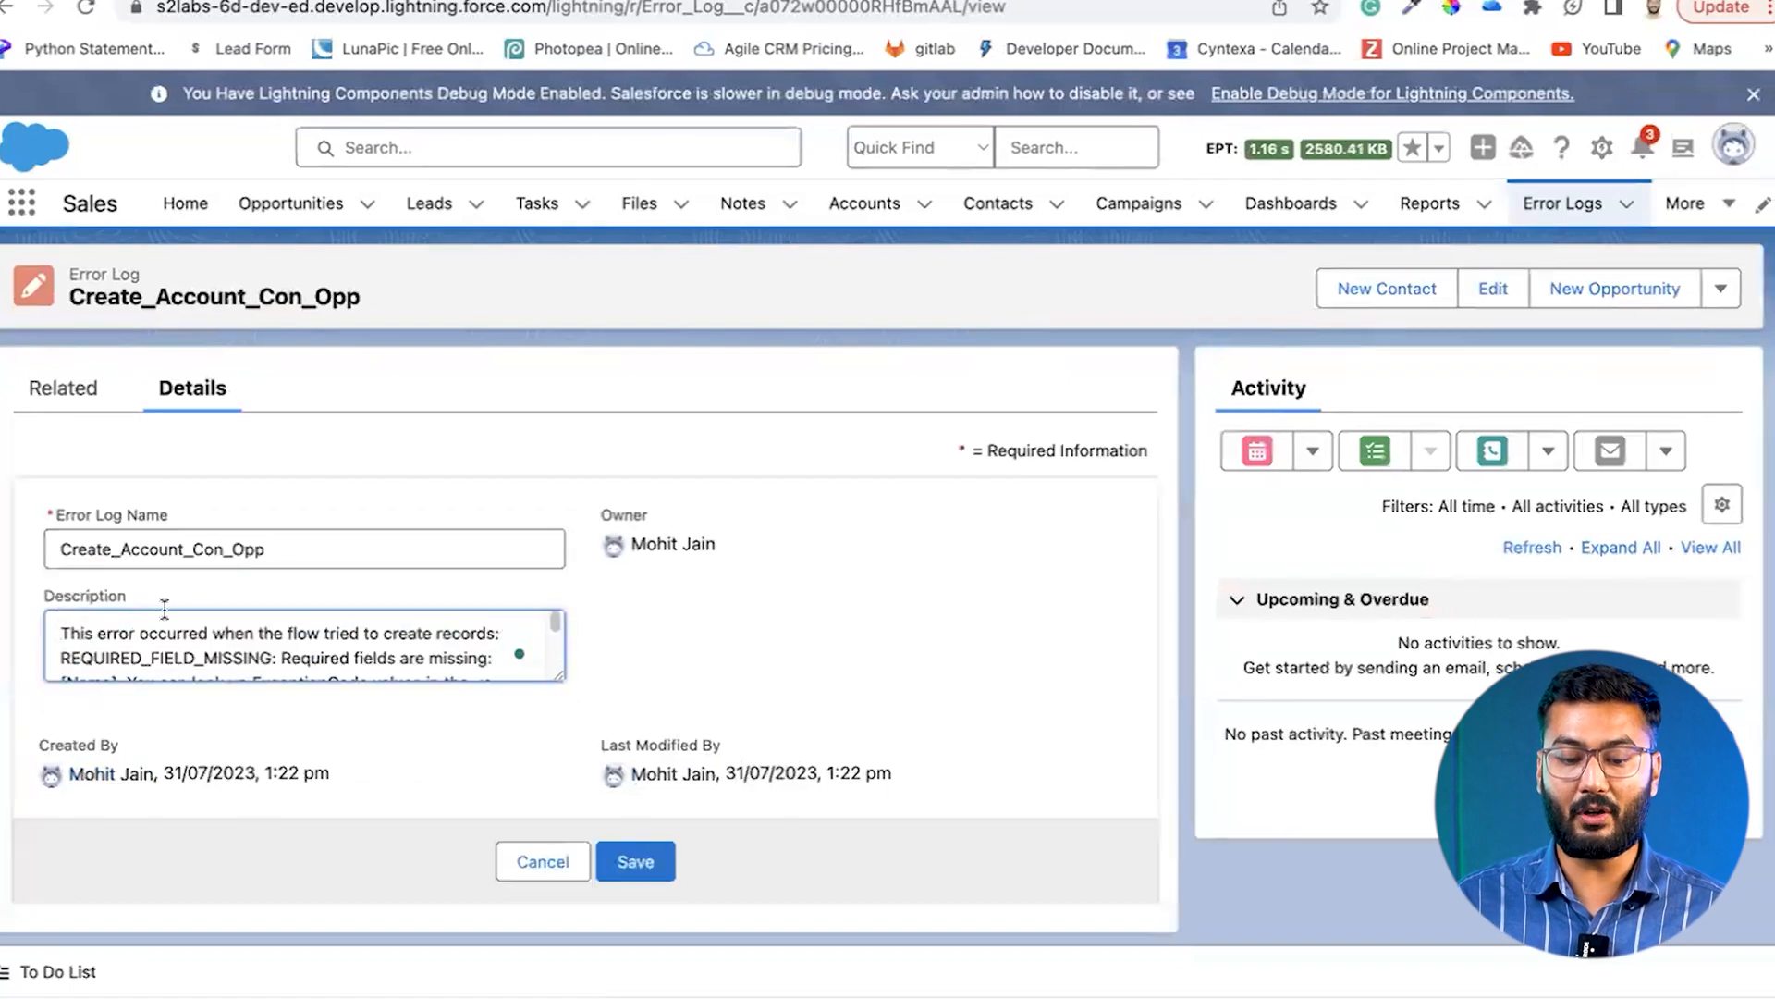
click(542, 862)
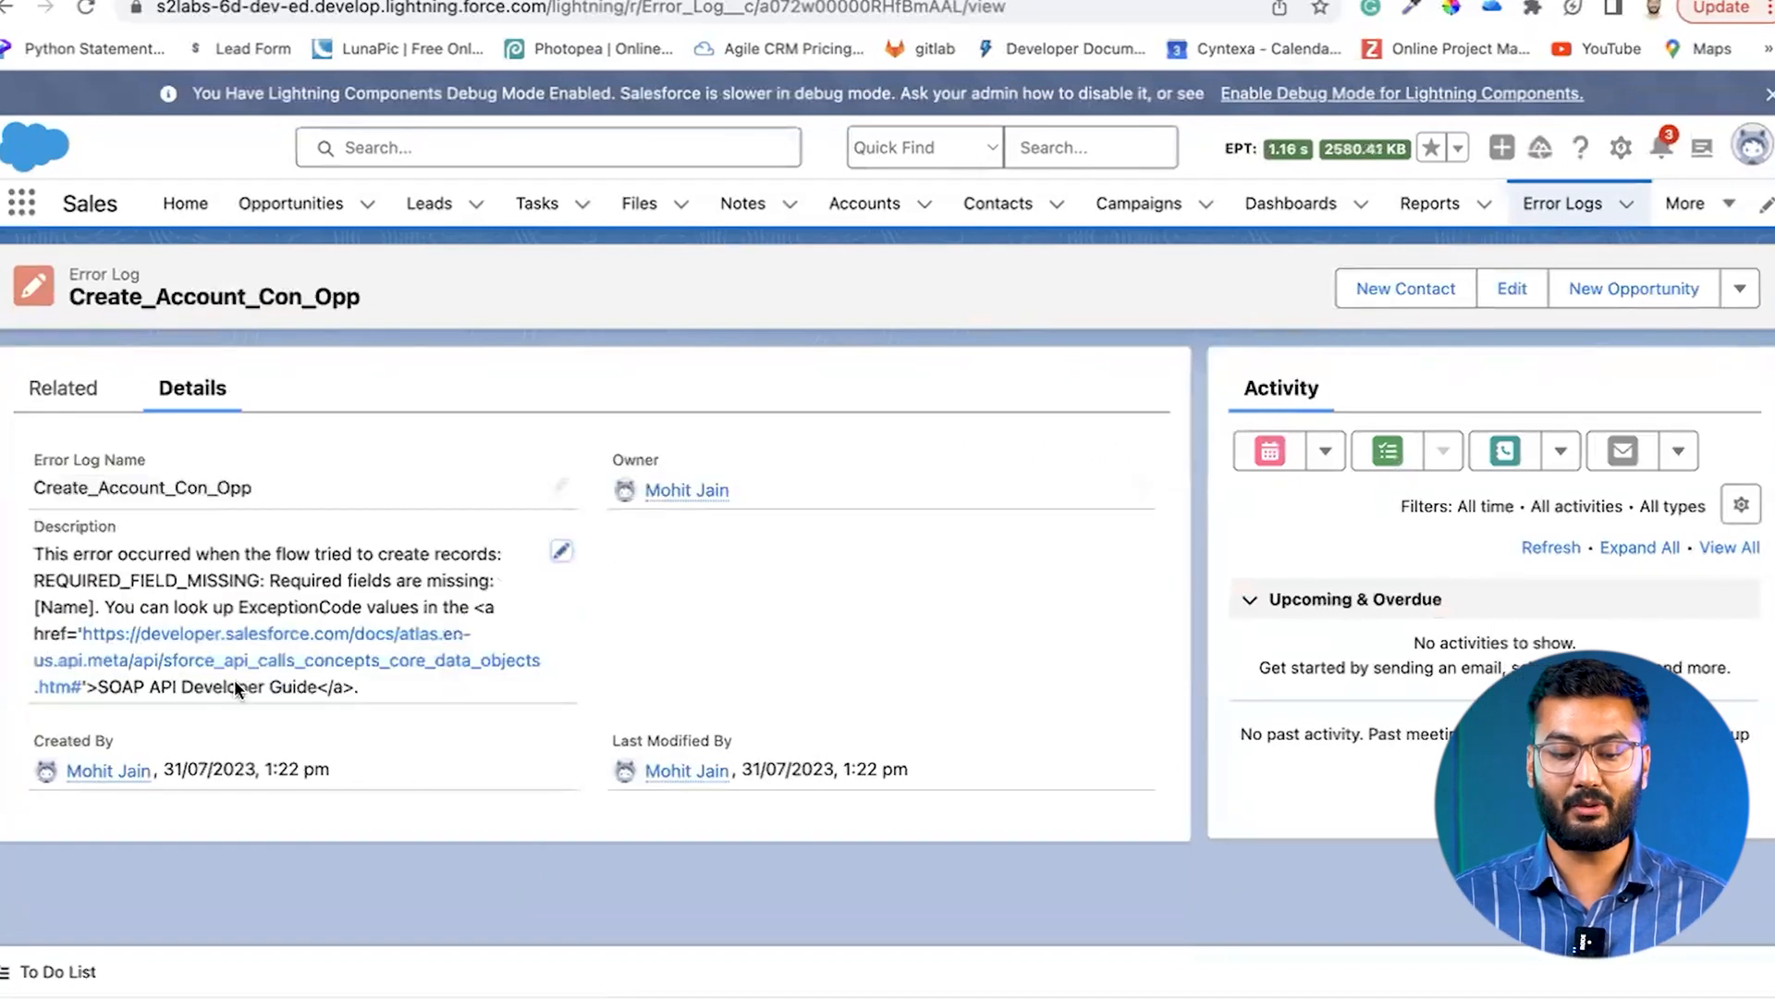